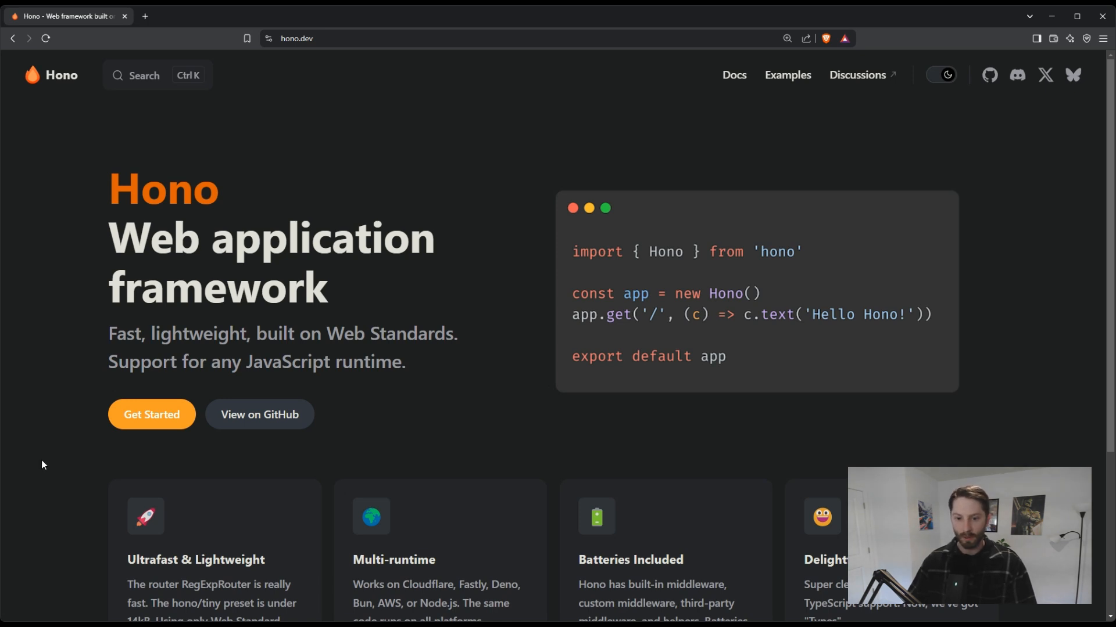
pyautogui.moveTo(733, 75)
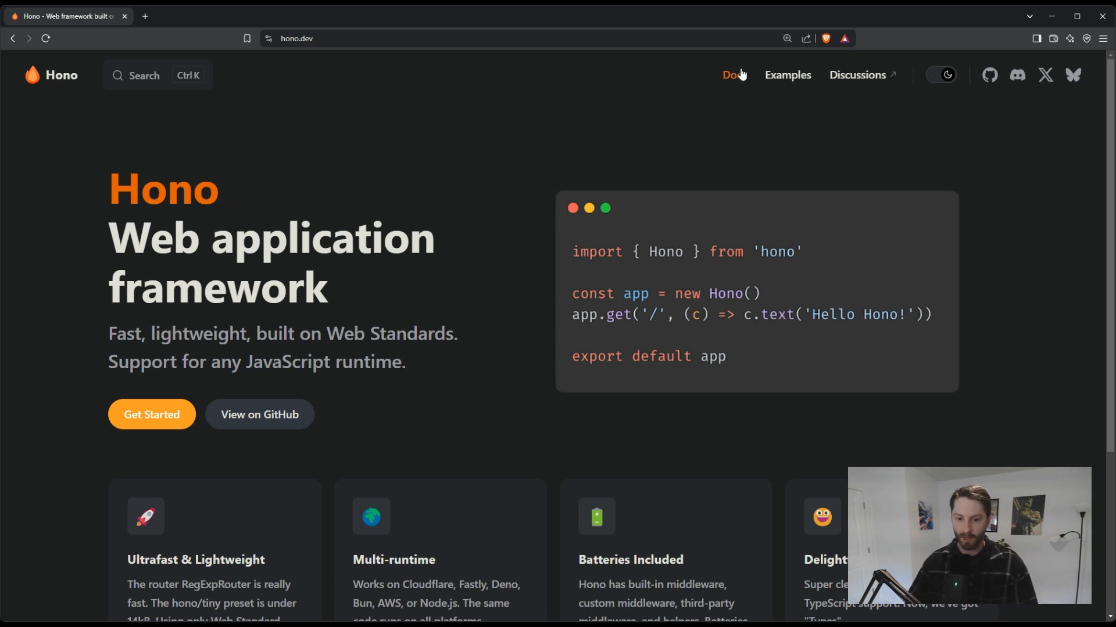
# Step: Browse the Hono documentation, reading the Concepts > Routers page and the Bun getting-started guide
pyautogui.click(730, 74)
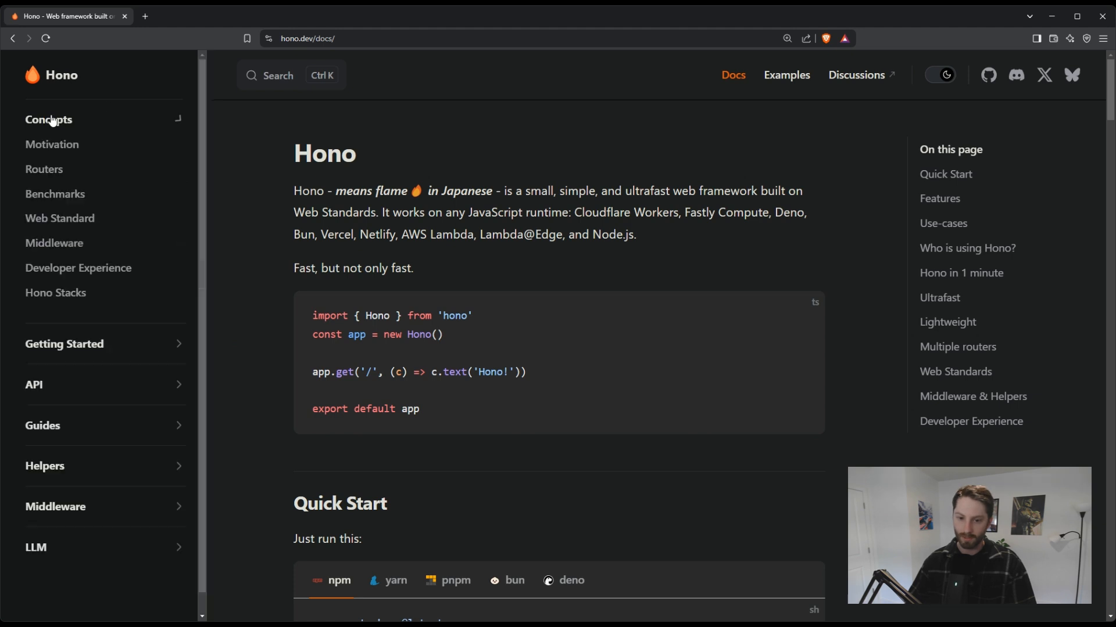
pyautogui.click(44, 169)
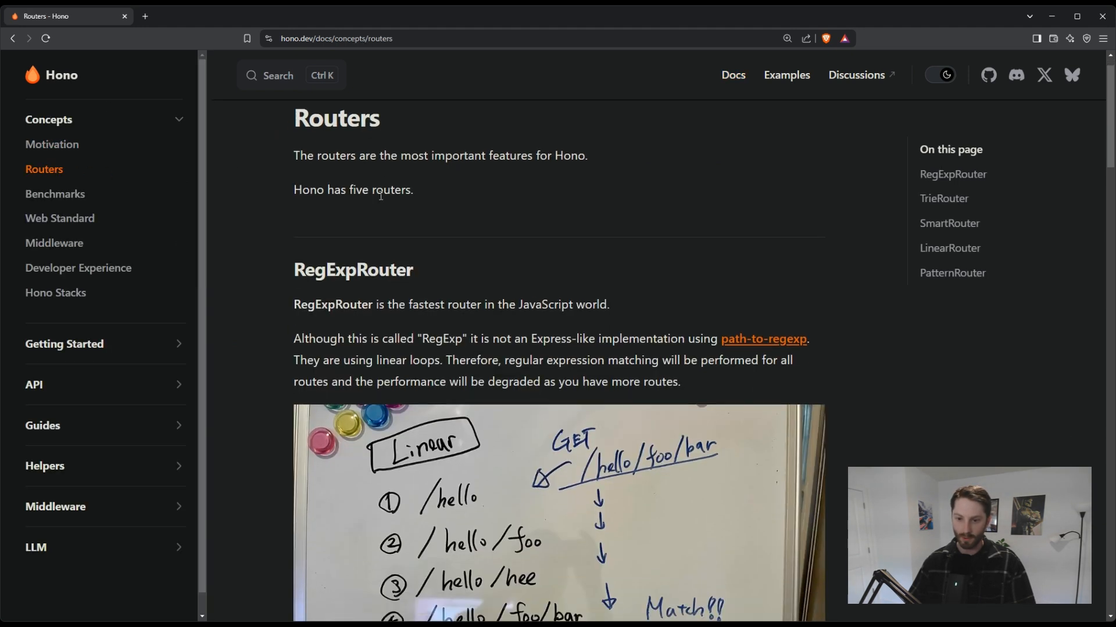
pyautogui.scroll(-3)
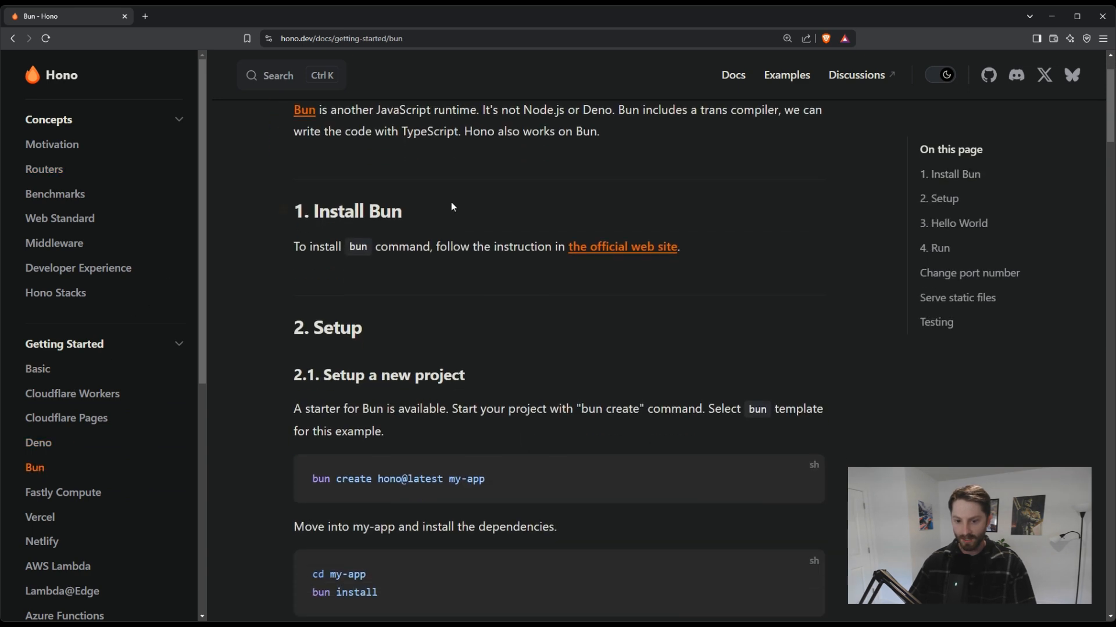
pyautogui.scroll(-3)
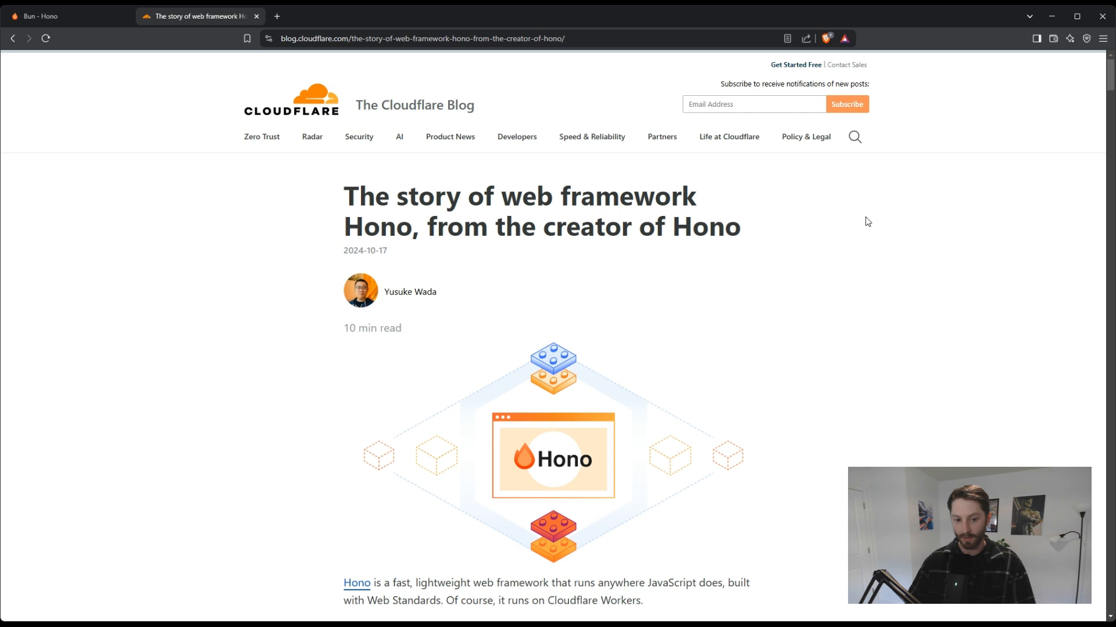
pyautogui.moveTo(768, 210)
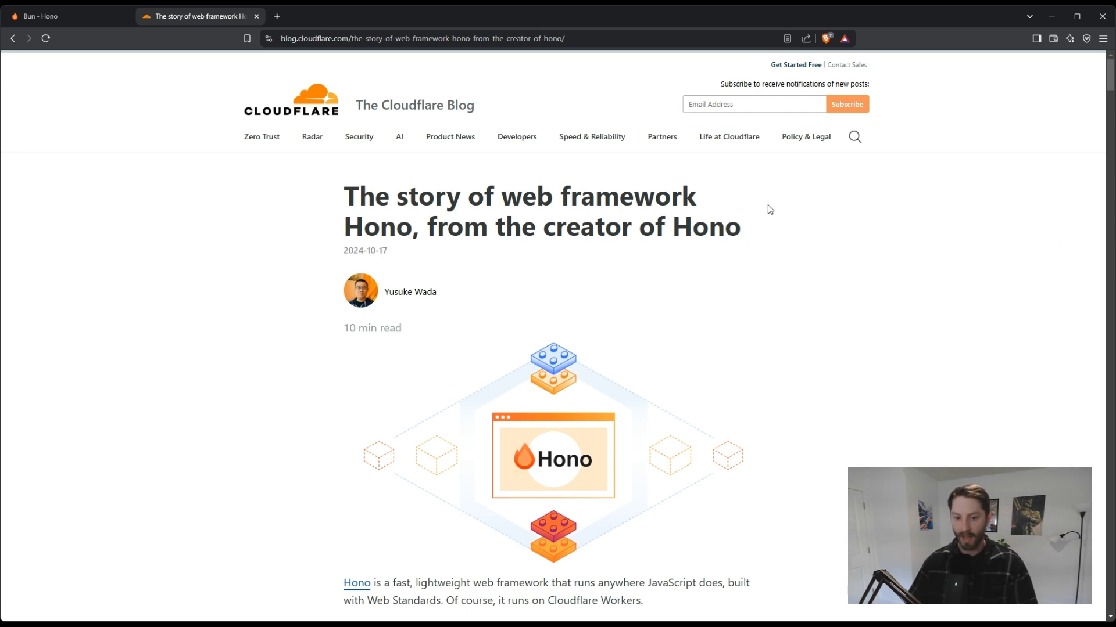
# Step: Scroll through the Cloudflare blog post about Hono in another tab
pyautogui.scroll(-3)
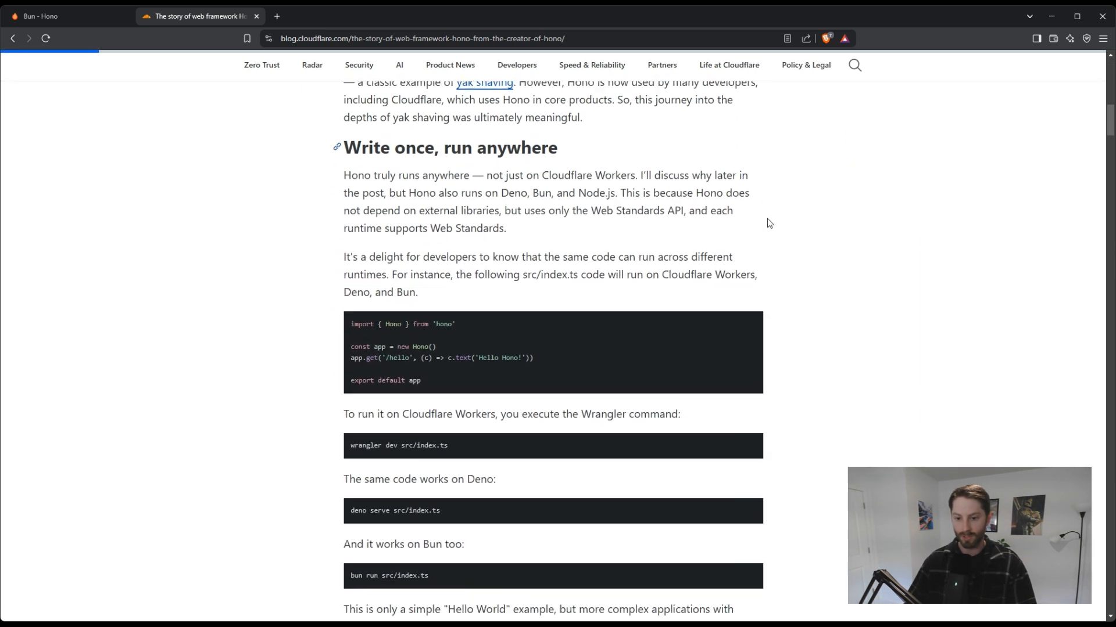
pyautogui.scroll(-3)
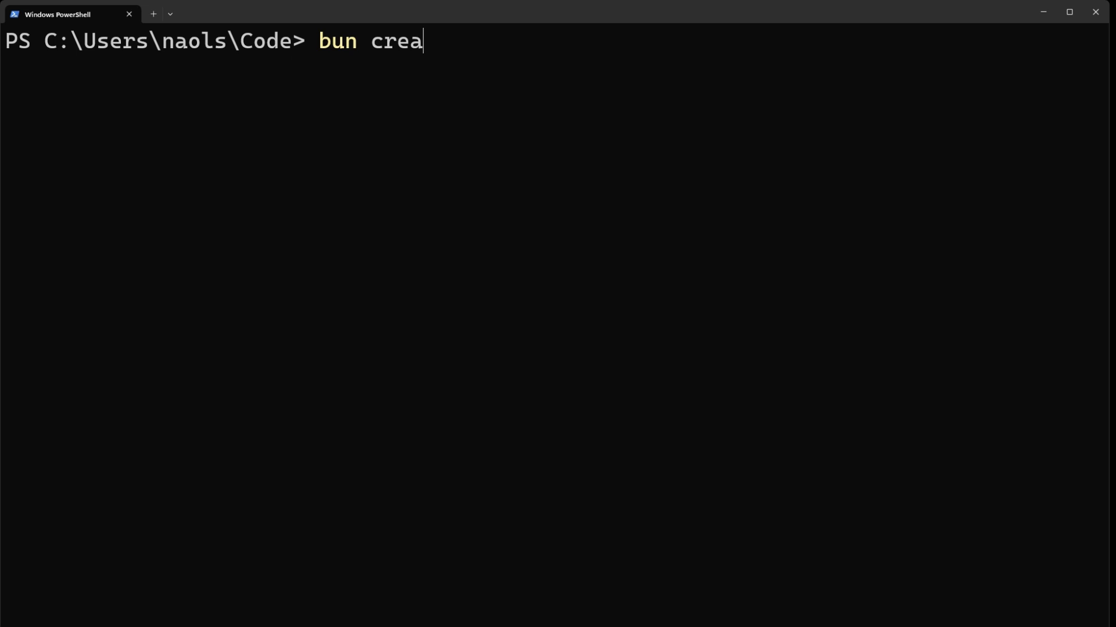
# Step: Run `bun create hono@latest bun-hono-intro` with the bun template and open the project in VS Code
pyautogui.write('te hono@la')
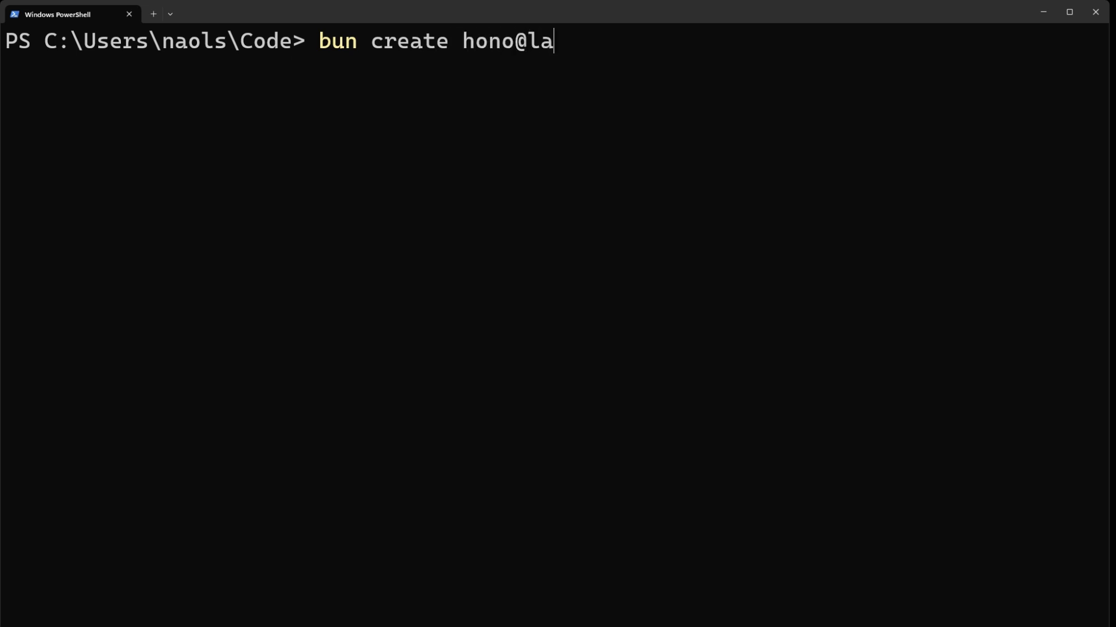
pyautogui.write('test bun')
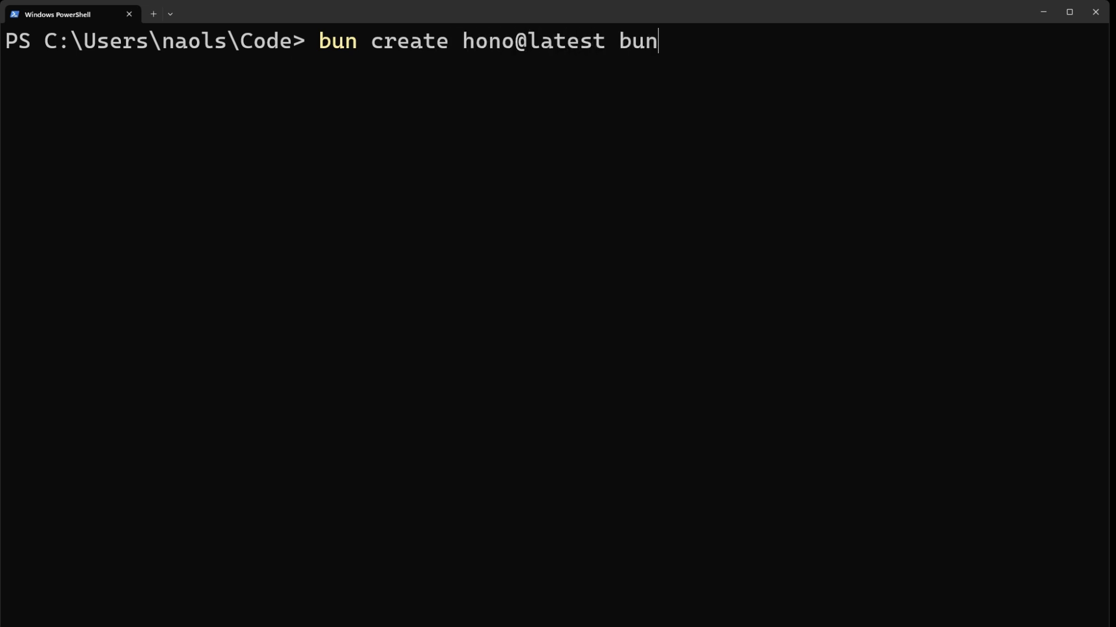
pyautogui.write('-hono-intro')
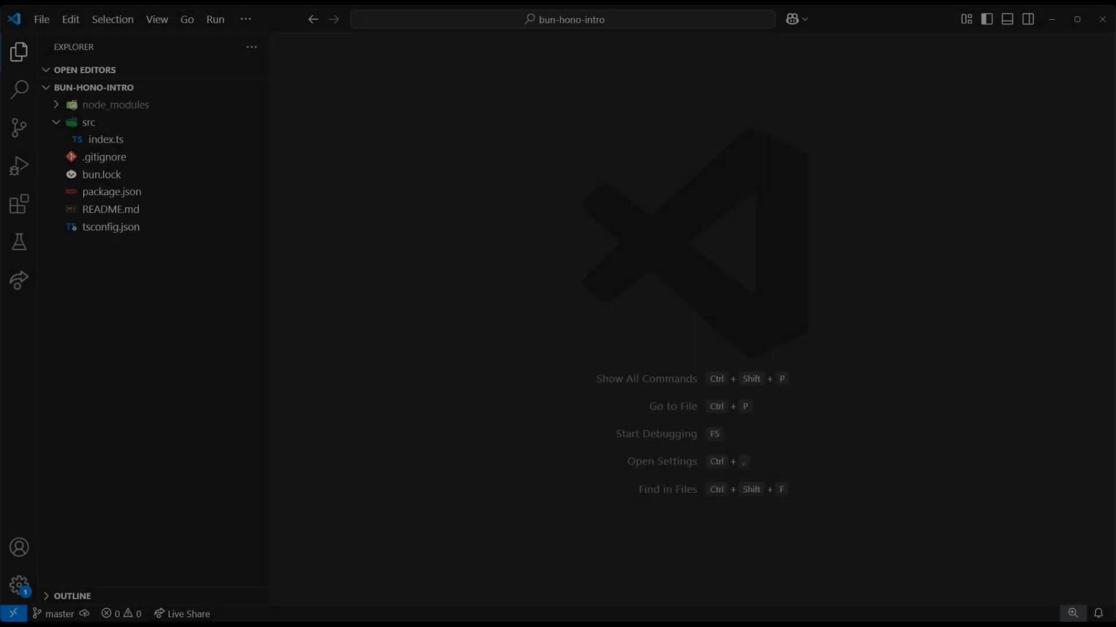
# Step: In src/index.ts make the root route return the text 'hello hono'
pyautogui.click(106, 140)
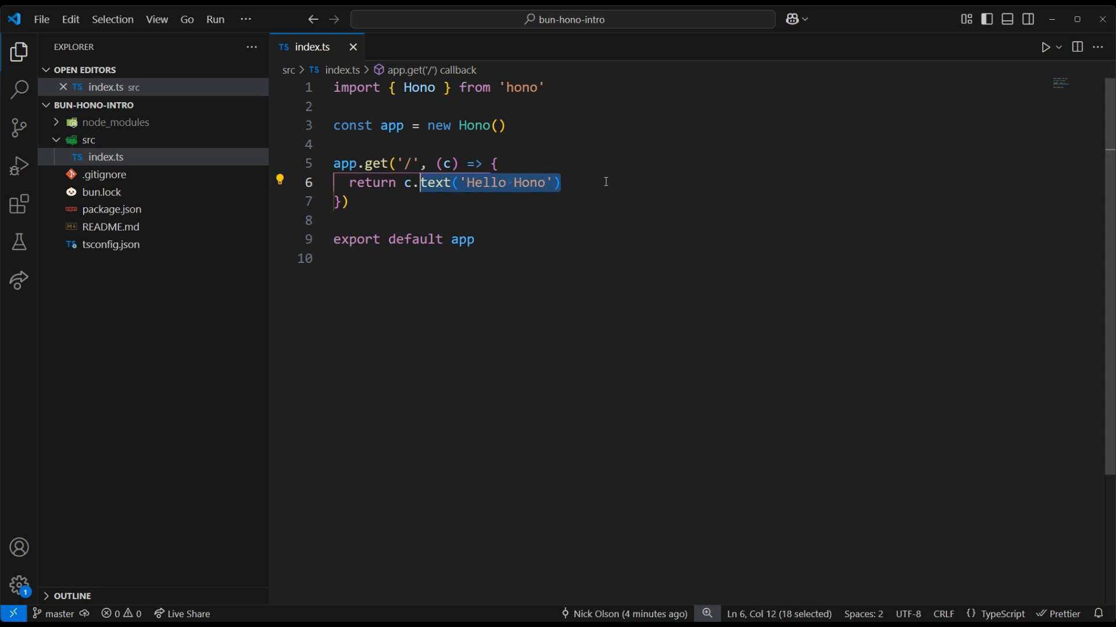
pyautogui.write('te')
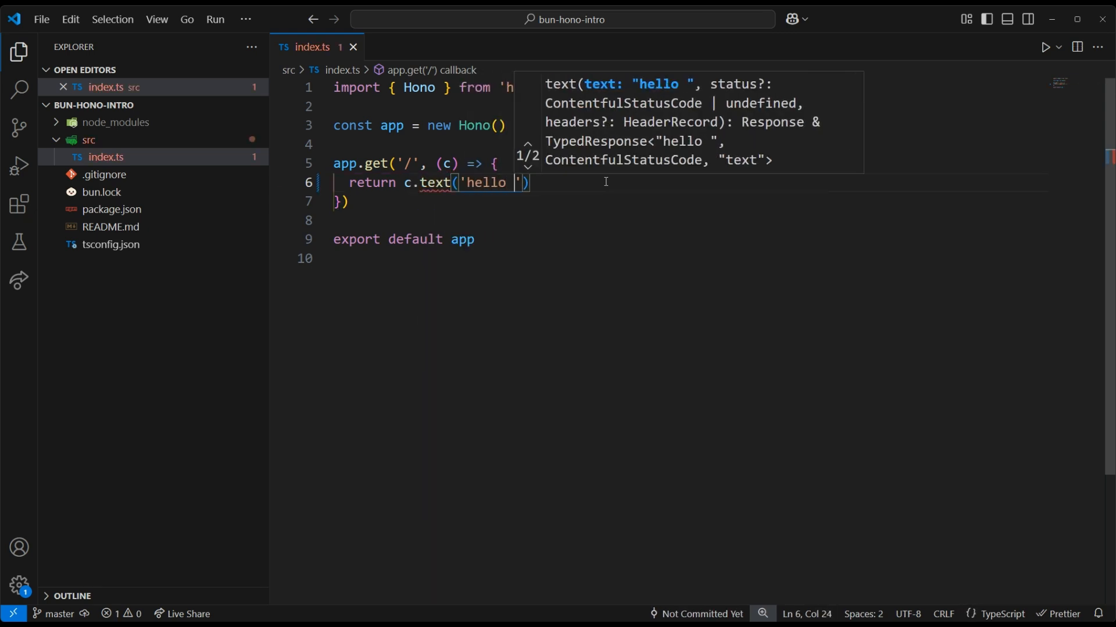
pyautogui.write('hono')
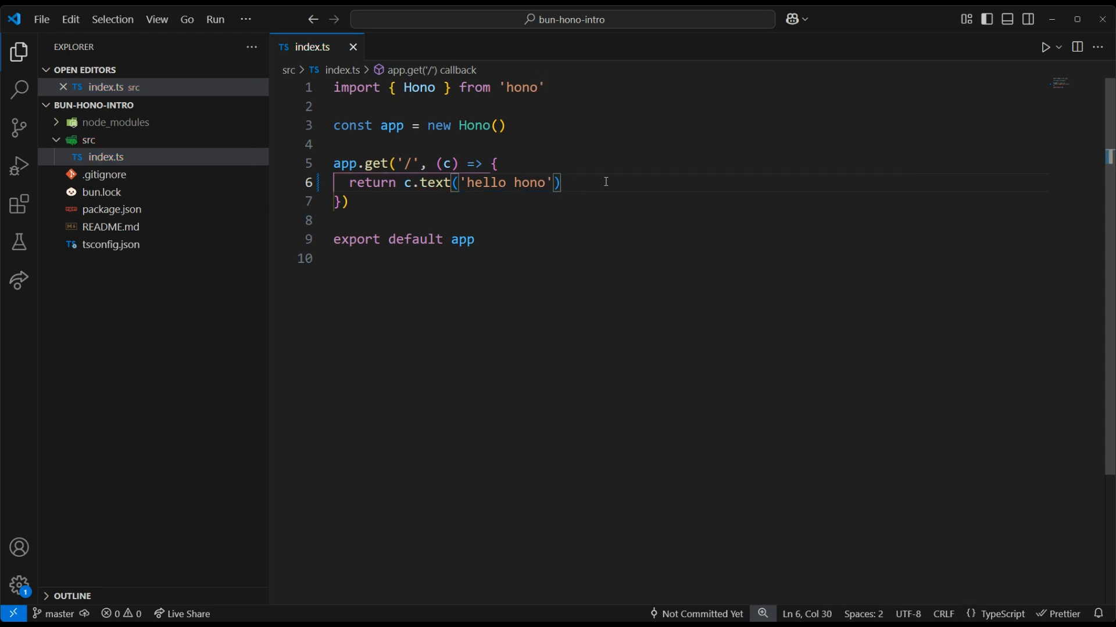
# Step: Confirm the REST Client extension is installed from the Extensions view and return to the Explorer
pyautogui.click(20, 204)
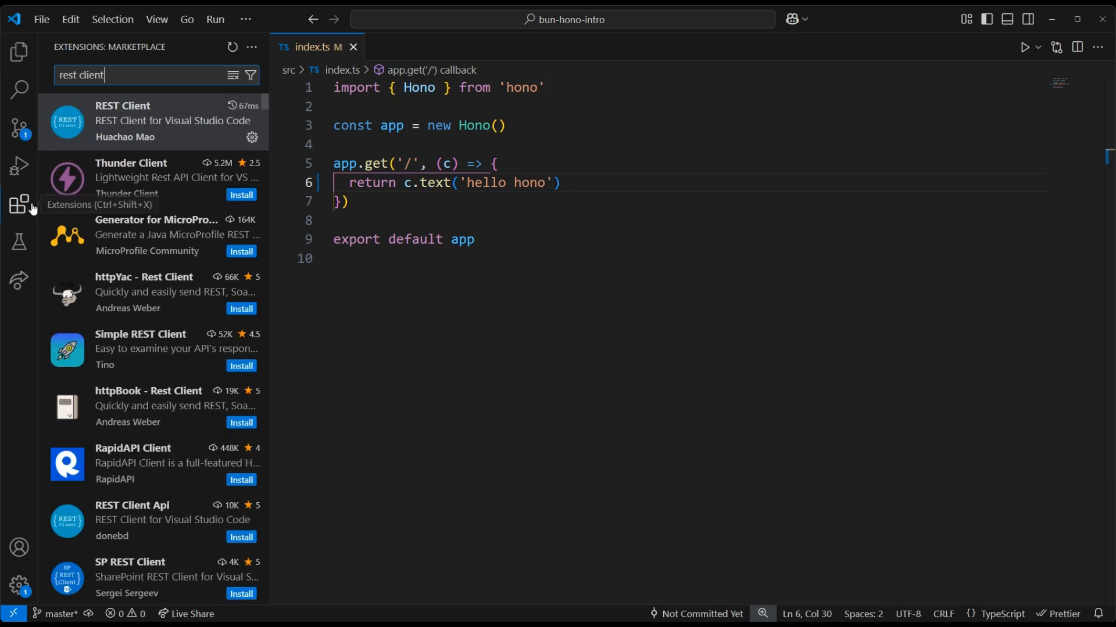
pyautogui.click(153, 120)
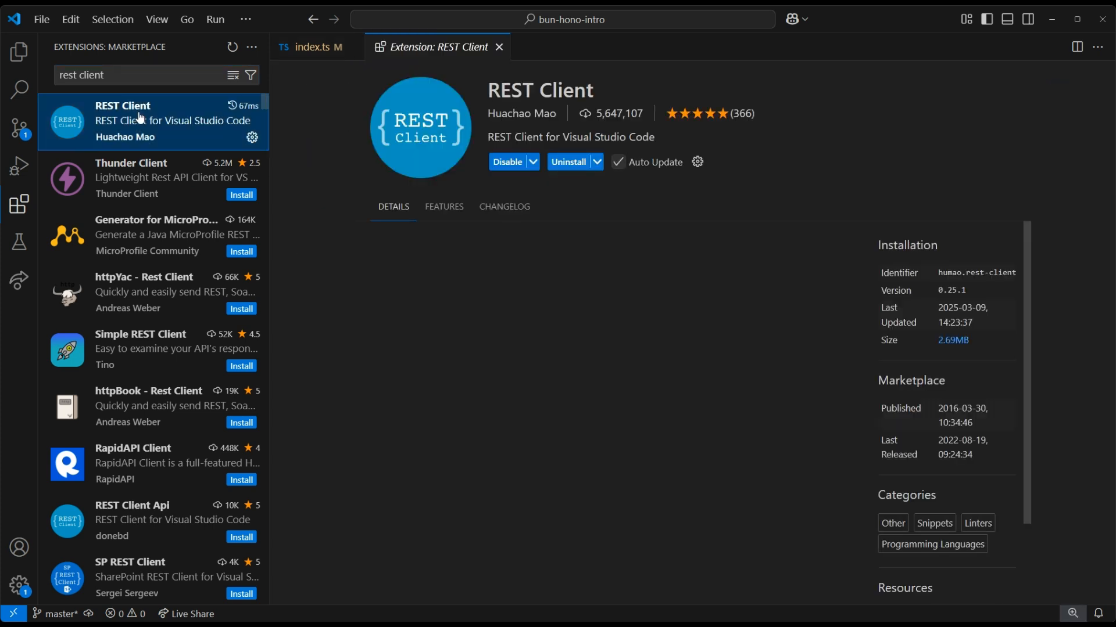
pyautogui.click(312, 46)
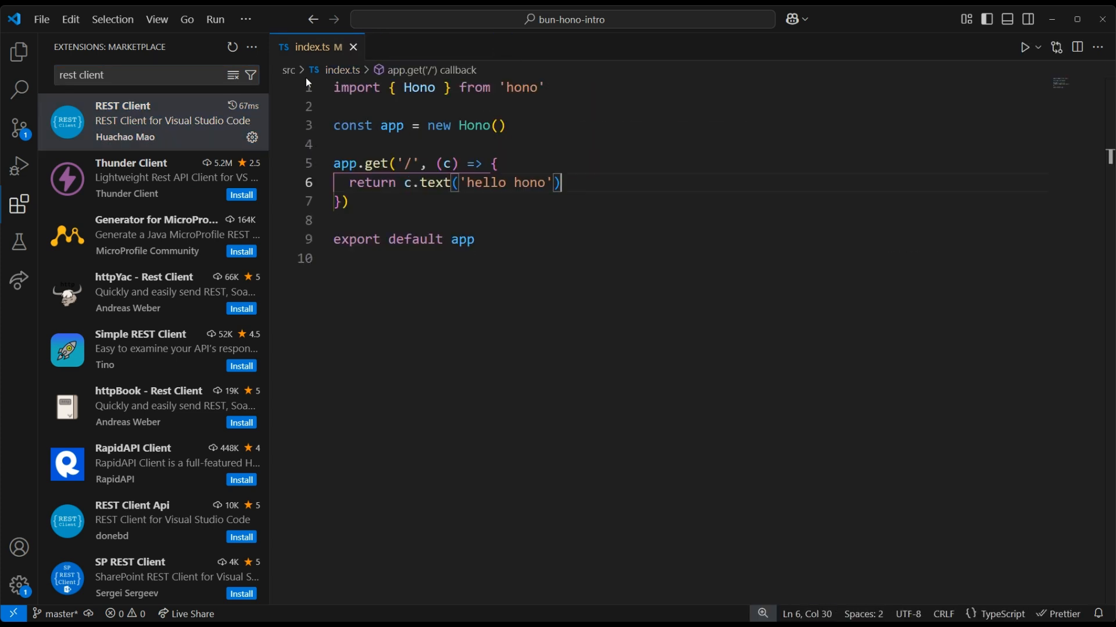
pyautogui.click(18, 51)
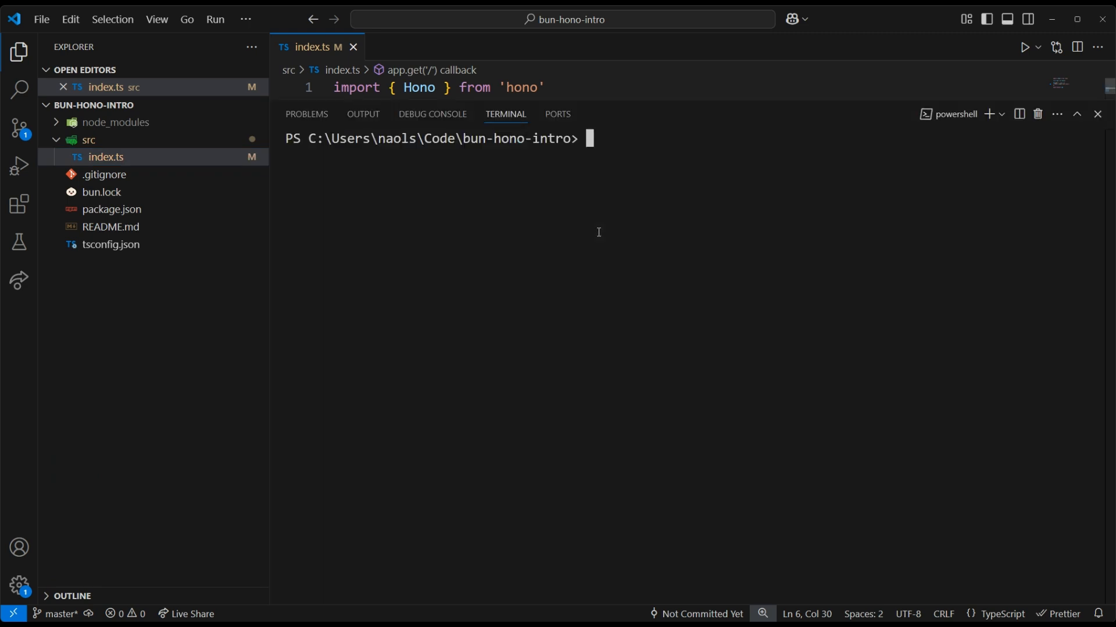
# Step: Start the Hono development server with `bun run dev` in the terminal
pyautogui.write('bun run d')
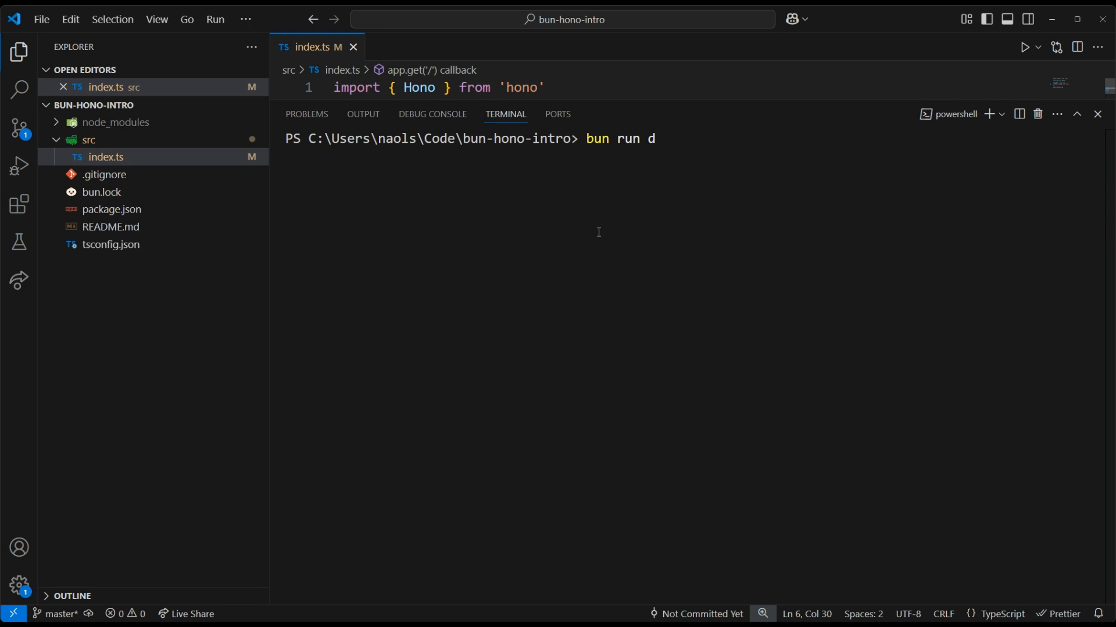
pyautogui.press('Enter')
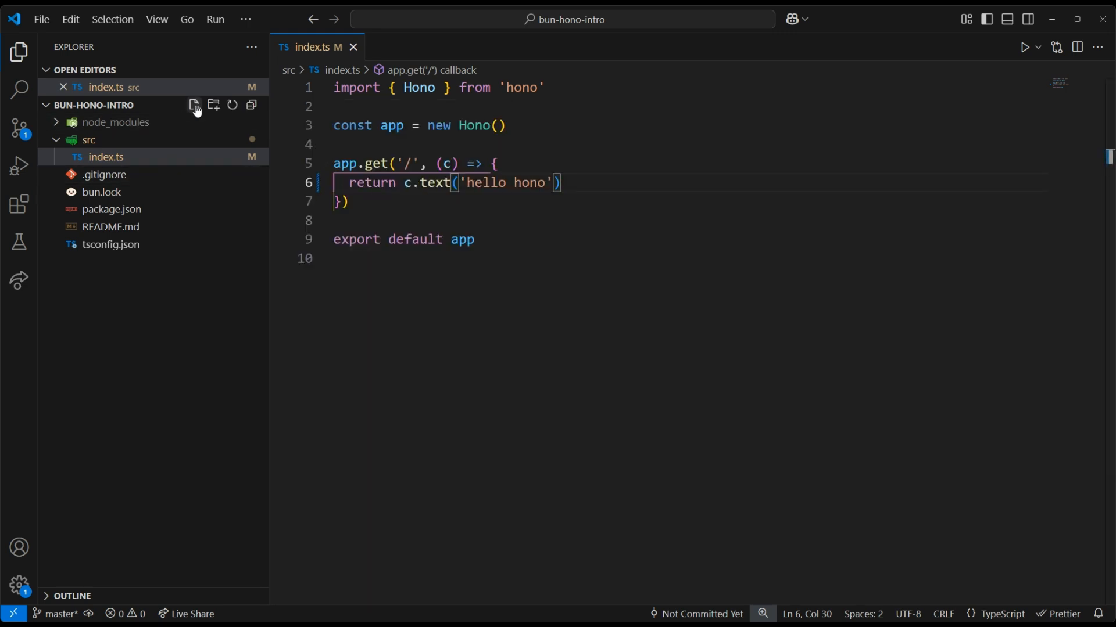
pyautogui.click(194, 105)
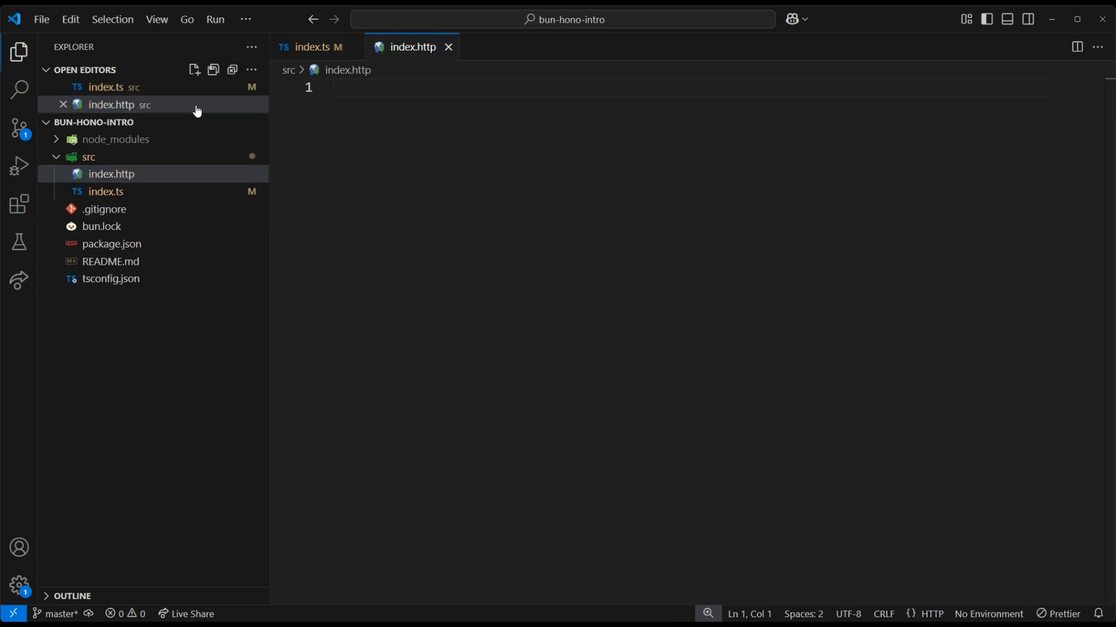
pyautogui.write('http:')
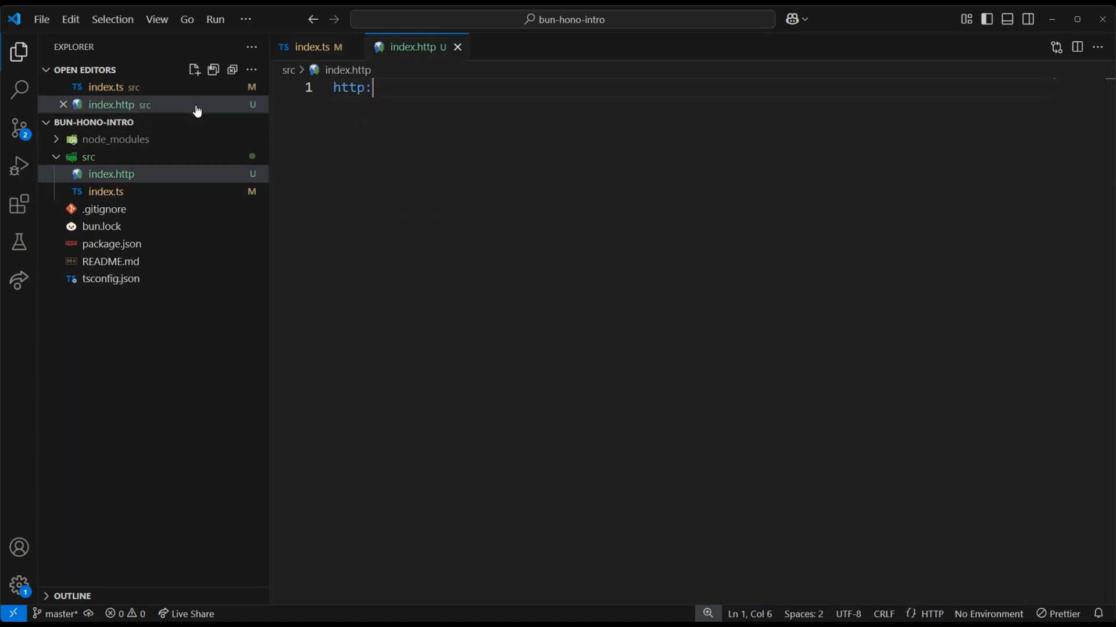
pyautogui.write('//localhost:')
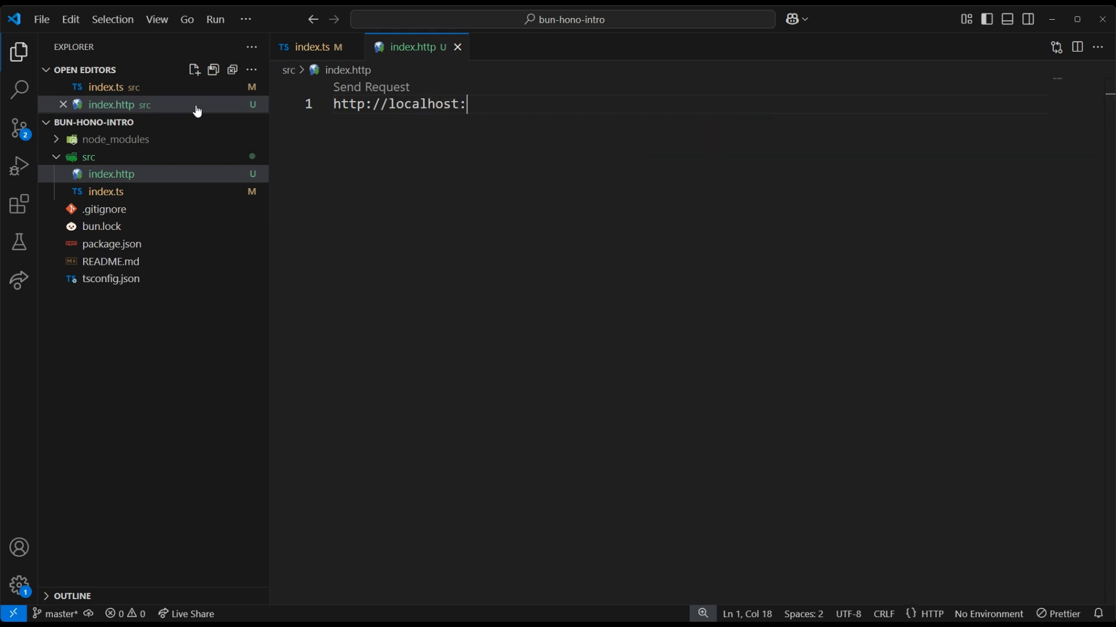
pyautogui.write('3000')
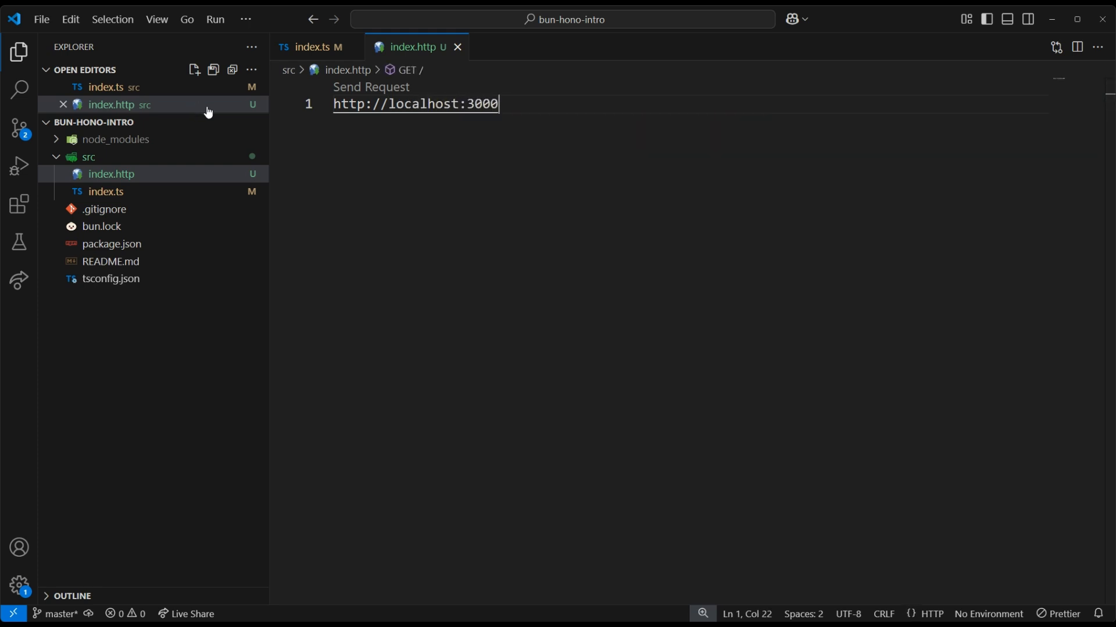
# Step: Send the request and confirm a 200 OK response with 'hello hono', then close the response view
pyautogui.click(370, 87)
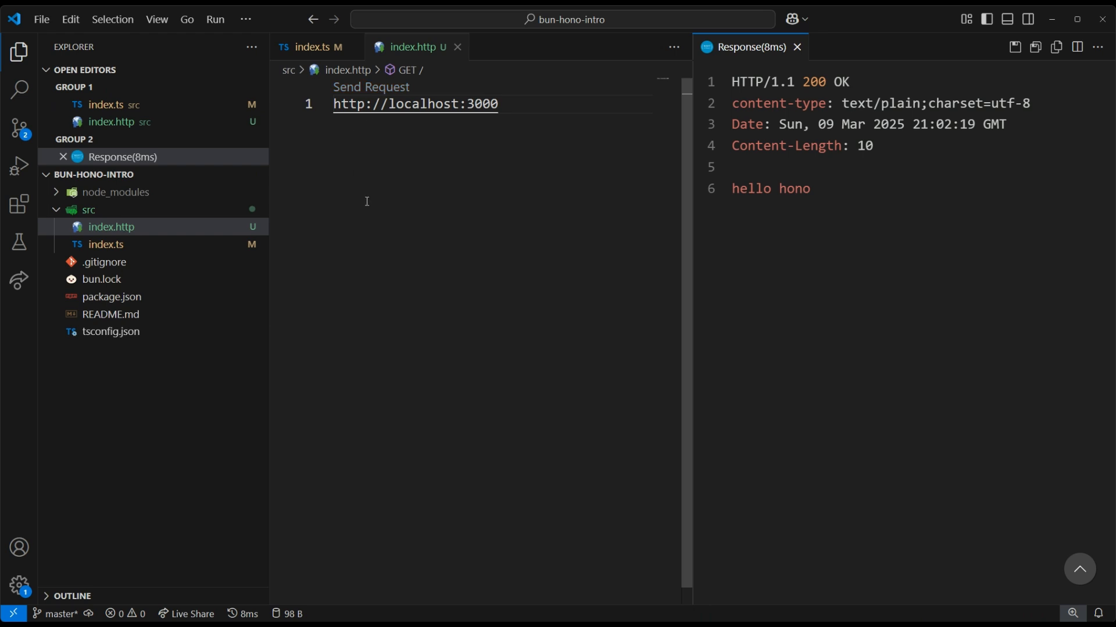
pyautogui.doubleClick(770, 188)
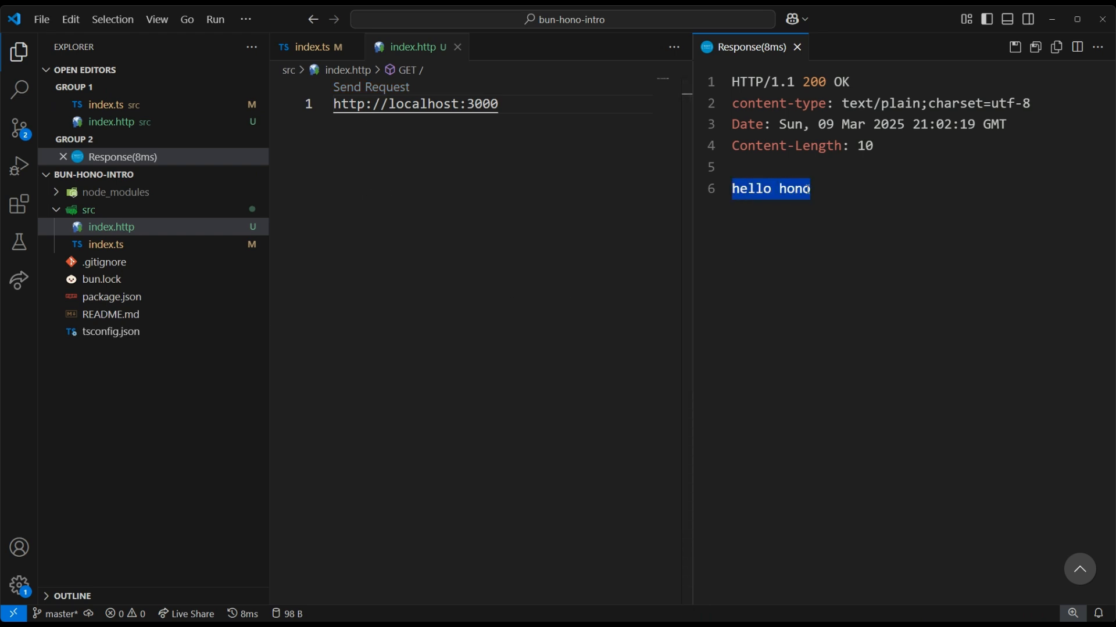
pyautogui.click(796, 46)
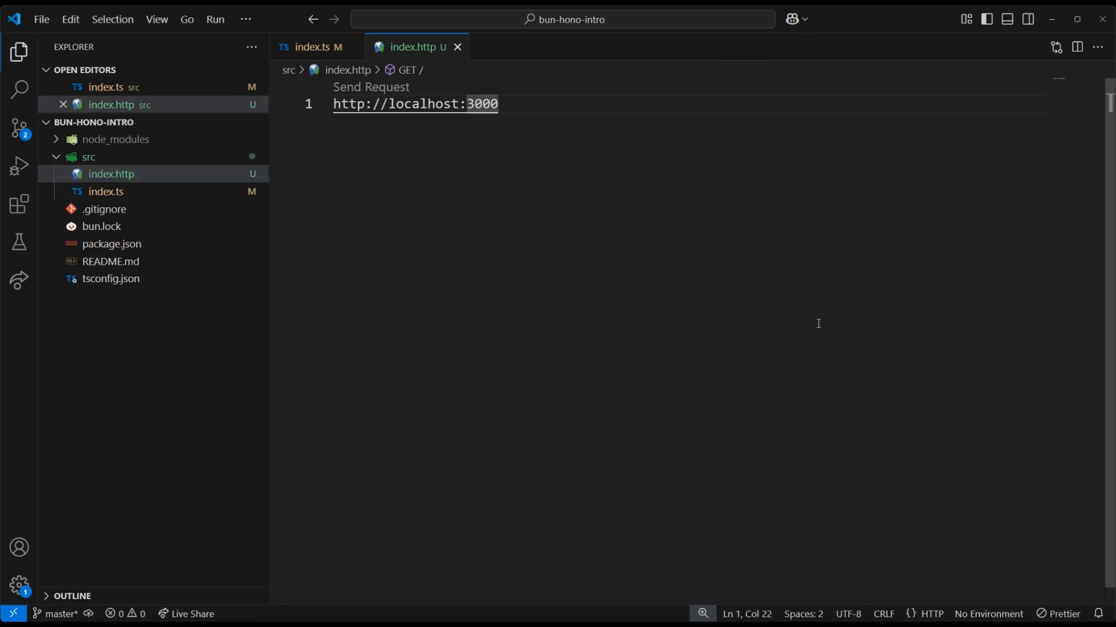
# Step: Add app.notFound returning c.json({ message: 'not found' }, 404) below the first route in index.ts
pyautogui.click(311, 46)
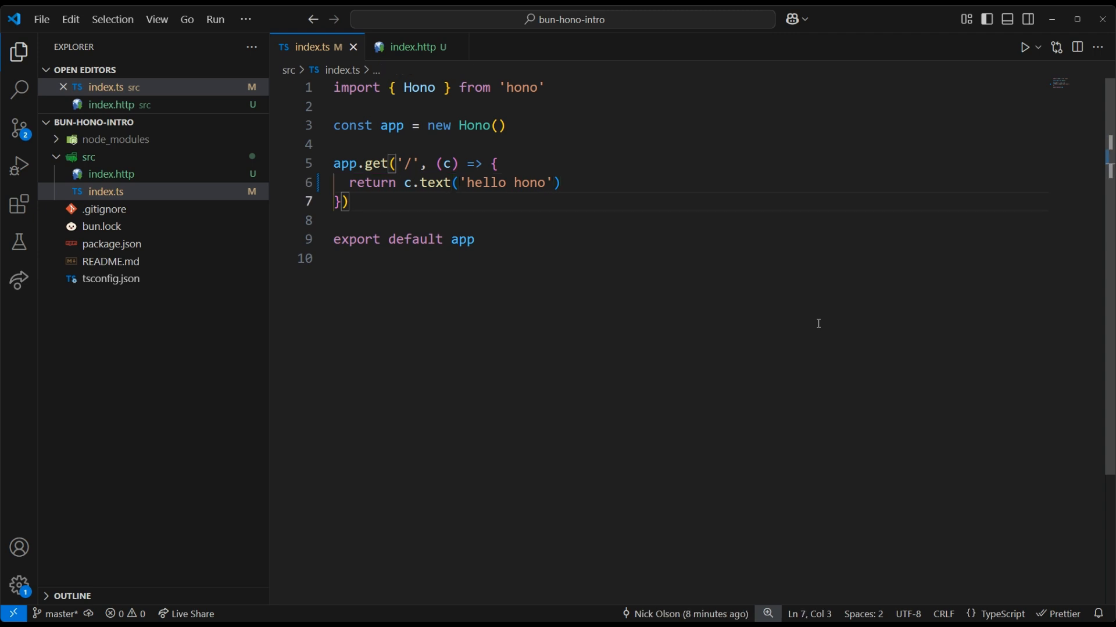
pyautogui.write('app.')
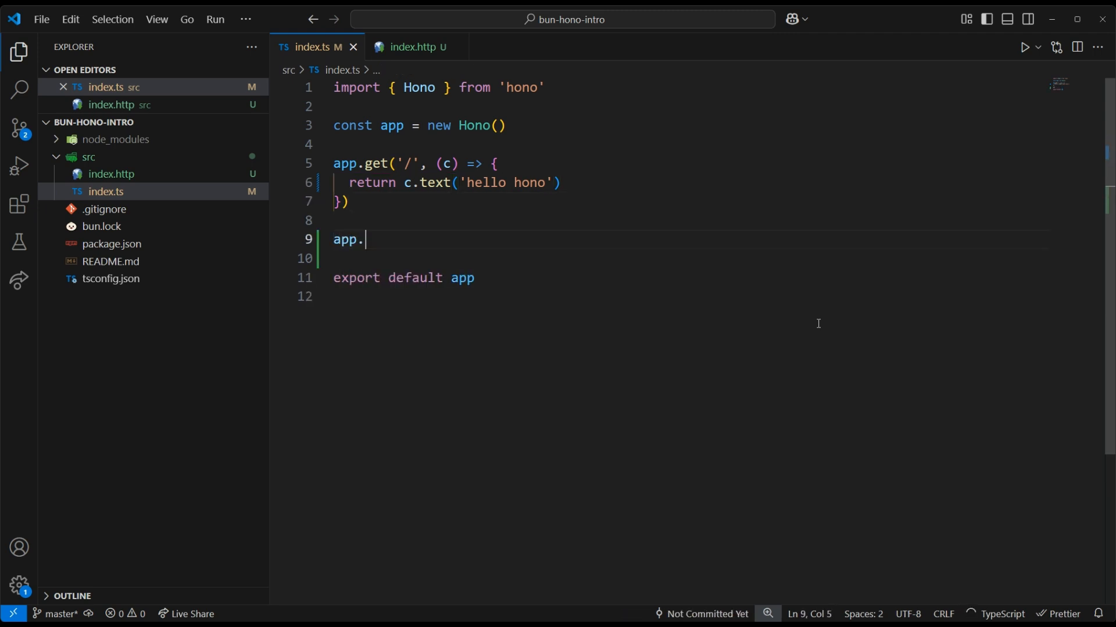
pyautogui.write('notFound()')
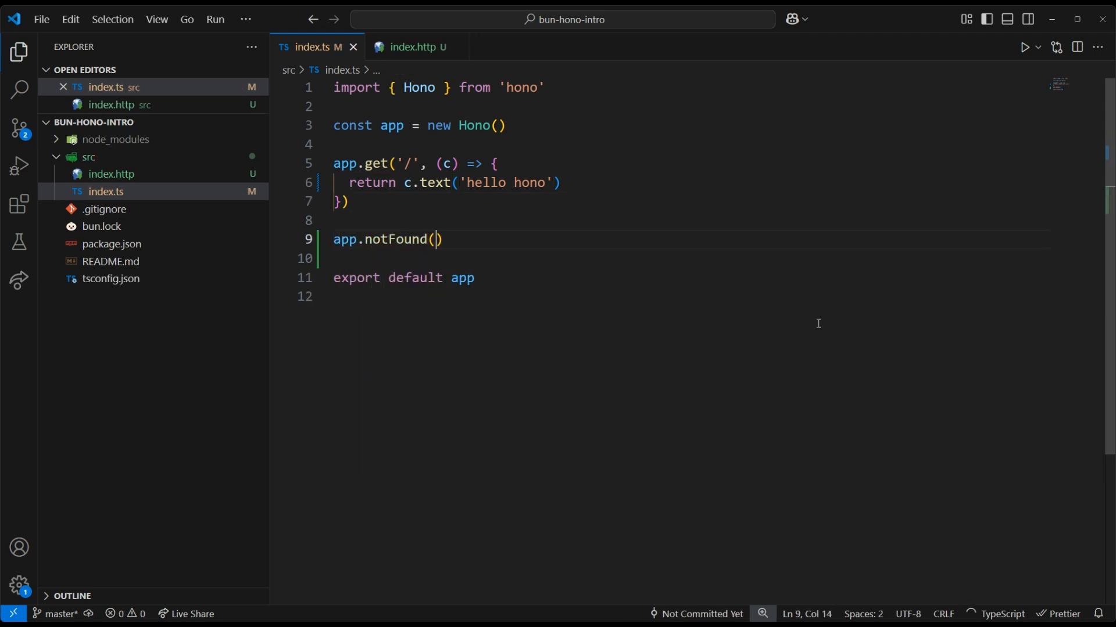
pyautogui.write('(c) => {')
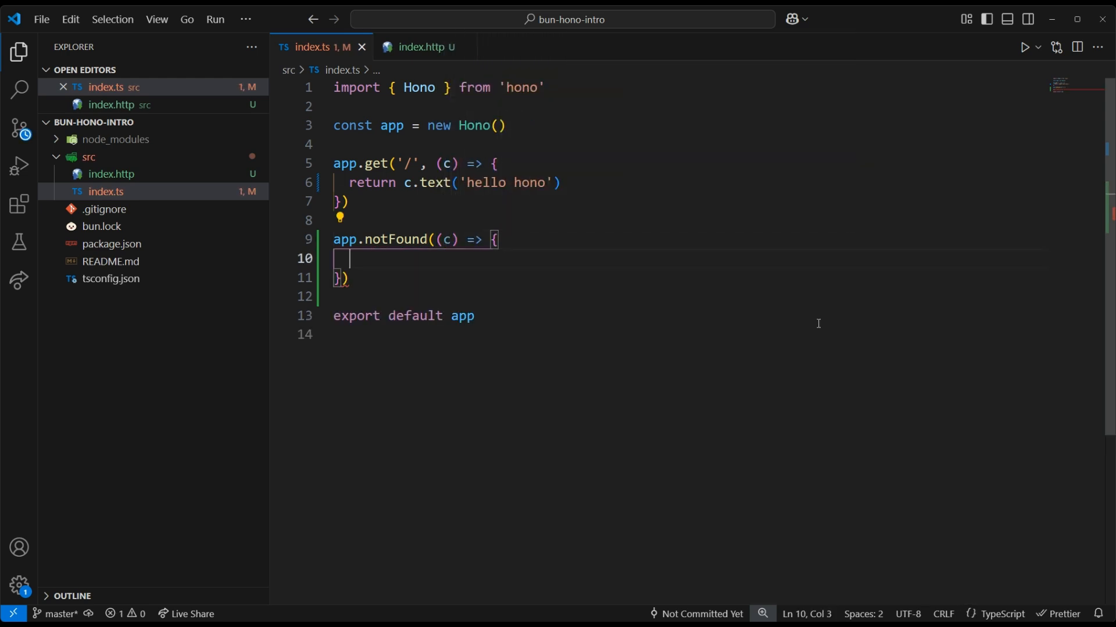
pyautogui.write('return c')
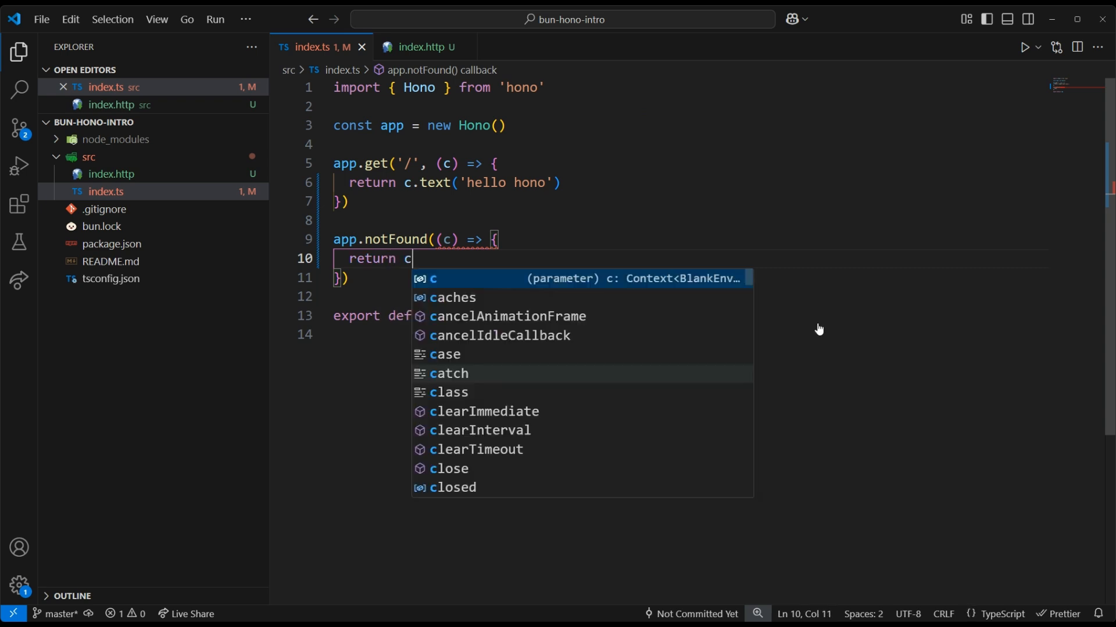
pyautogui.write('.json(')
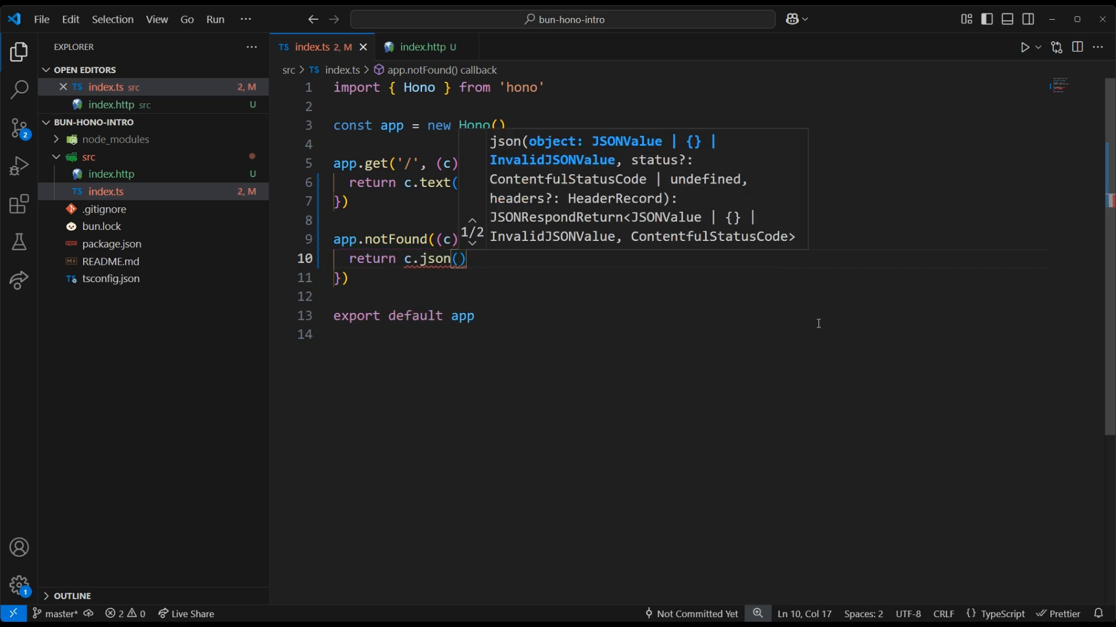
pyautogui.write('{}')
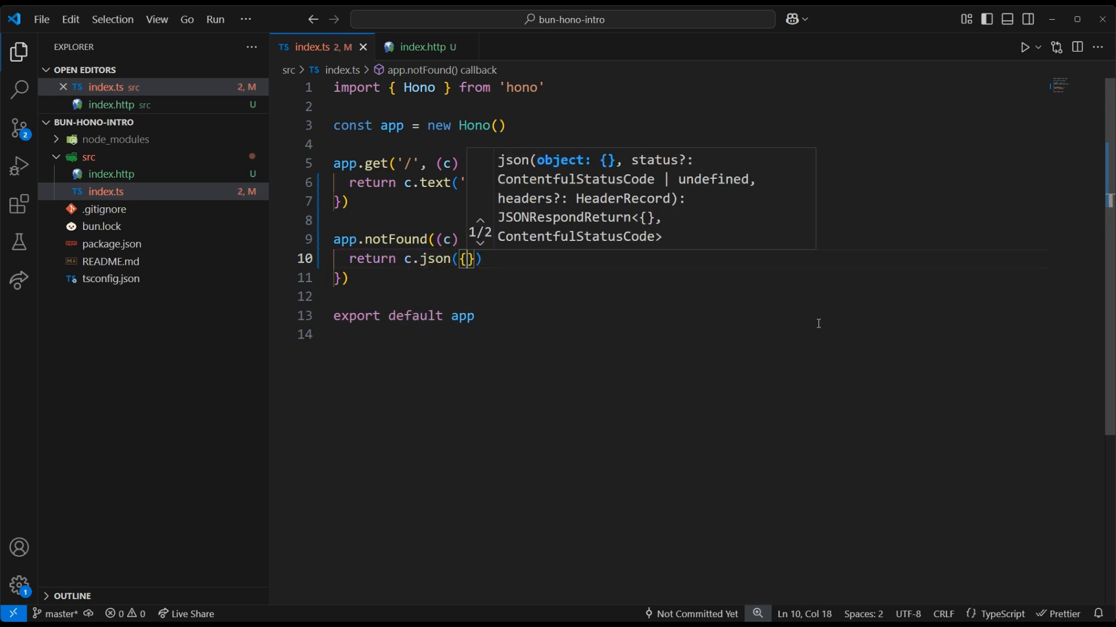
pyautogui.write('message:')
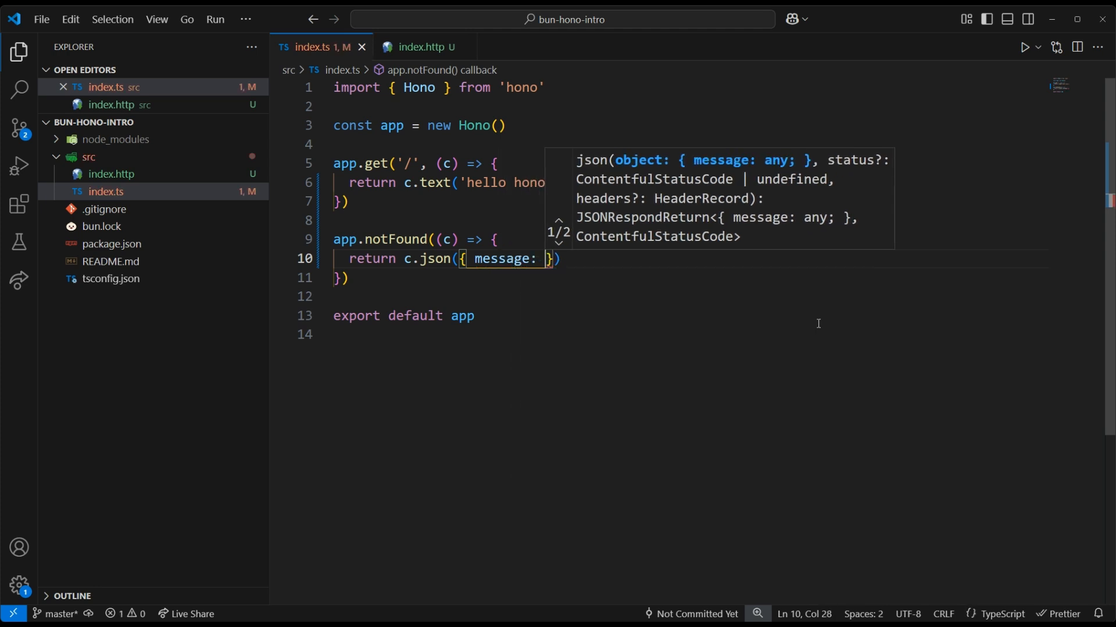
pyautogui.write("'not found'")
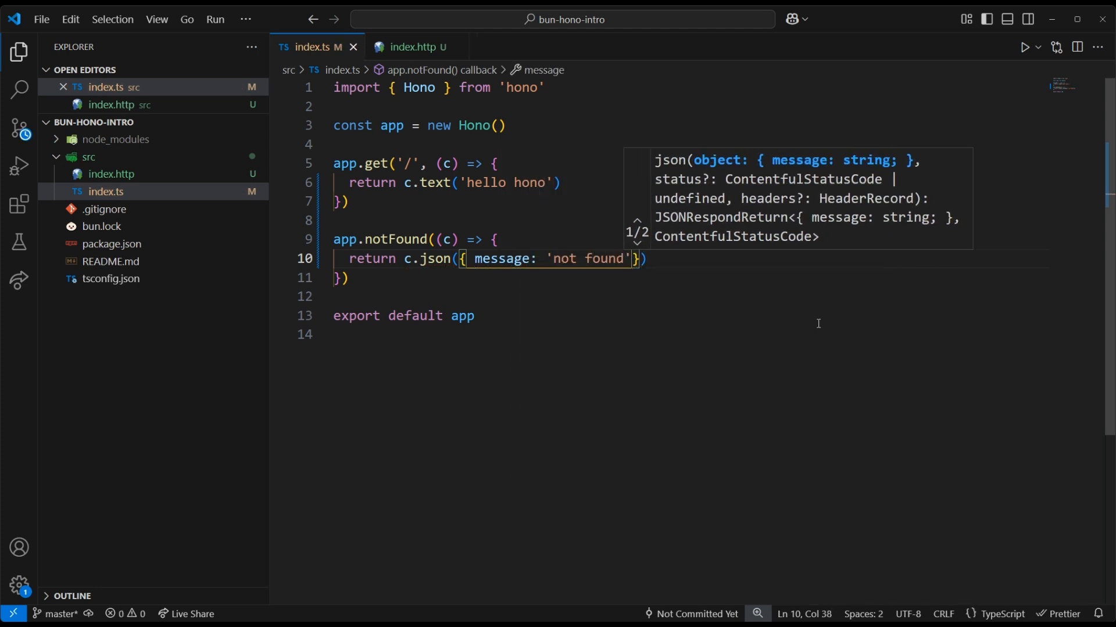
pyautogui.write(',')
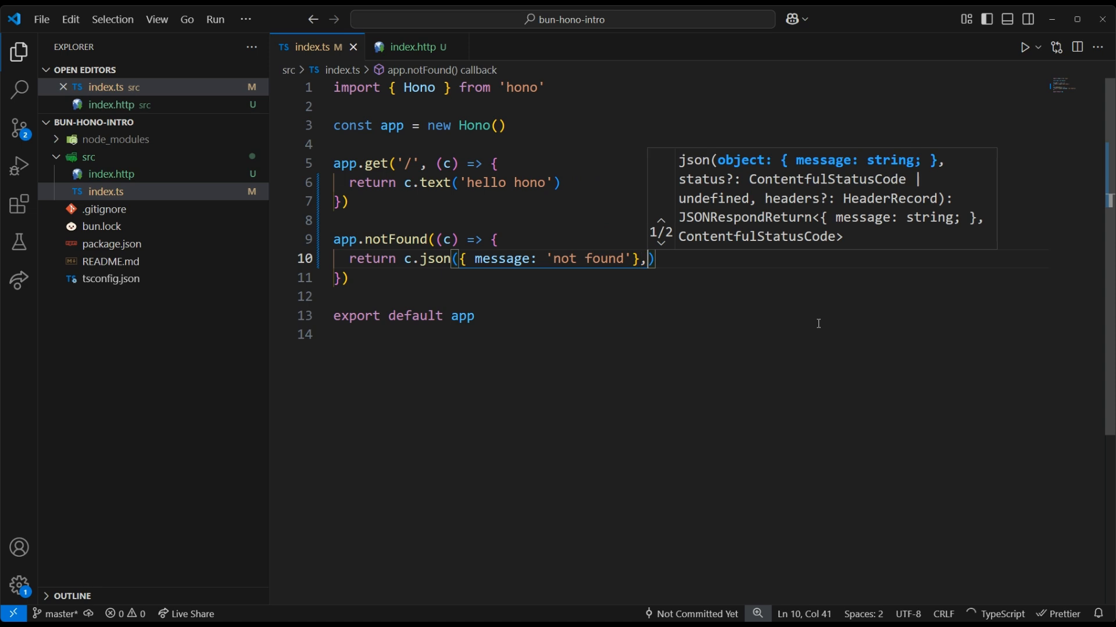
pyautogui.write('404')
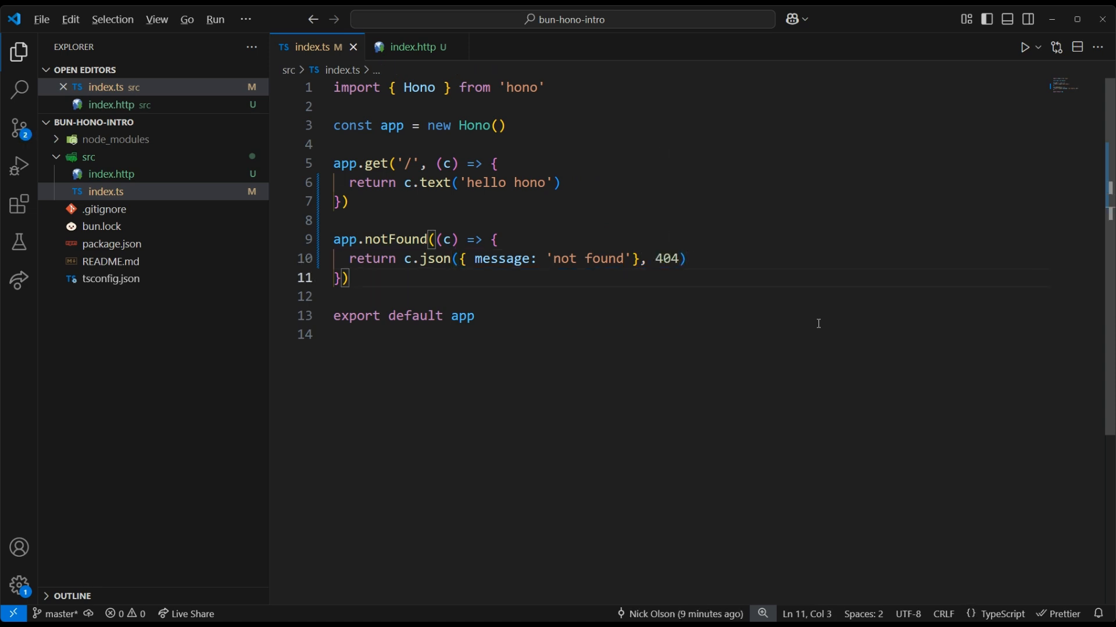
pyautogui.click(411, 47)
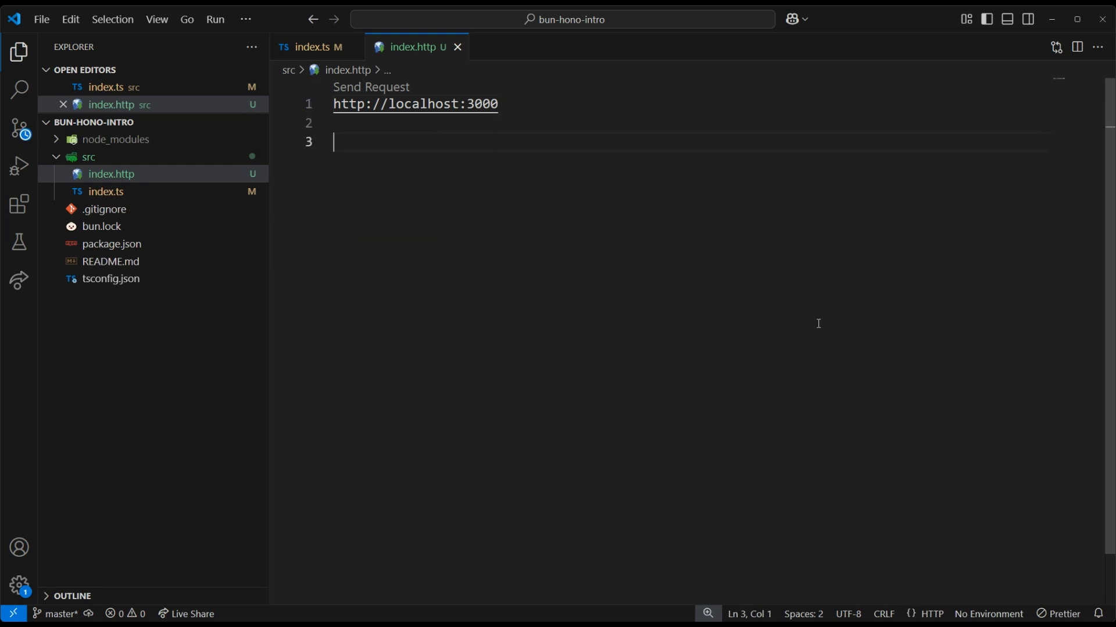
pyautogui.write('###')
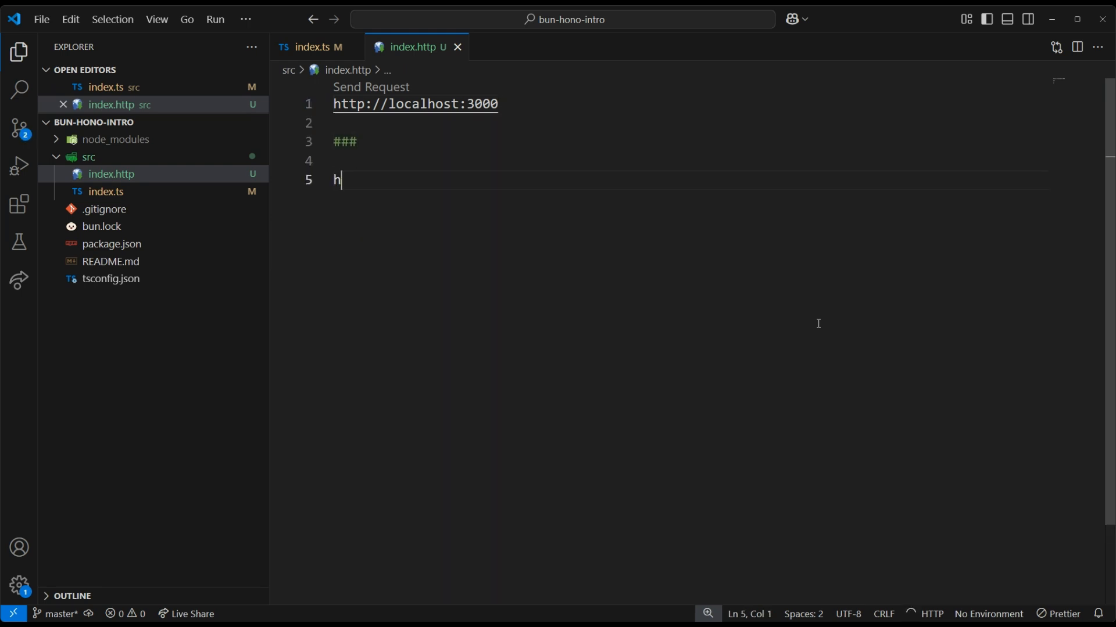
pyautogui.write('ttp://lo')
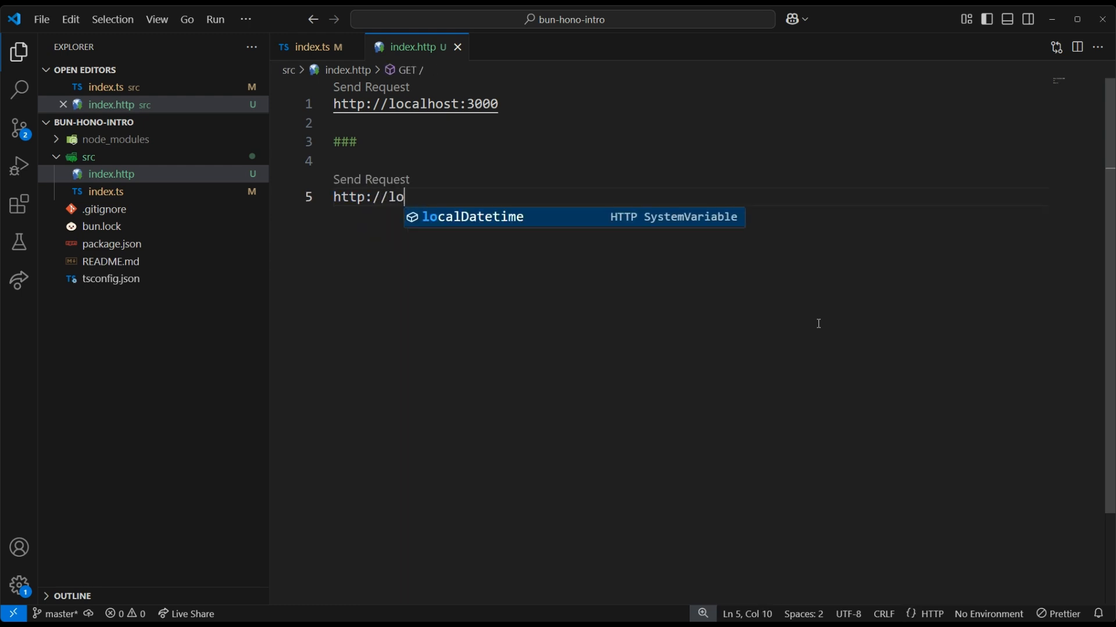
pyautogui.write('calhost:3000/fake')
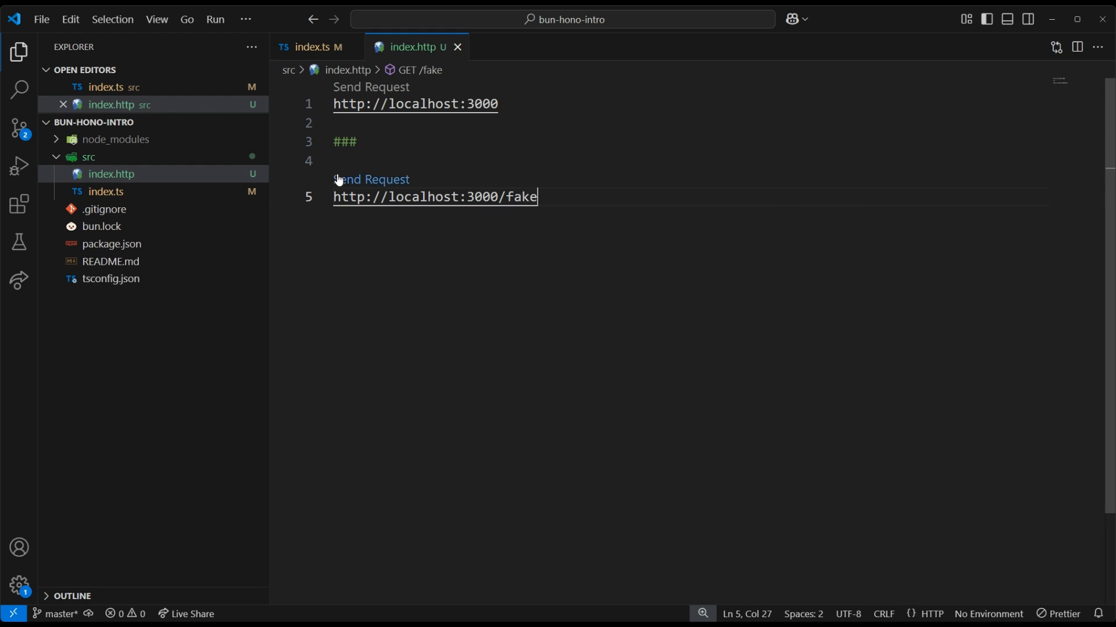
pyautogui.click(371, 179)
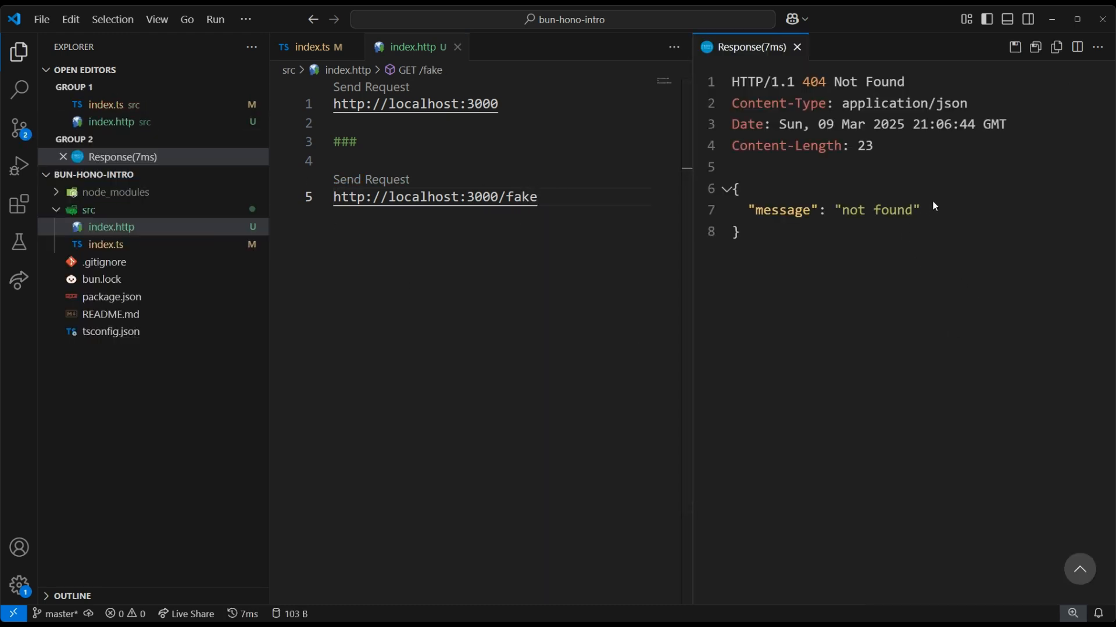
pyautogui.doubleClick(814, 81)
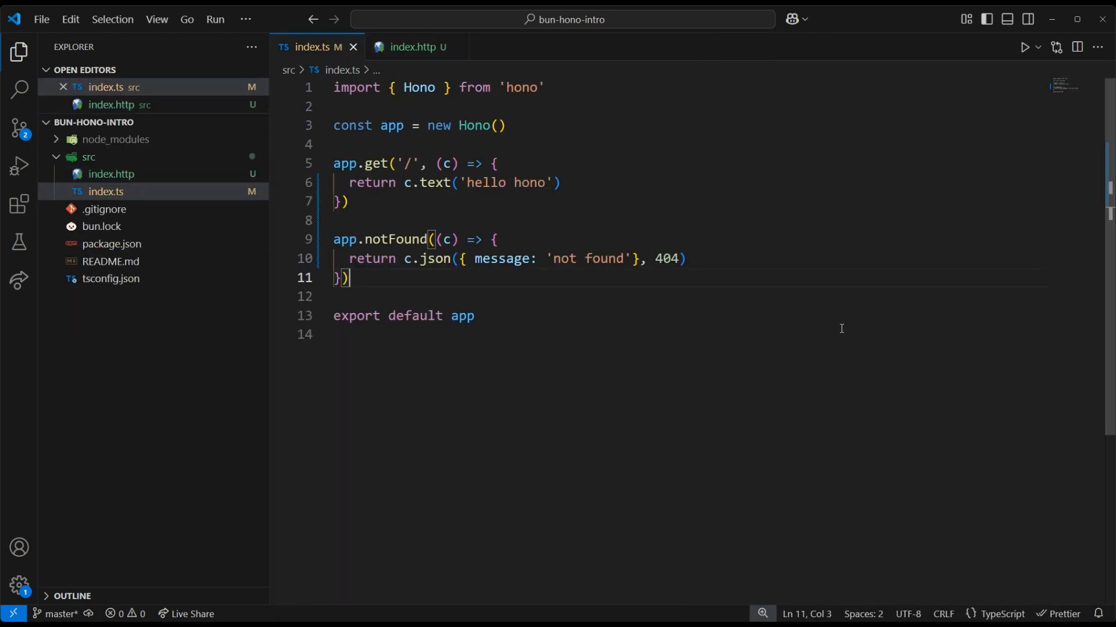
# Step: Add a GET /products/:id route in index.ts that reads the id with c.req.param('id')
pyautogui.press('enter')
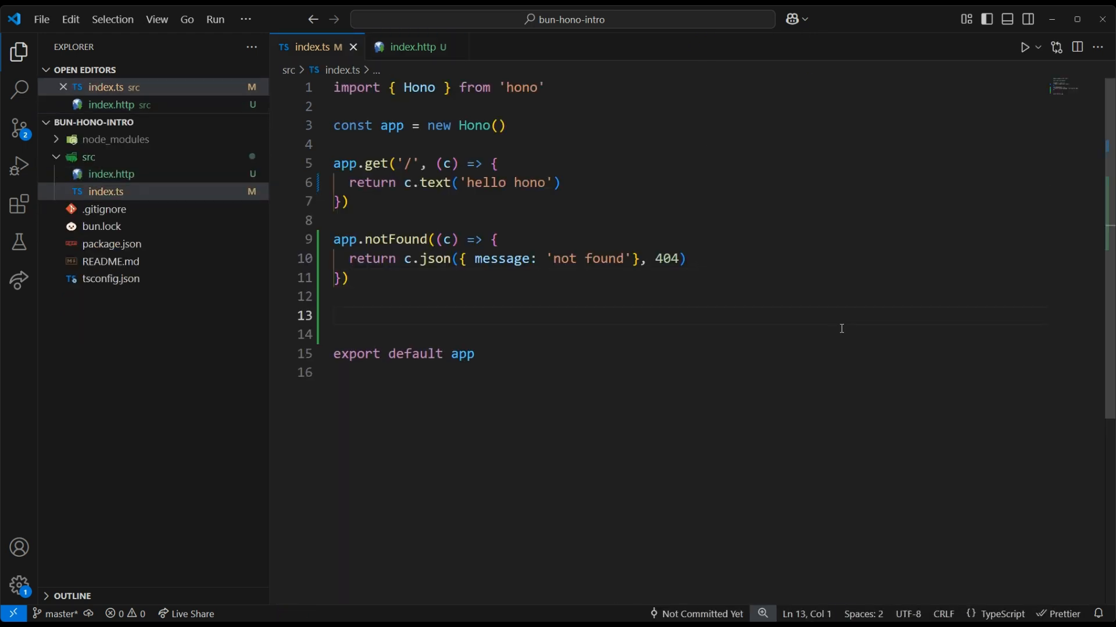
pyautogui.write('app.get(')
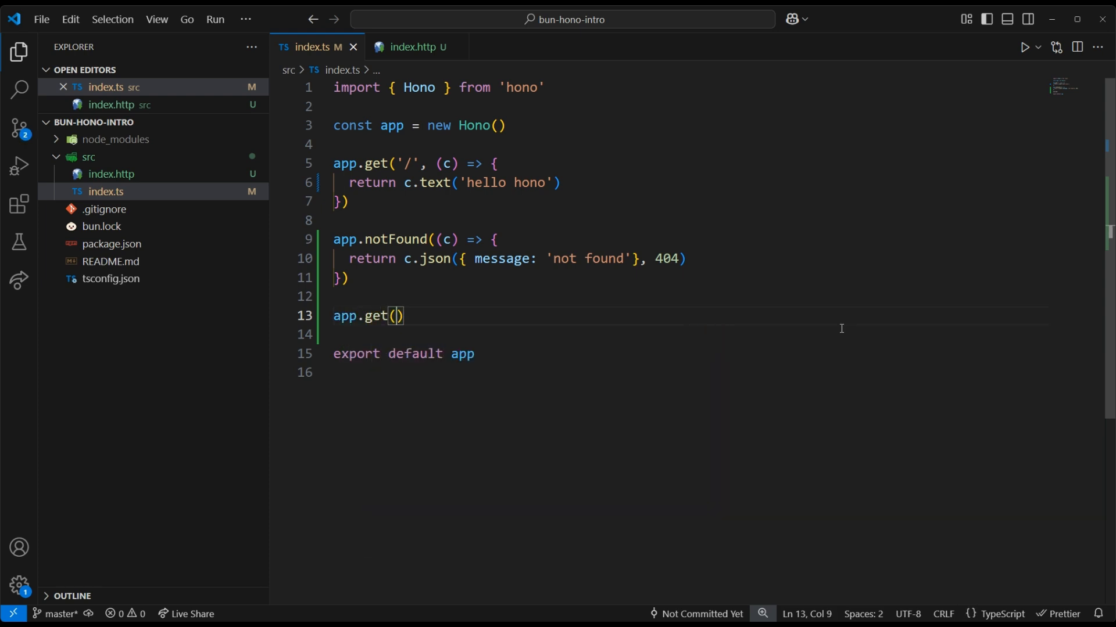
pyautogui.write("'/product'")
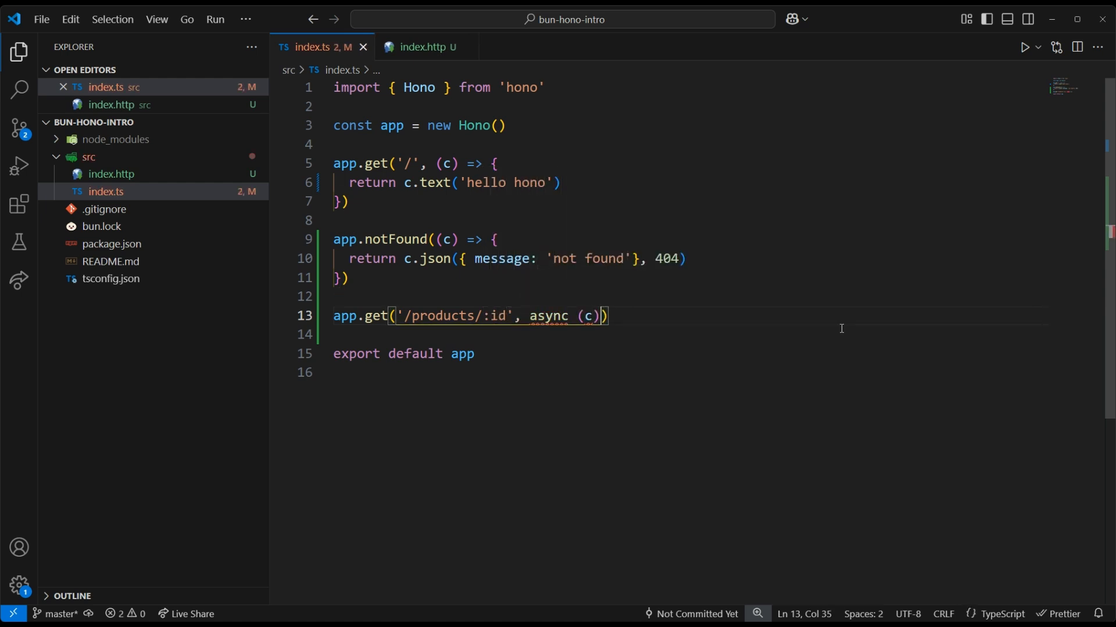
pyautogui.write('=> {}')
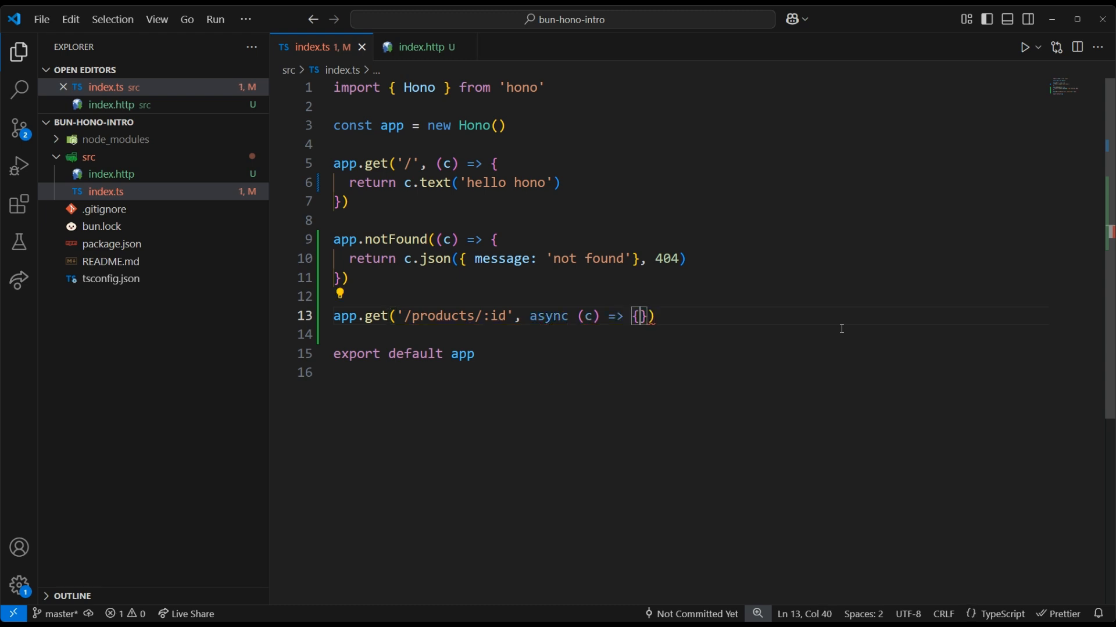
pyautogui.write('const id = c.')
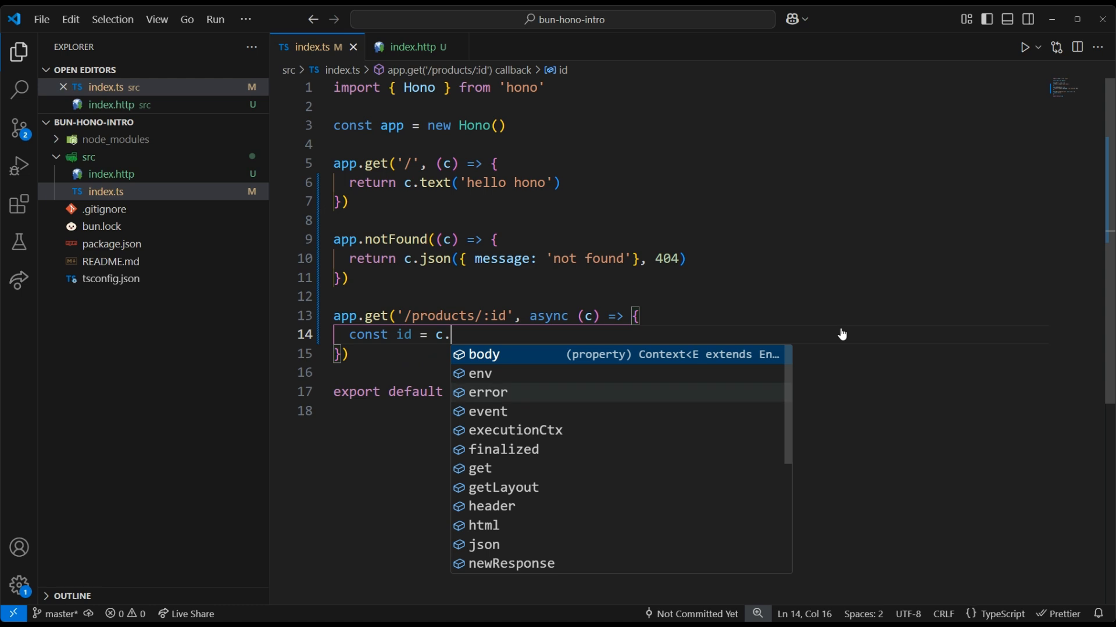
pyautogui.write('req.')
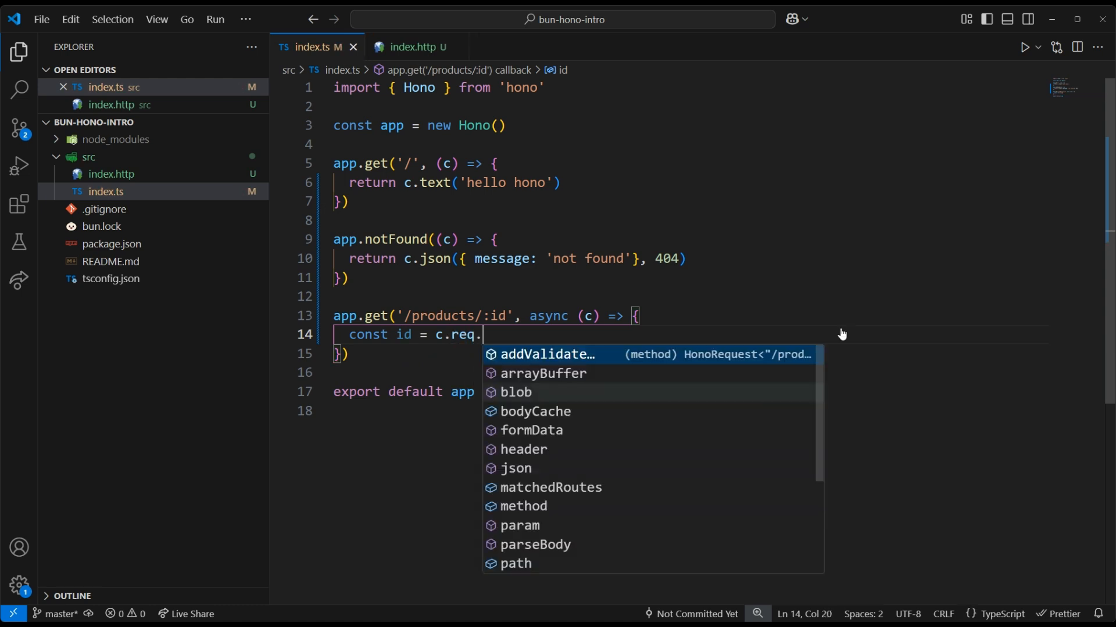
pyautogui.write('par')
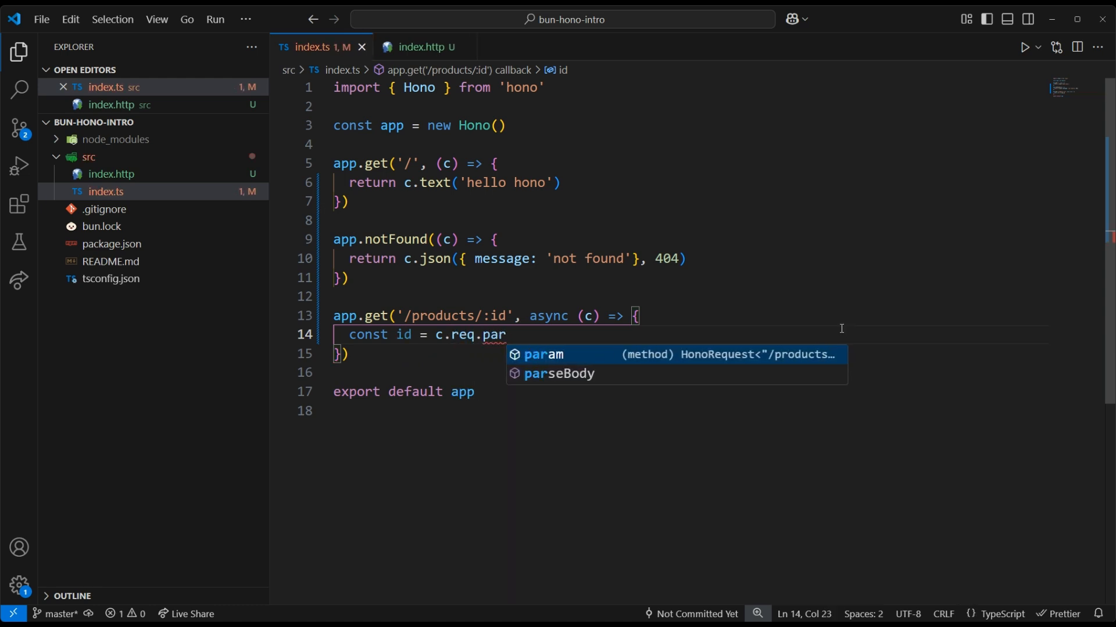
pyautogui.write("am('id')")
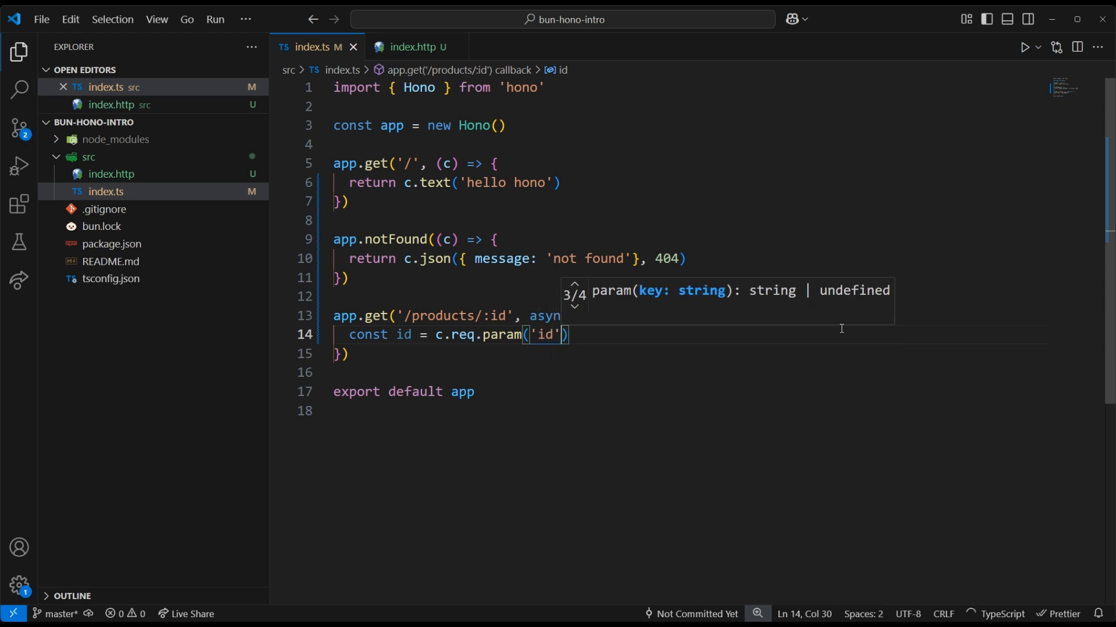
# Step: Return JSON { ok: true, message: `product ${id} available` } from the products route
pyautogui.write('ret')
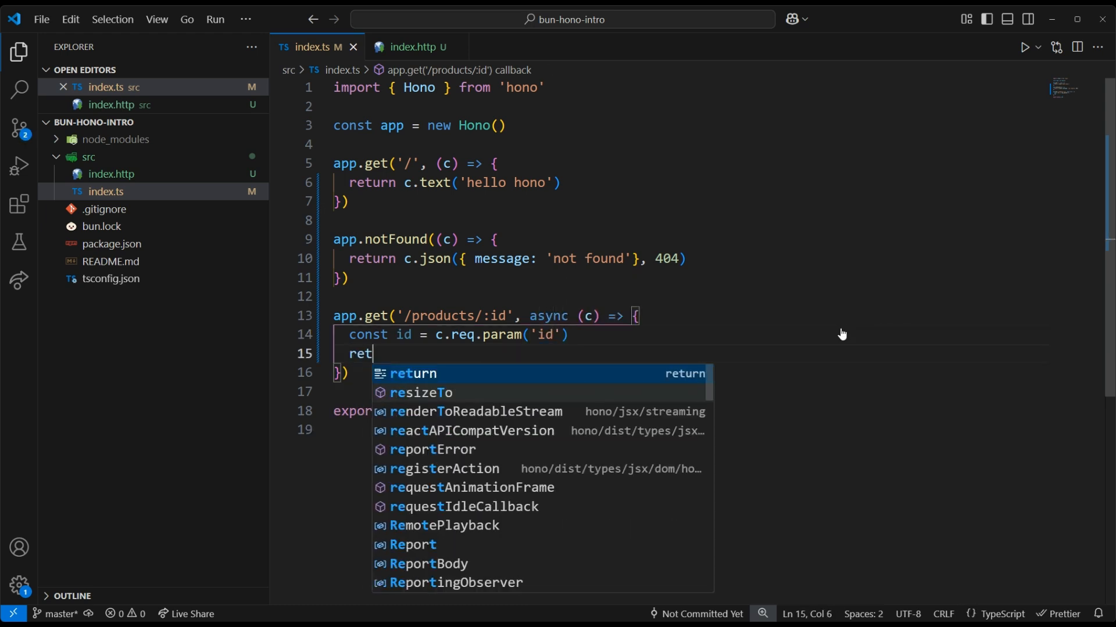
pyautogui.write('urn c.jso')
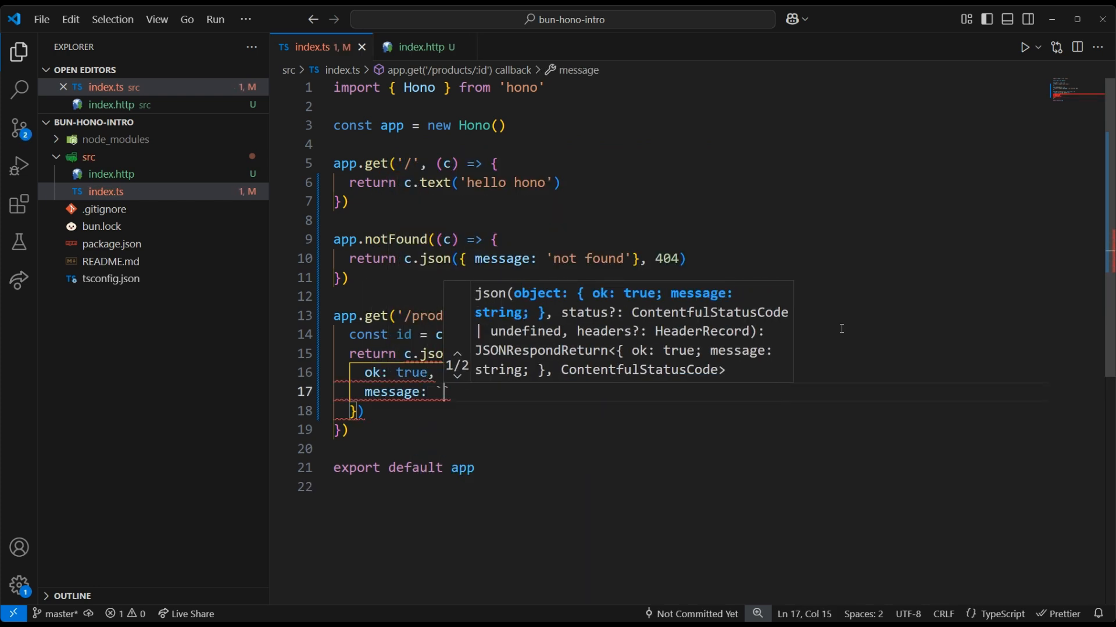
pyautogui.write('product')
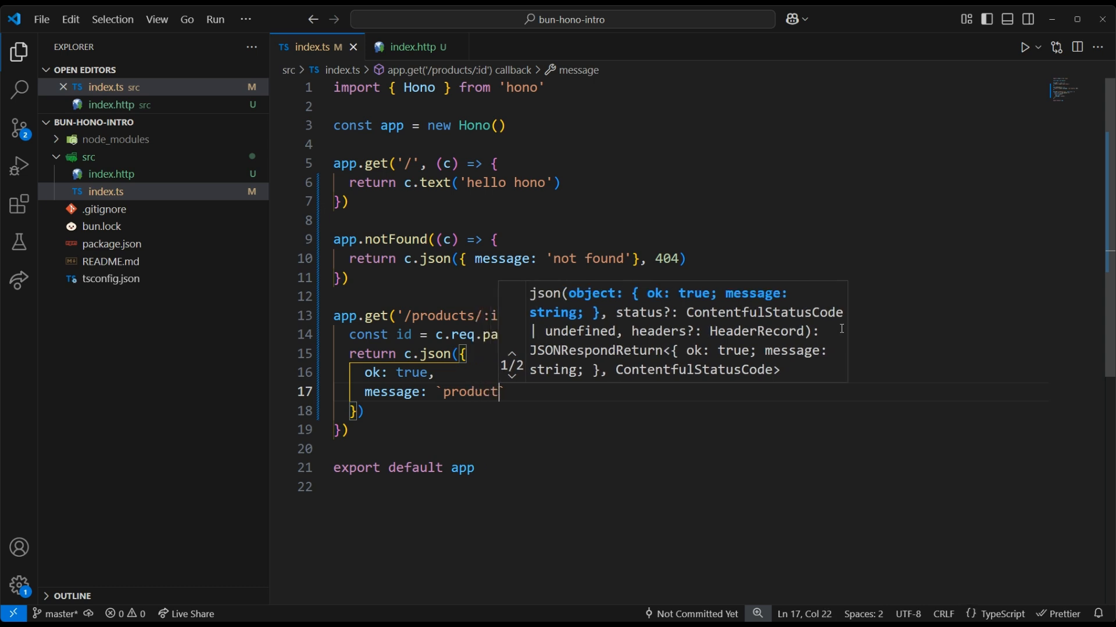
pyautogui.write('${}')
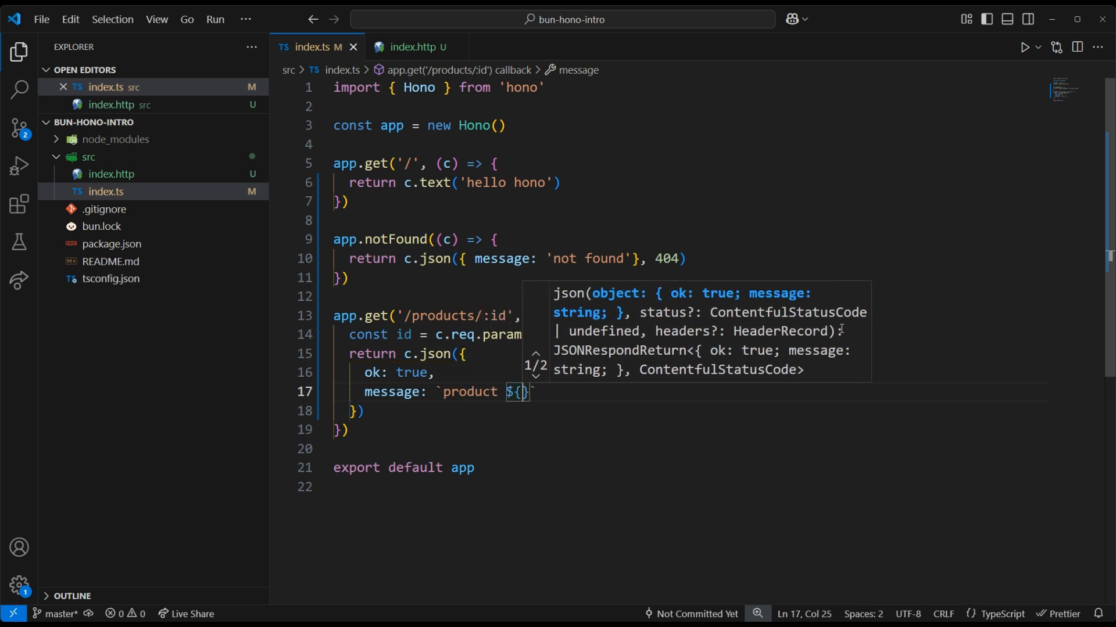
pyautogui.write('id')
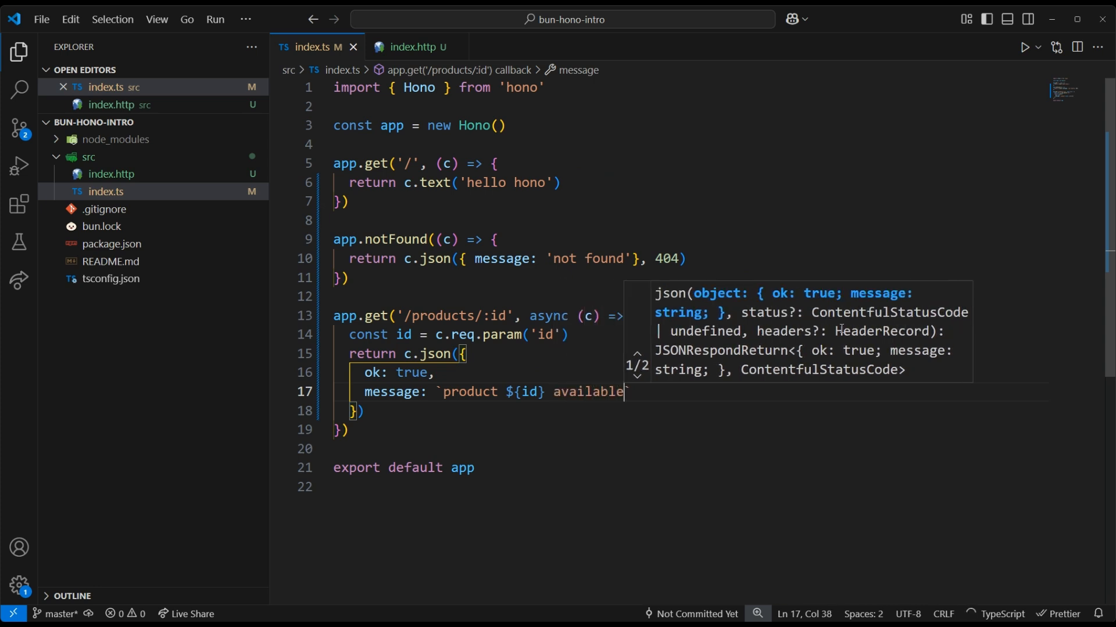
pyautogui.click(410, 47)
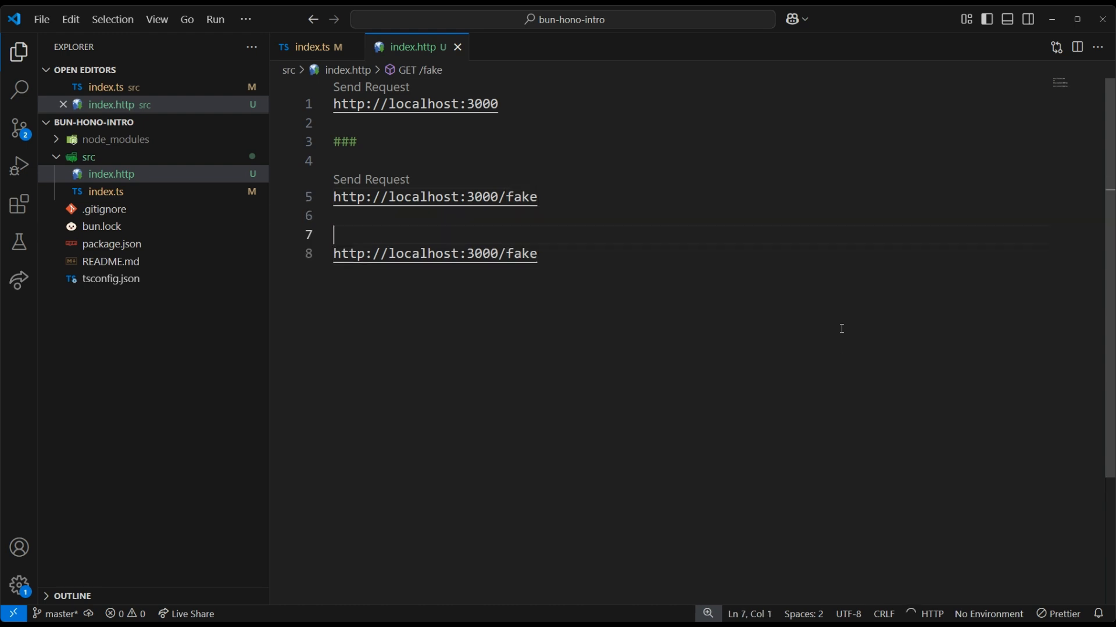
pyautogui.write('##')
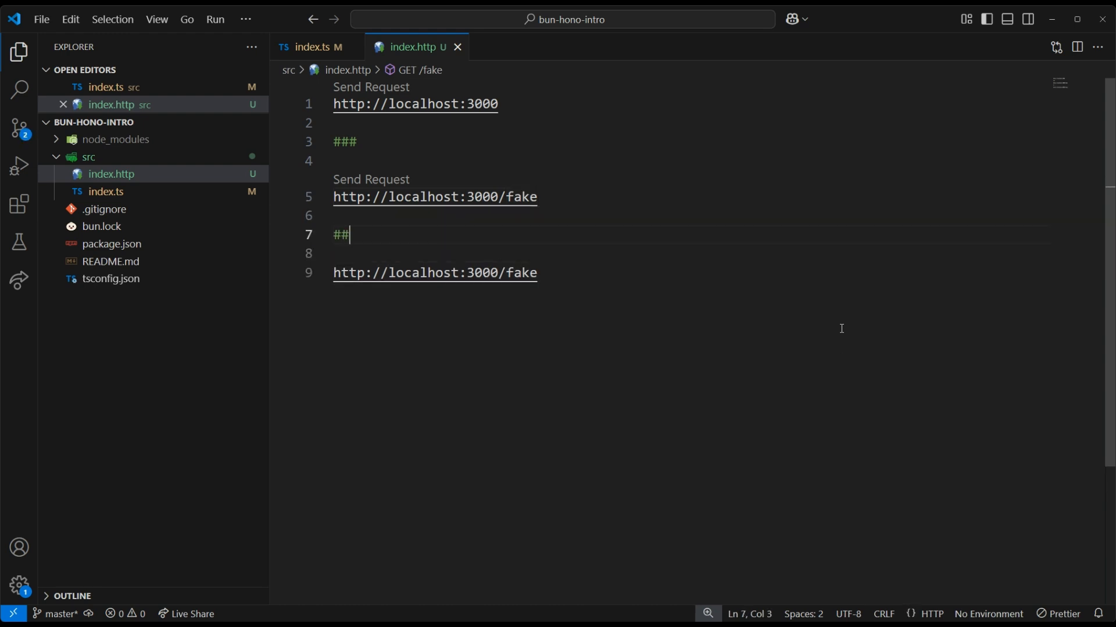
pyautogui.write('#')
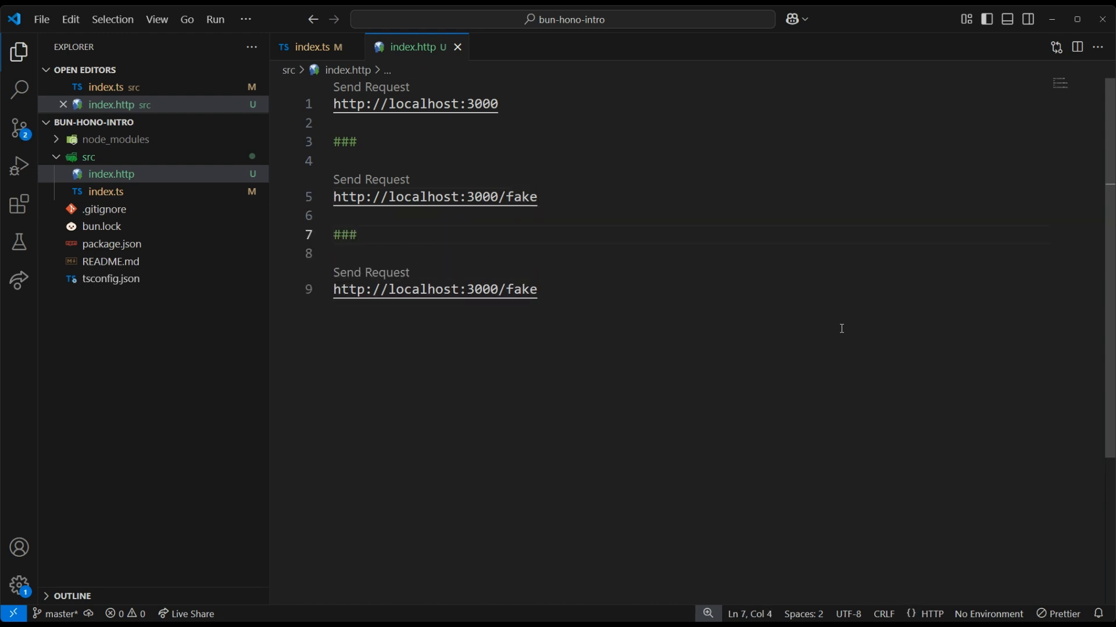
pyautogui.doubleClick(520, 289)
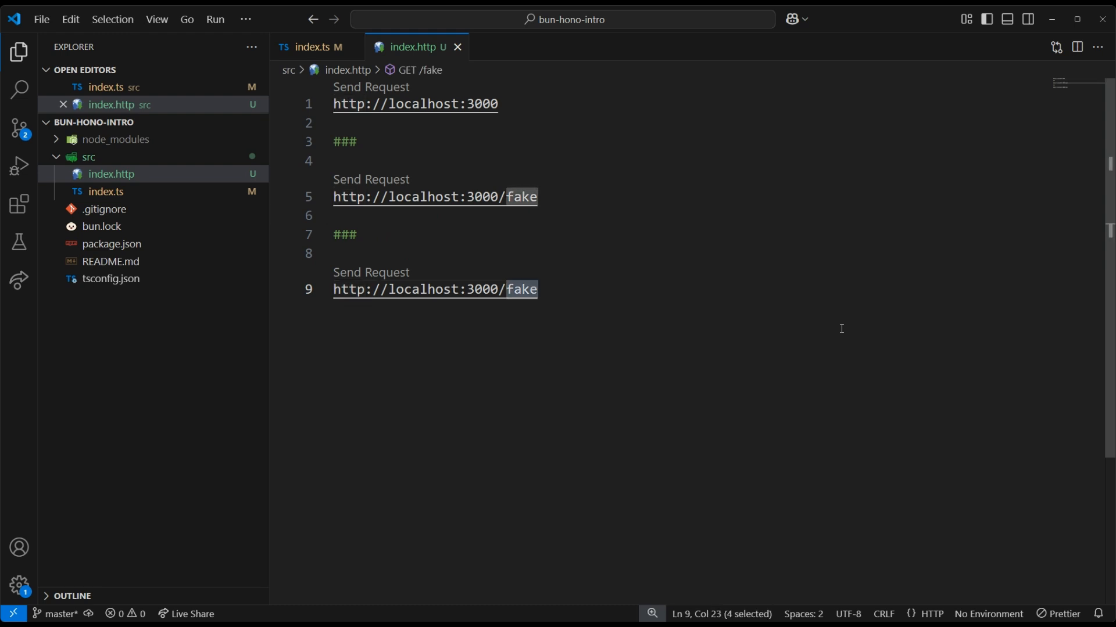
pyautogui.write('product')
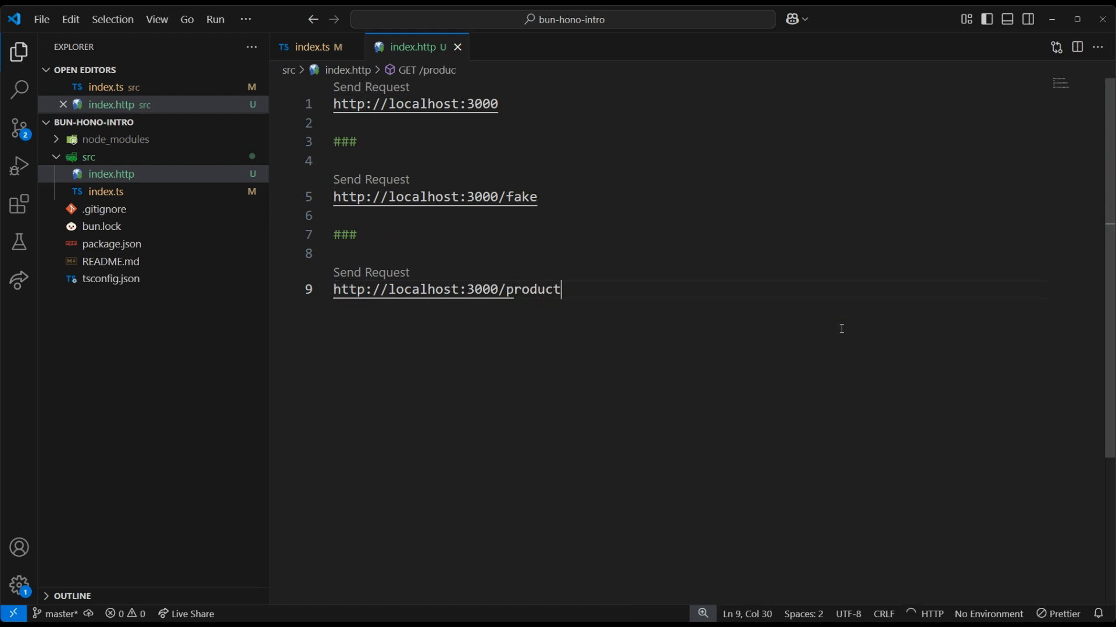
pyautogui.write('/123')
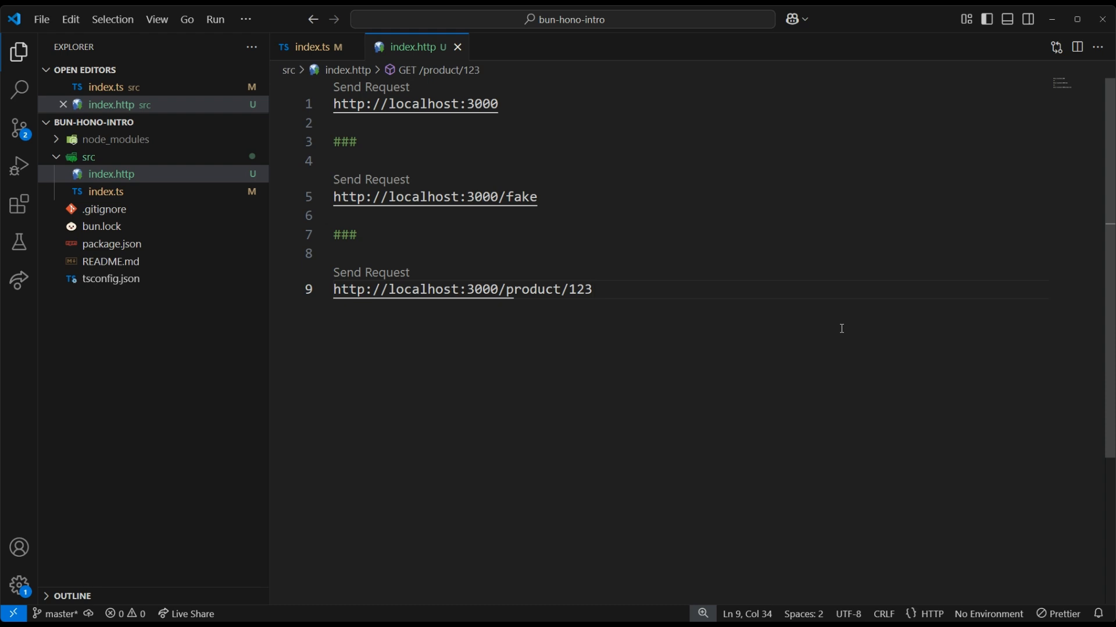
# Step: Send it and confirm a 200 OK response with ok true and 'product 123 available', then return to index.ts
pyautogui.click(369, 272)
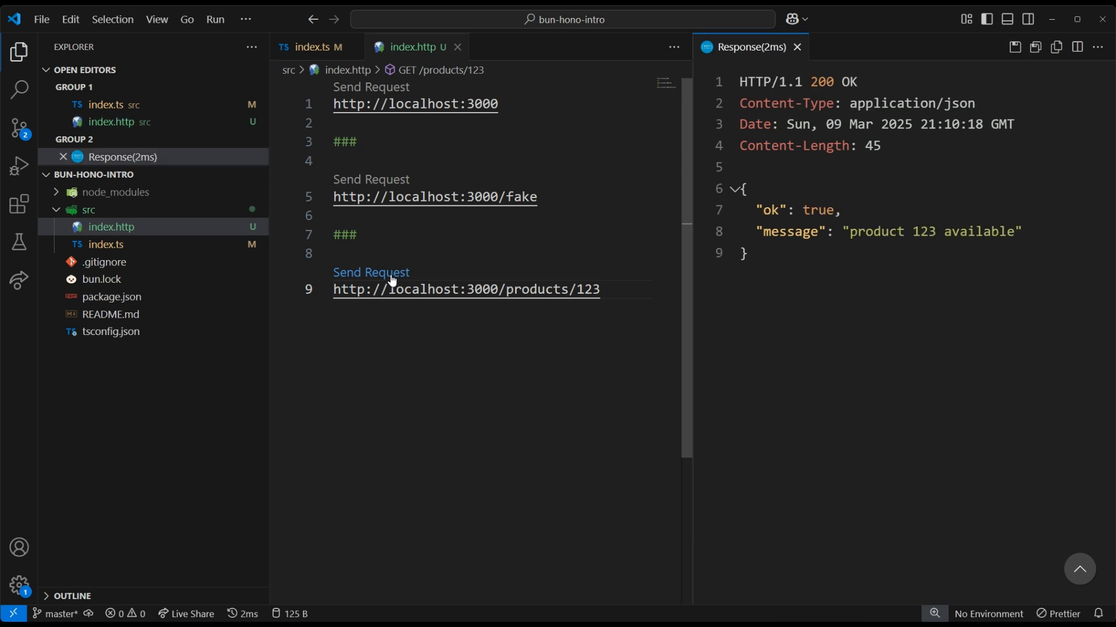
pyautogui.moveTo(757, 210); pyautogui.dragTo(1005, 231)
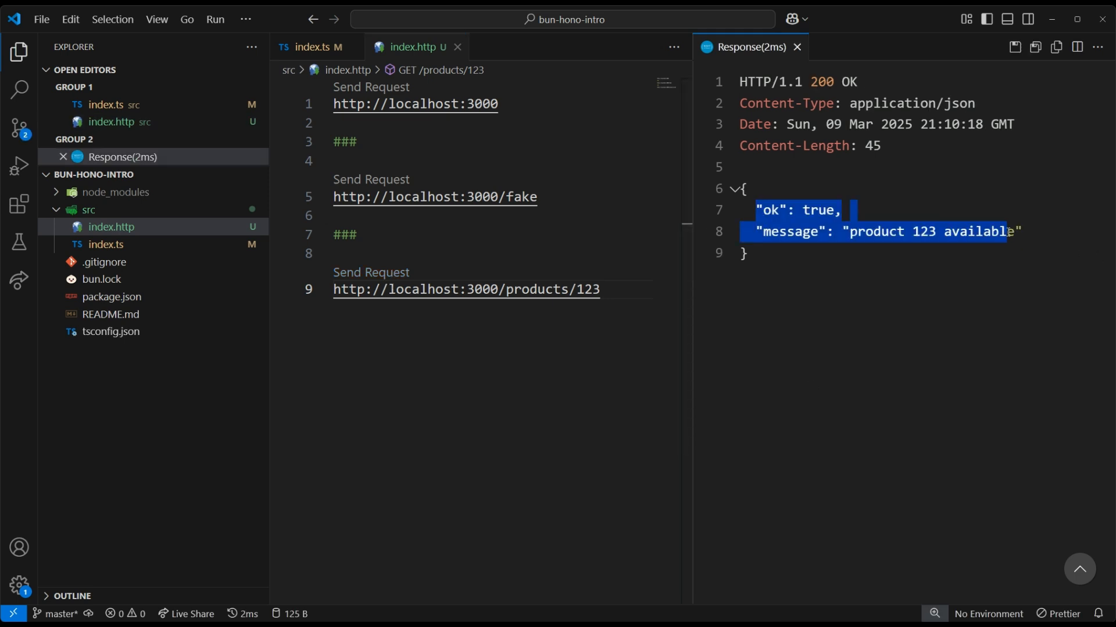
pyautogui.click(797, 47)
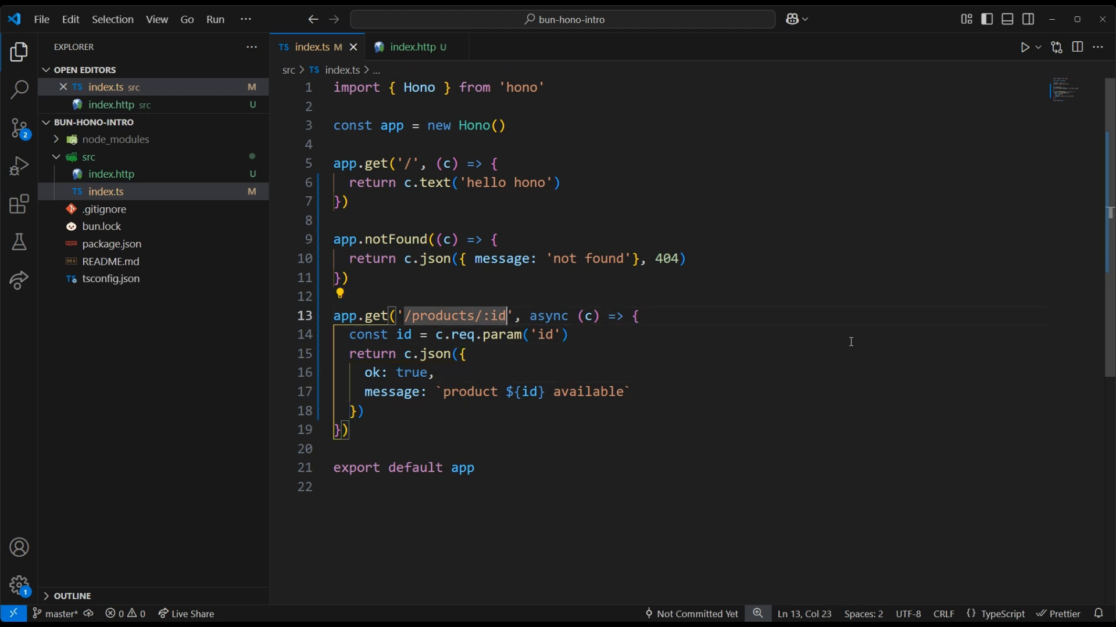
# Step: Restrict the products route path to six-digit ids: '/products/:id{[0-9]{6}}'
pyautogui.write('{')
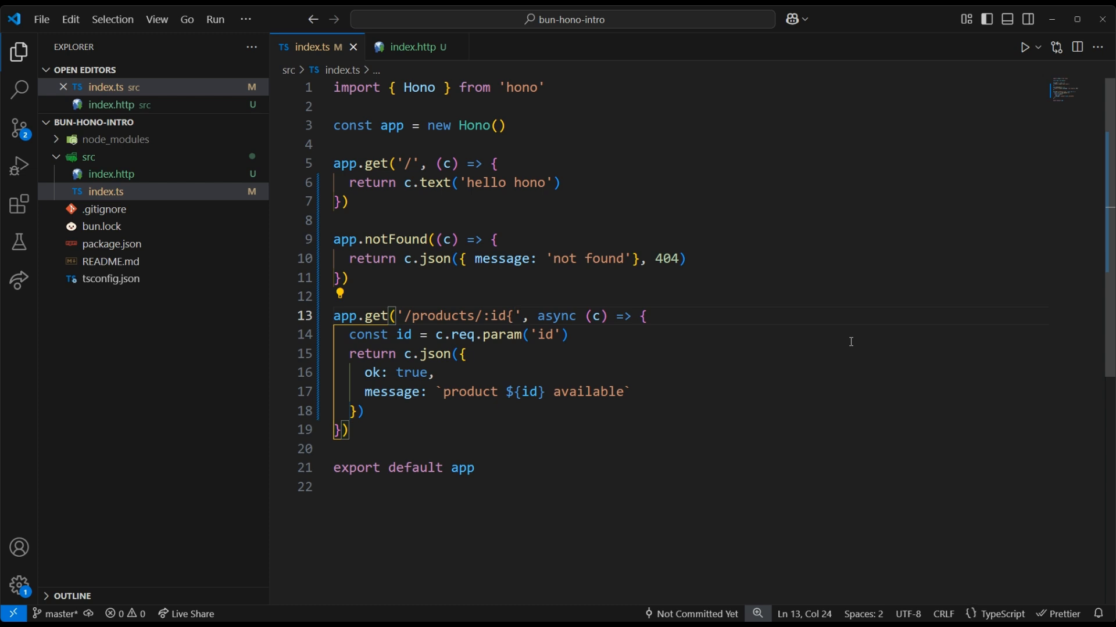
pyautogui.write('[]')
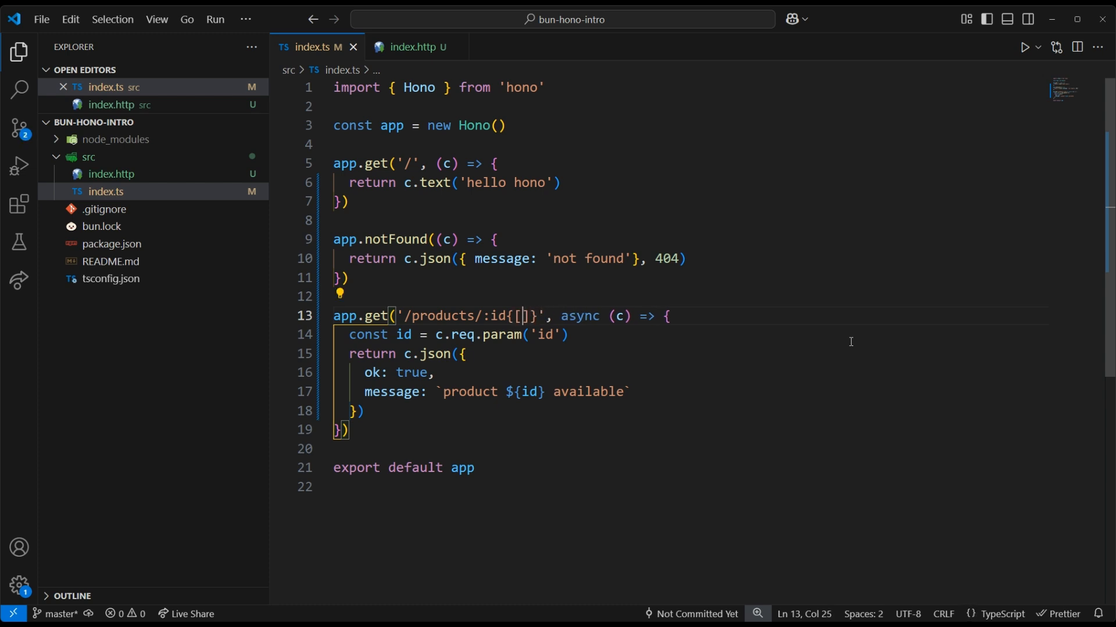
pyautogui.write('0-9')
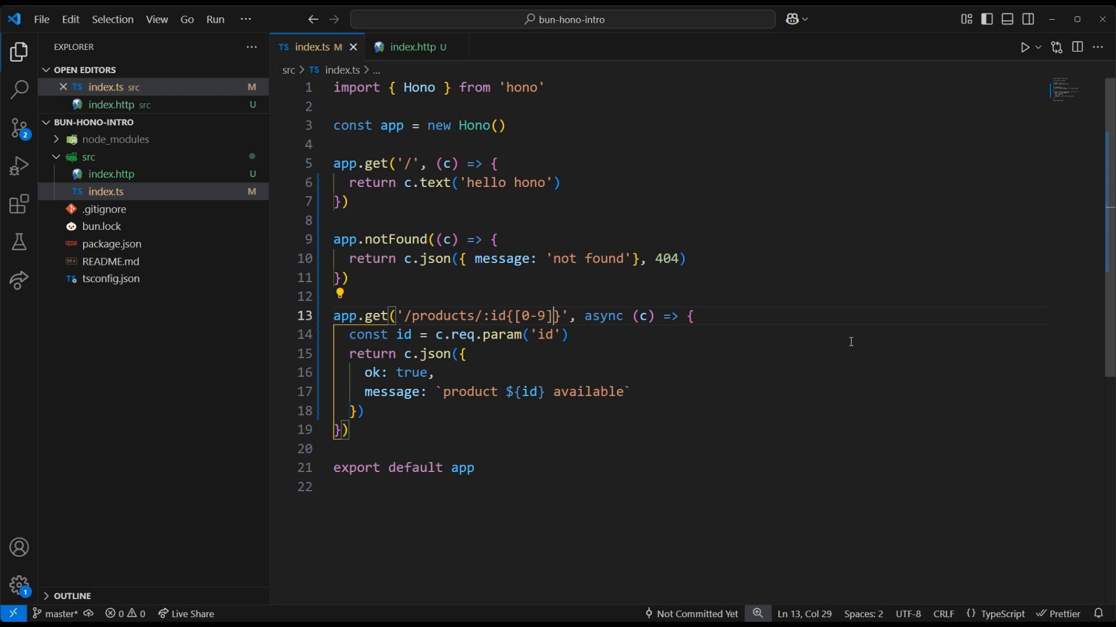
pyautogui.write('{6}')
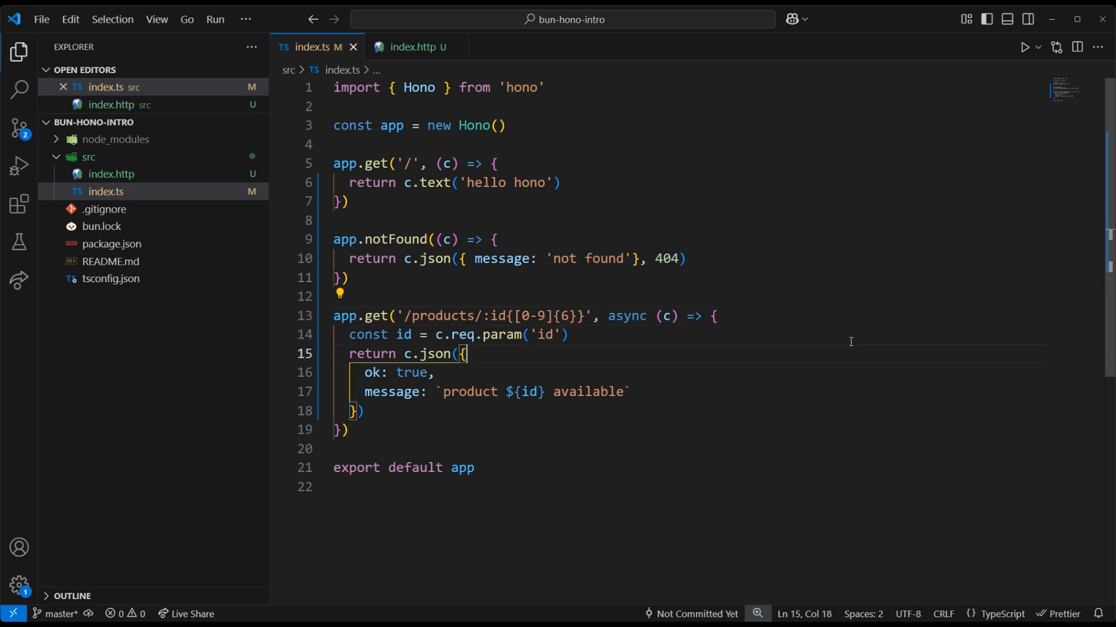
# Step: Add a GET /products/:bad_id route returning c.json('Product id must be 6 digits', 400)
pyautogui.press('Enter')
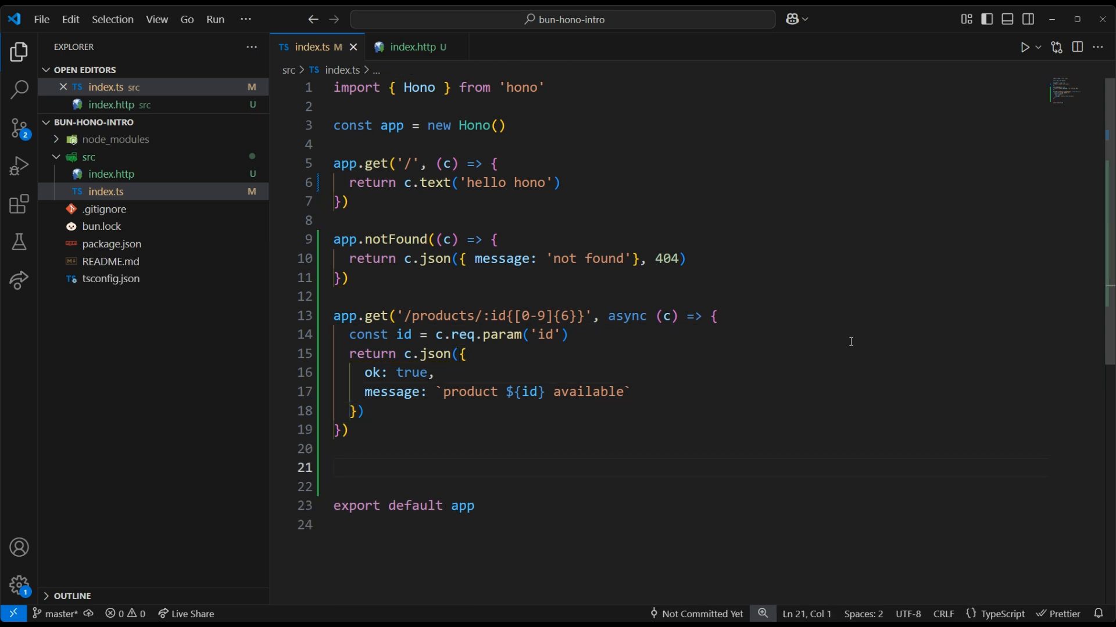
pyautogui.write('app.get(')
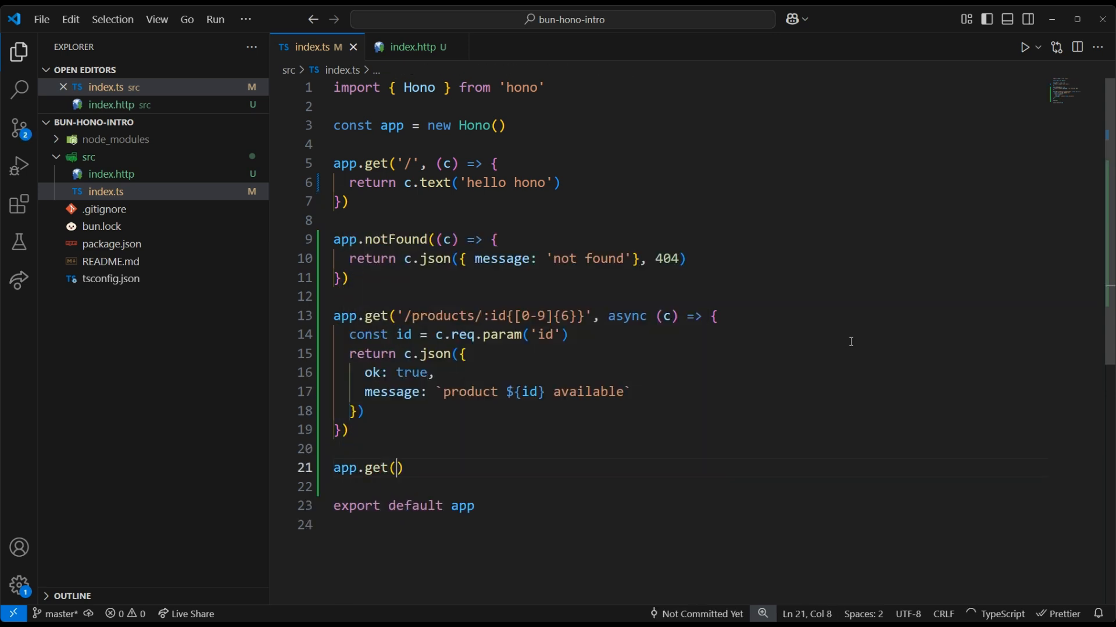
pyautogui.write("'/product'")
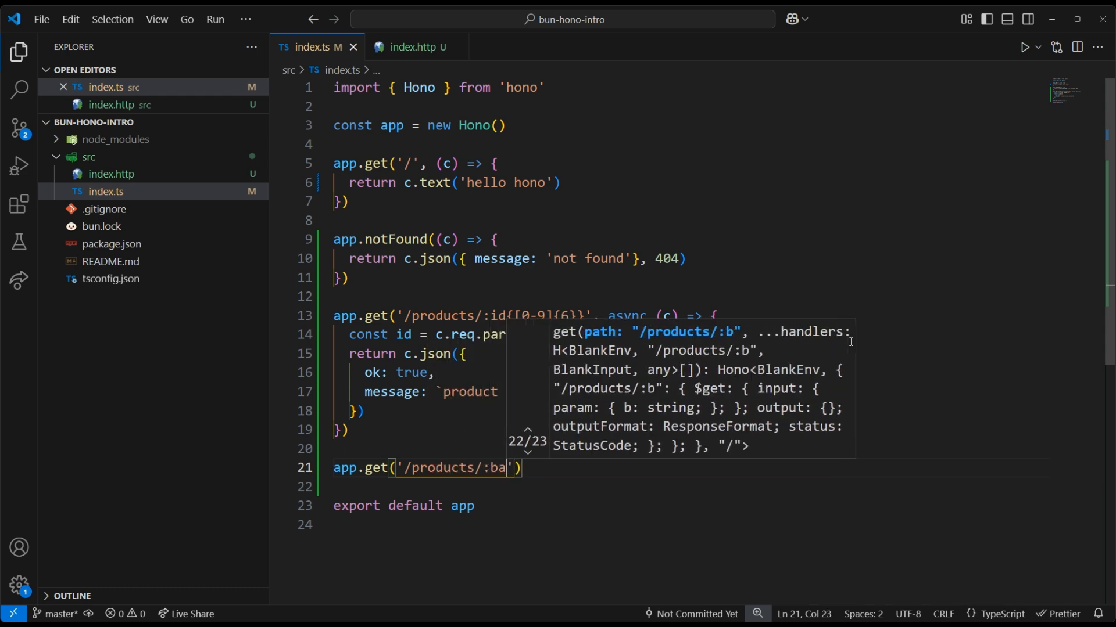
pyautogui.write('d_id')
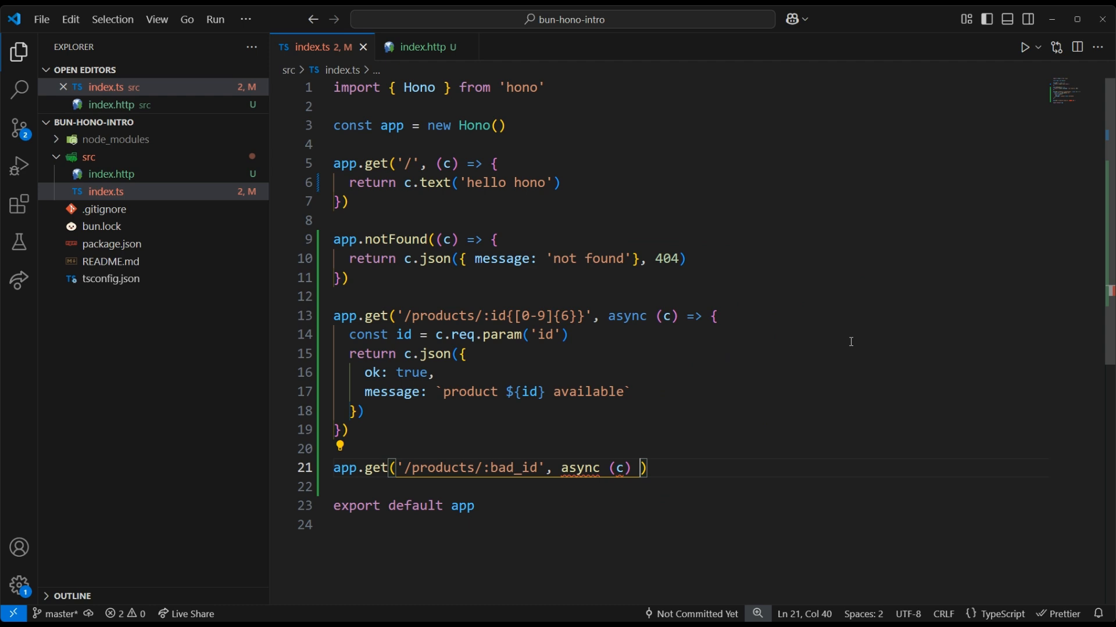
pyautogui.write('=> {')
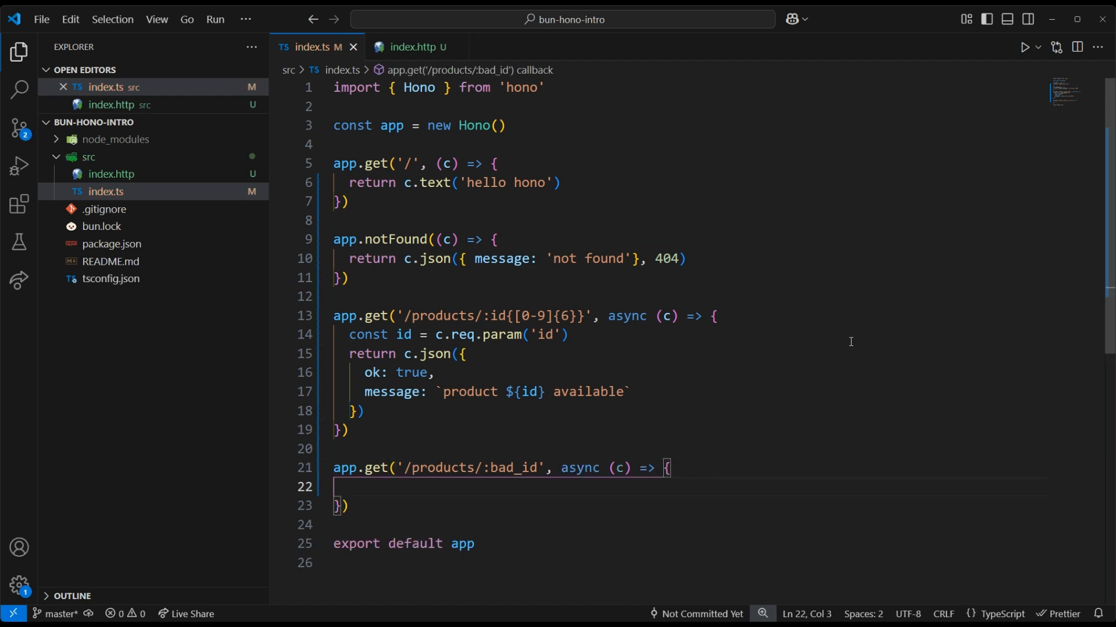
pyautogui.write('return')
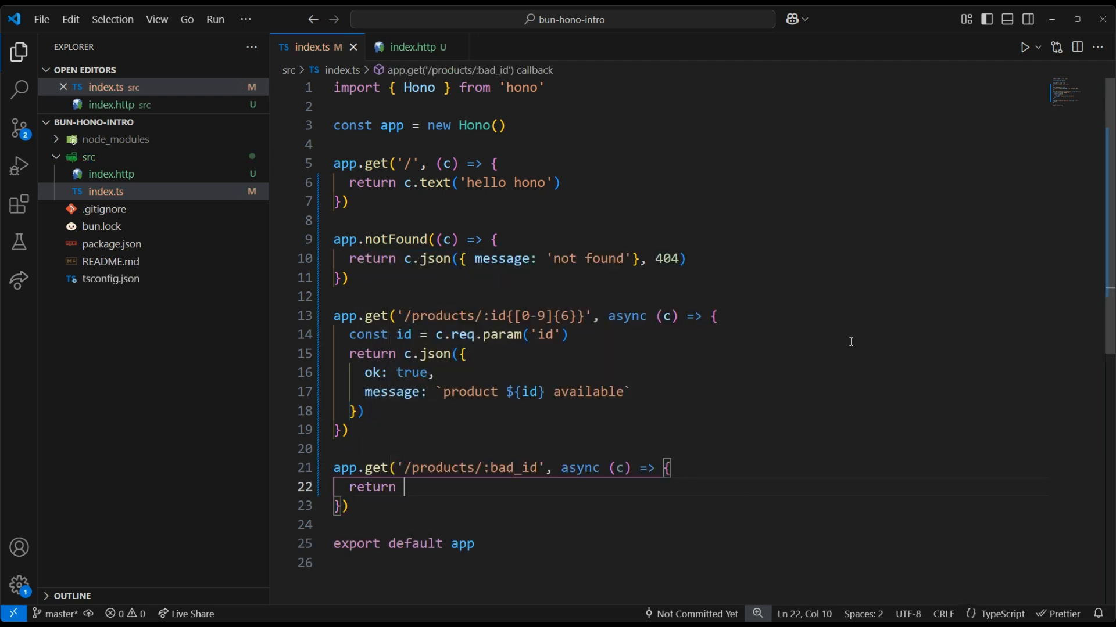
pyautogui.write('c.json(')
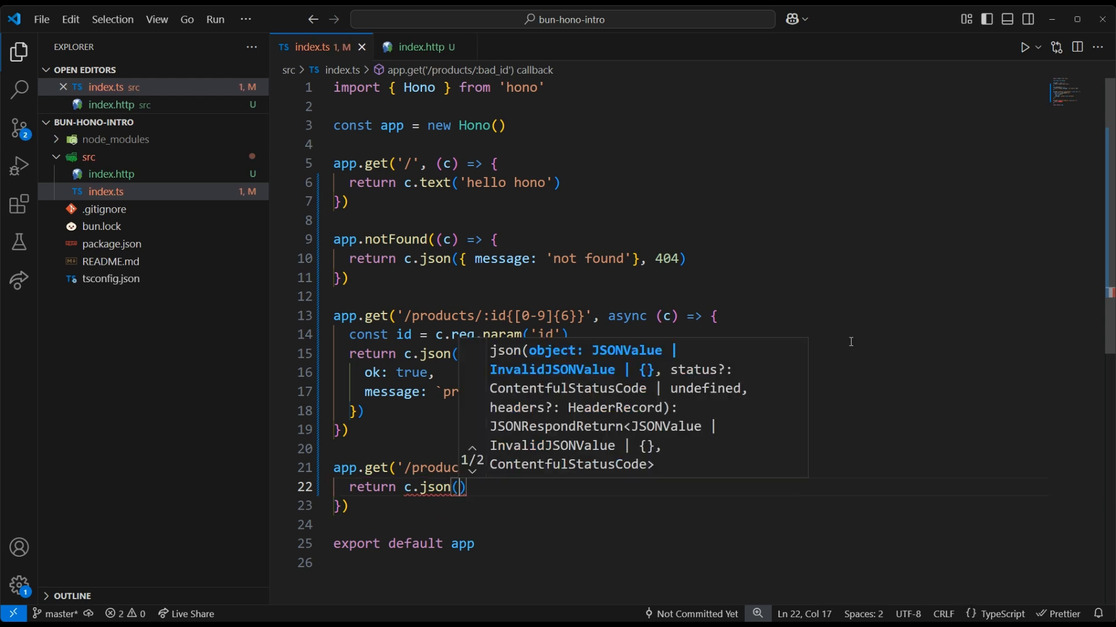
pyautogui.write("'Produc'")
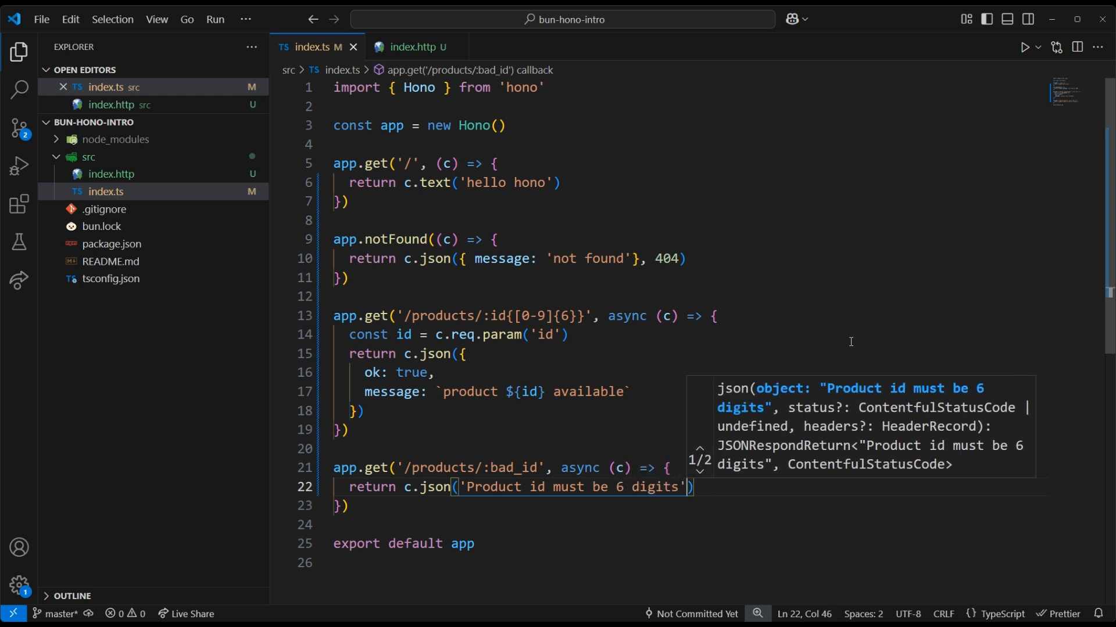
pyautogui.write(', 400')
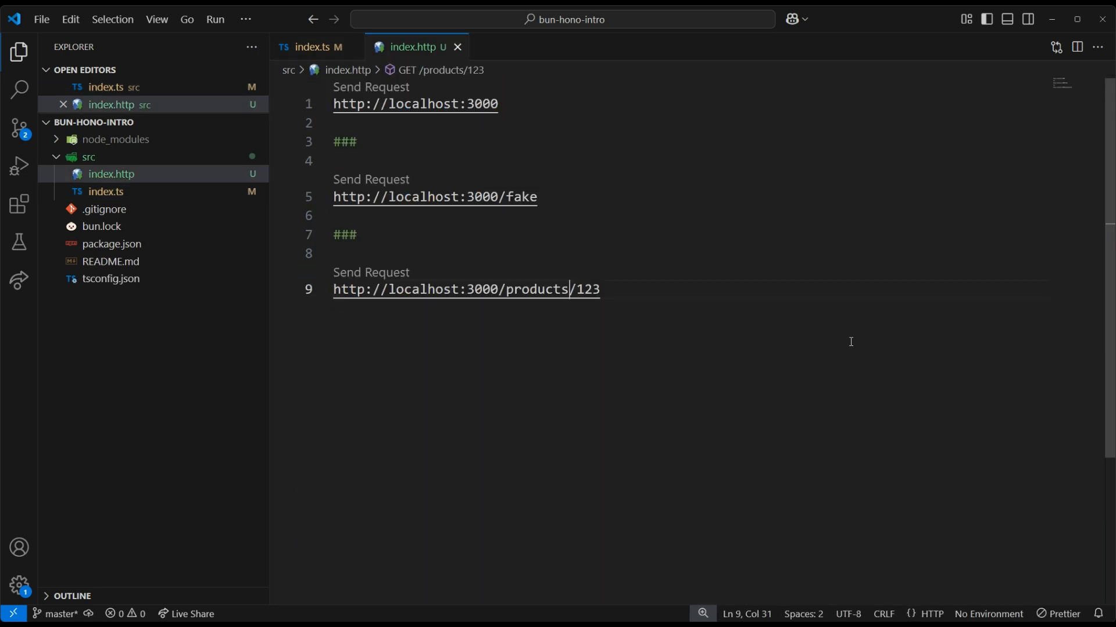
# Step: Resend /products/123 to see the 400 error, then add and send a /products/123456 request
pyautogui.click(369, 272)
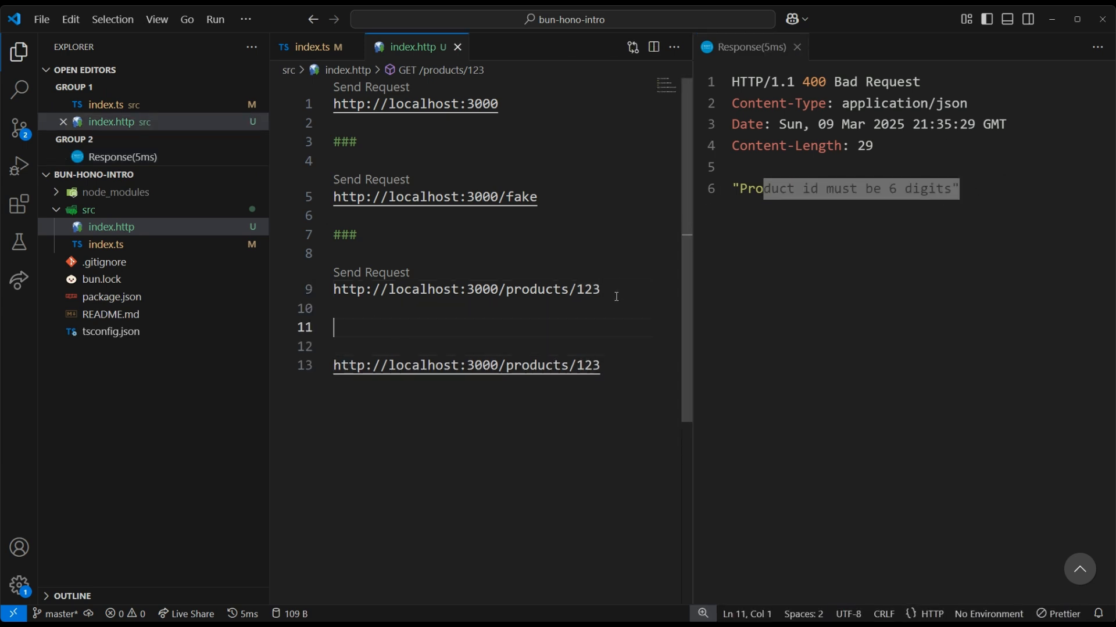
pyautogui.write('###')
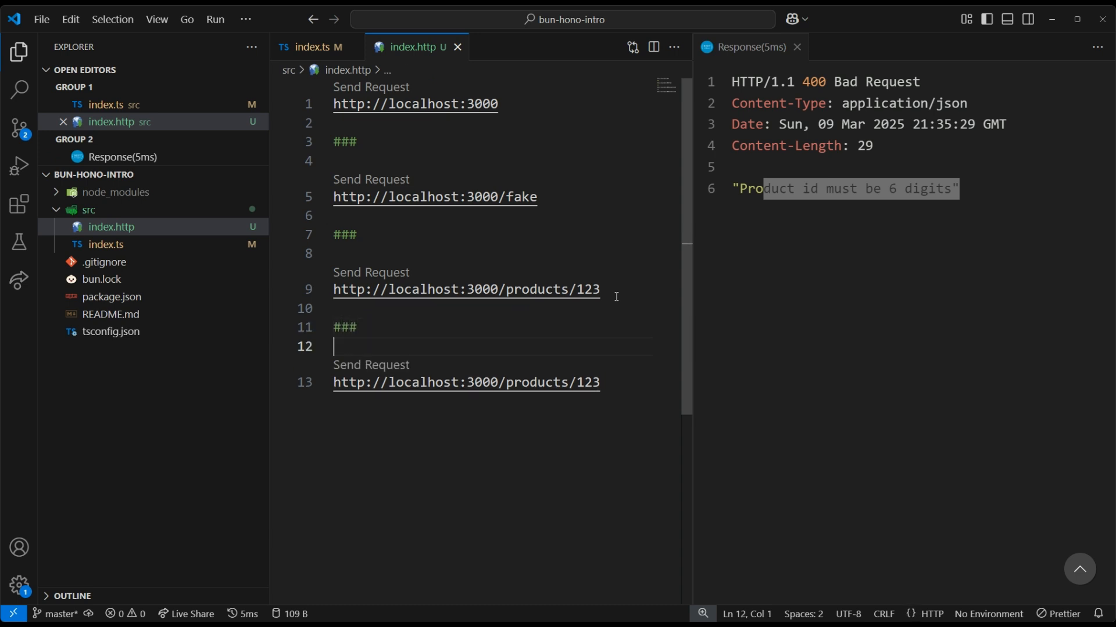
pyautogui.write('456')
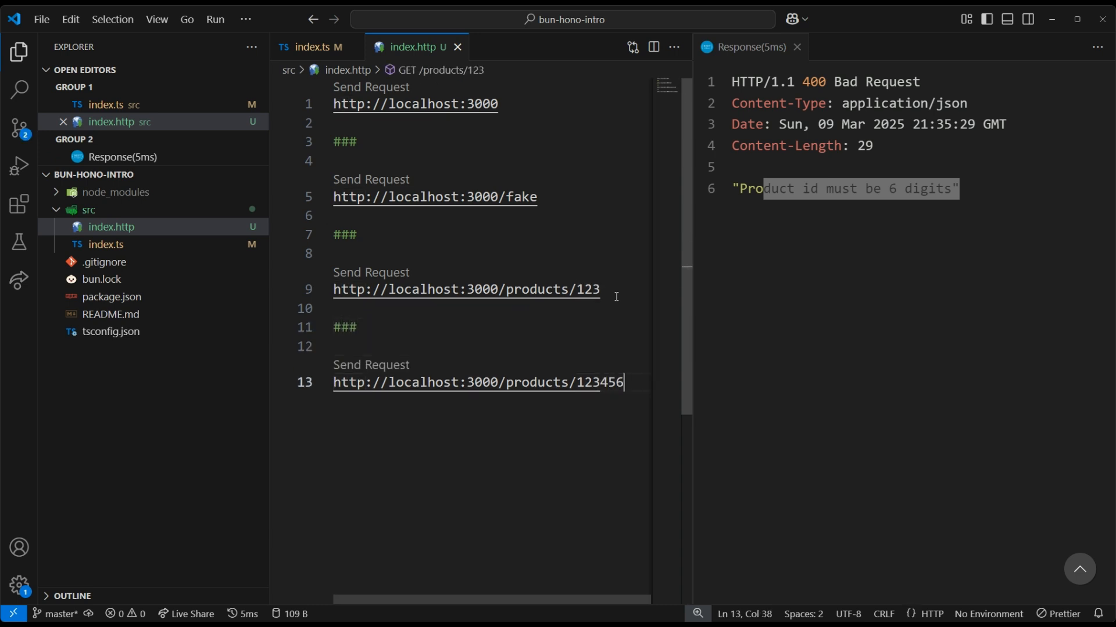
pyautogui.click(370, 365)
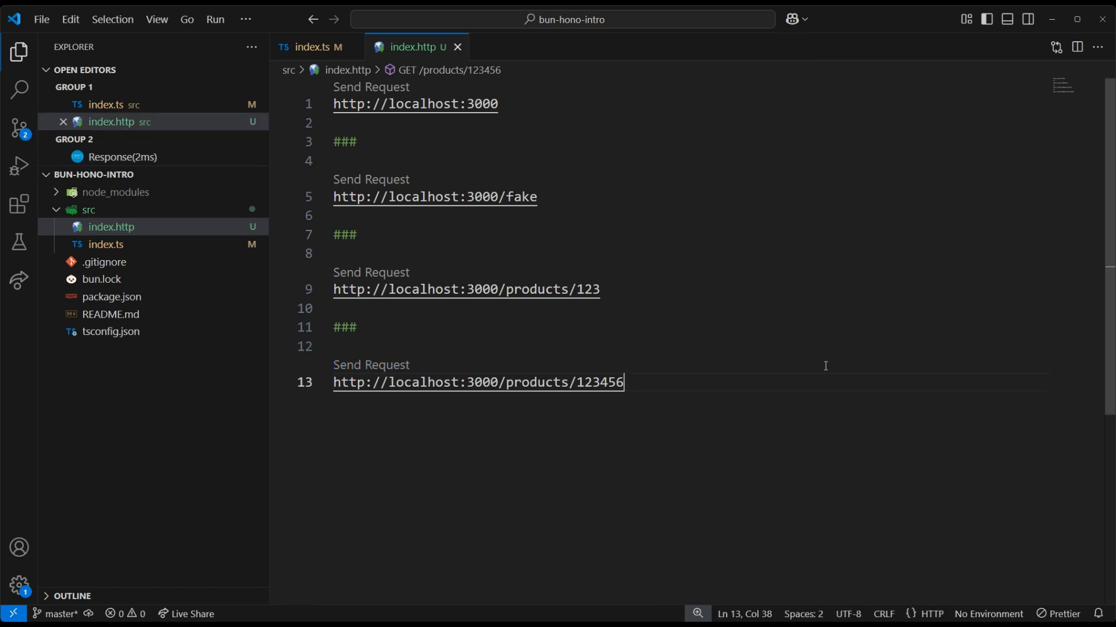
pyautogui.click(311, 46)
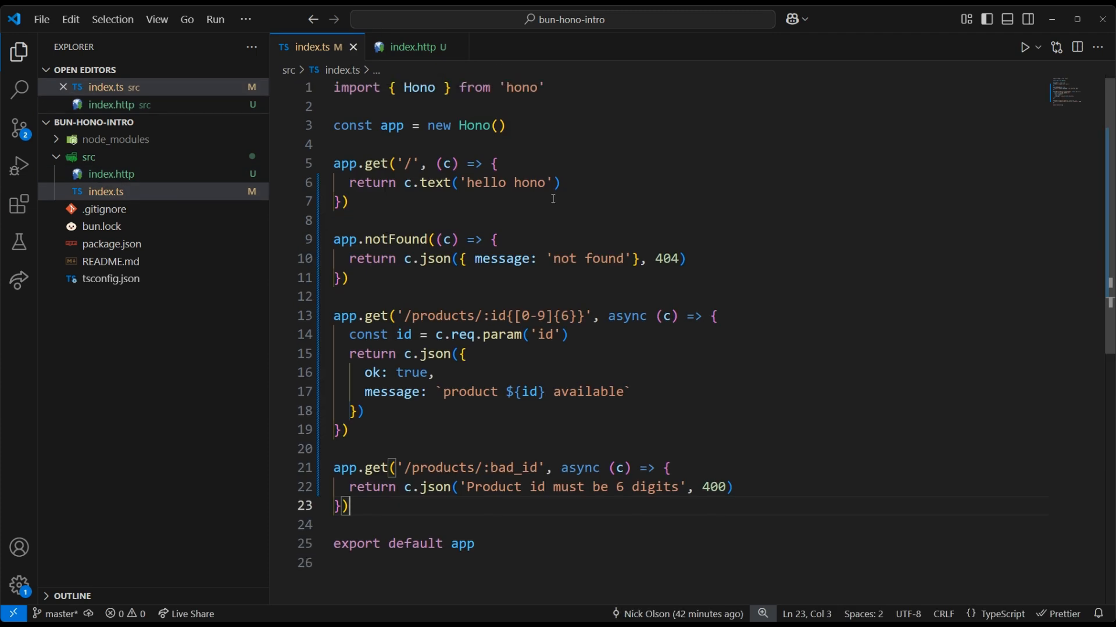
# Step: Add app.use('/static/*', serveStatic({ root: './' })) below the app creation
pyautogui.press('Enter')
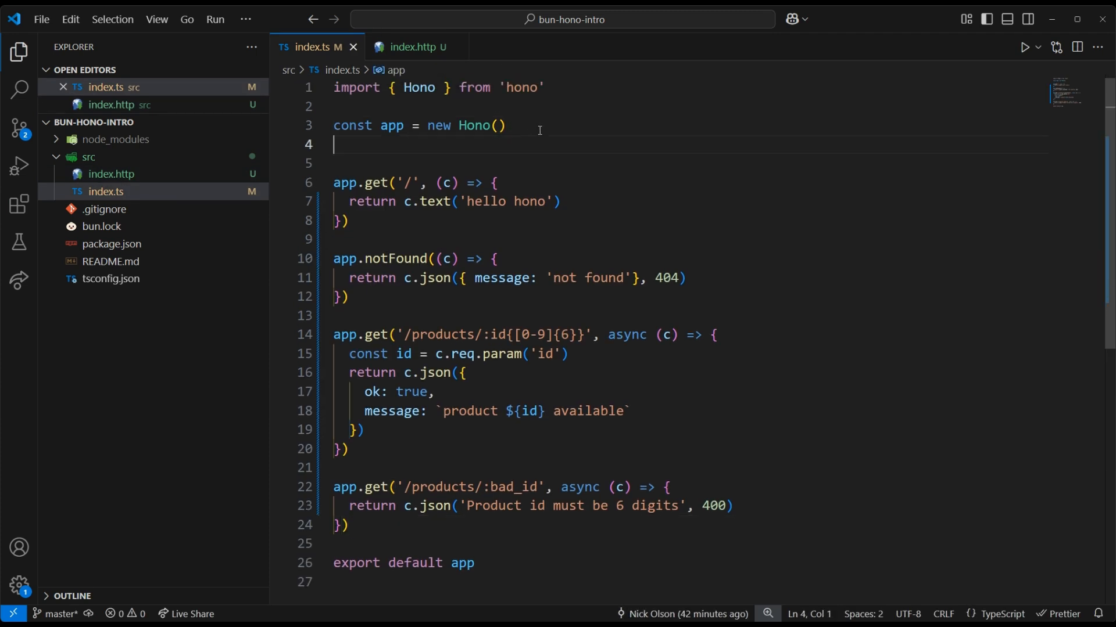
pyautogui.write("app.use('/s")
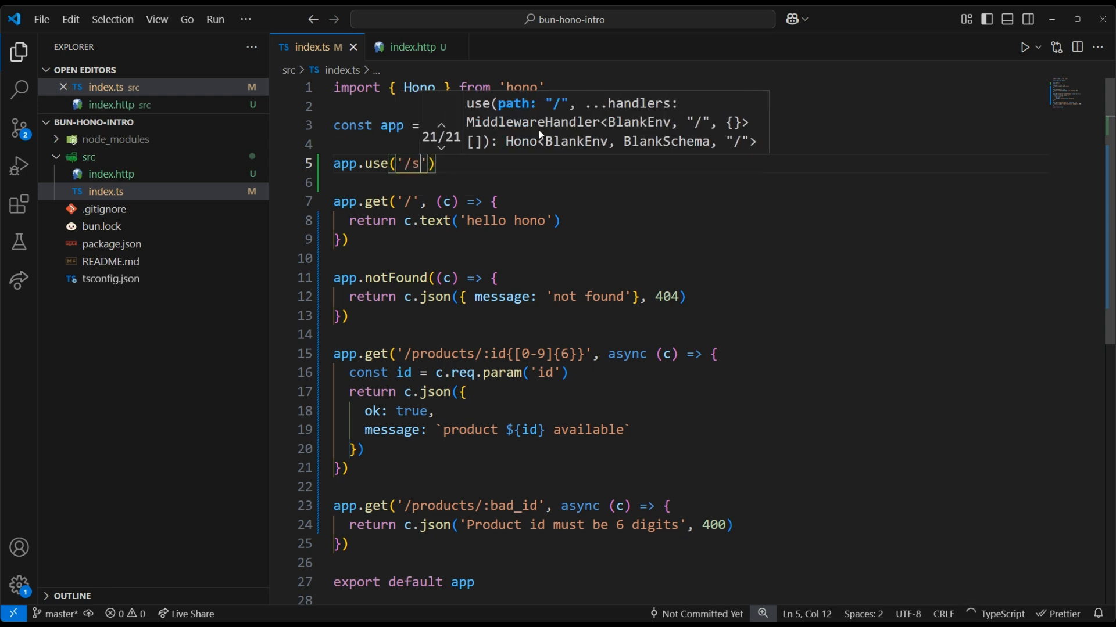
pyautogui.write('tatic')
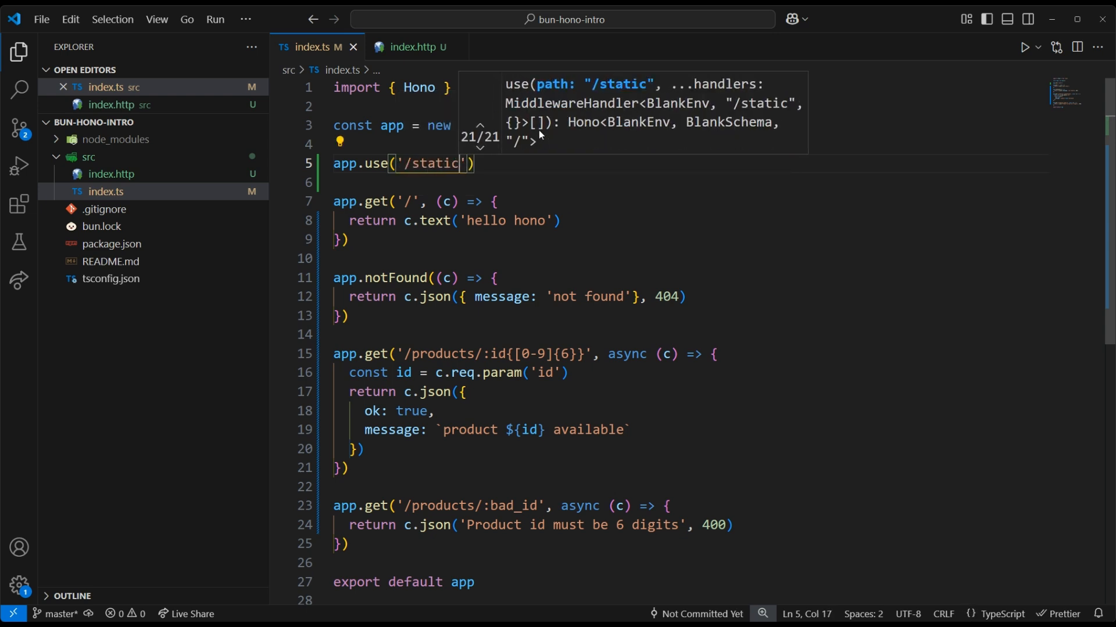
pyautogui.write('/*')
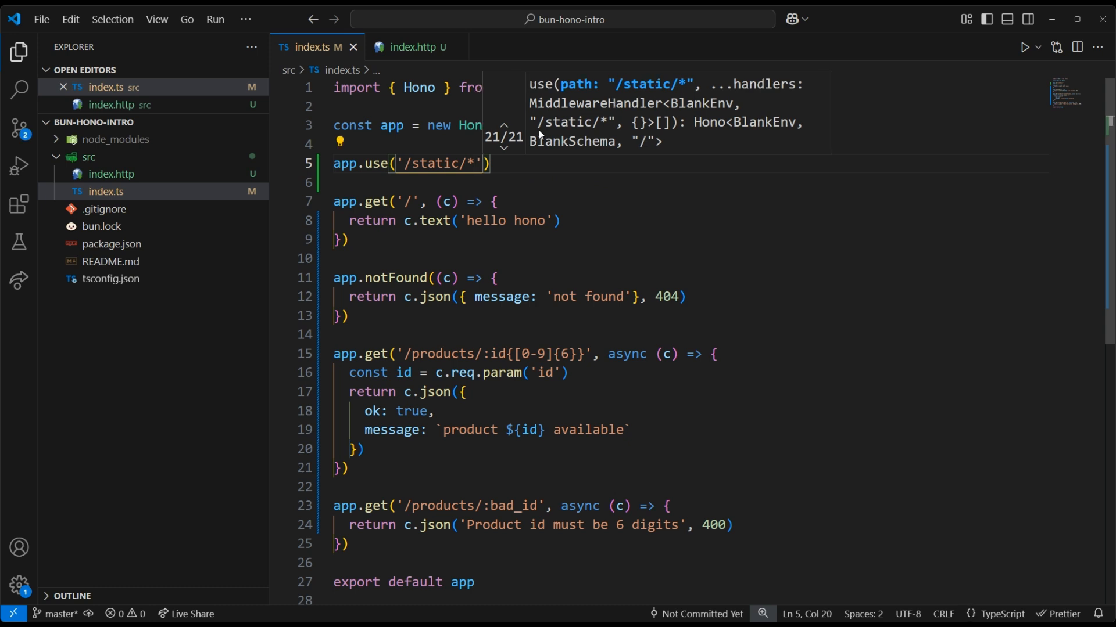
pyautogui.write(', serveS')
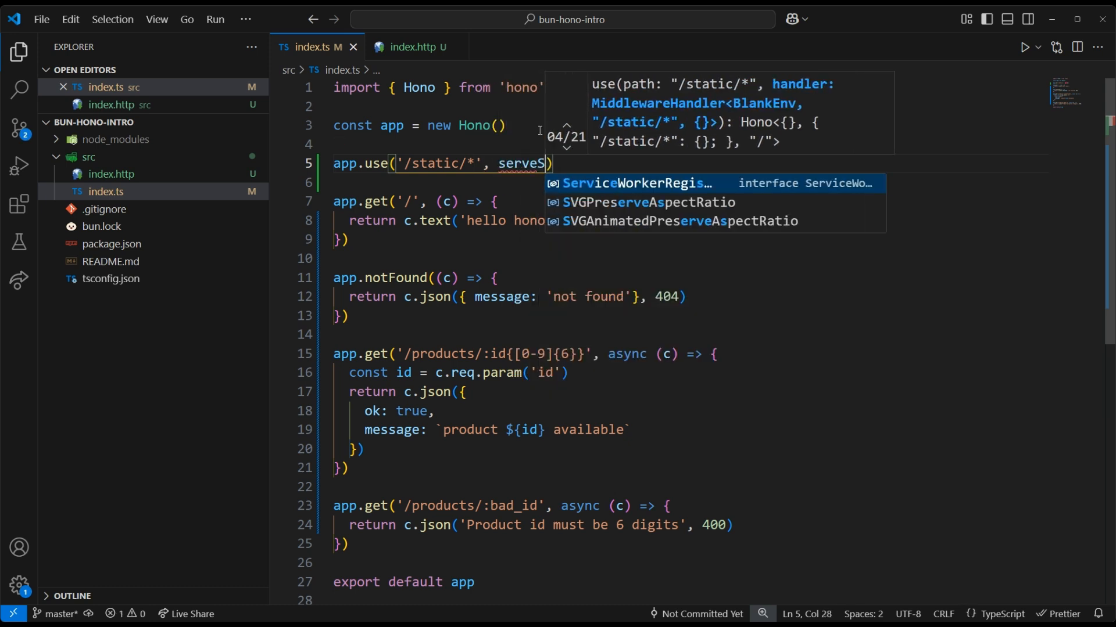
pyautogui.write('tatic')
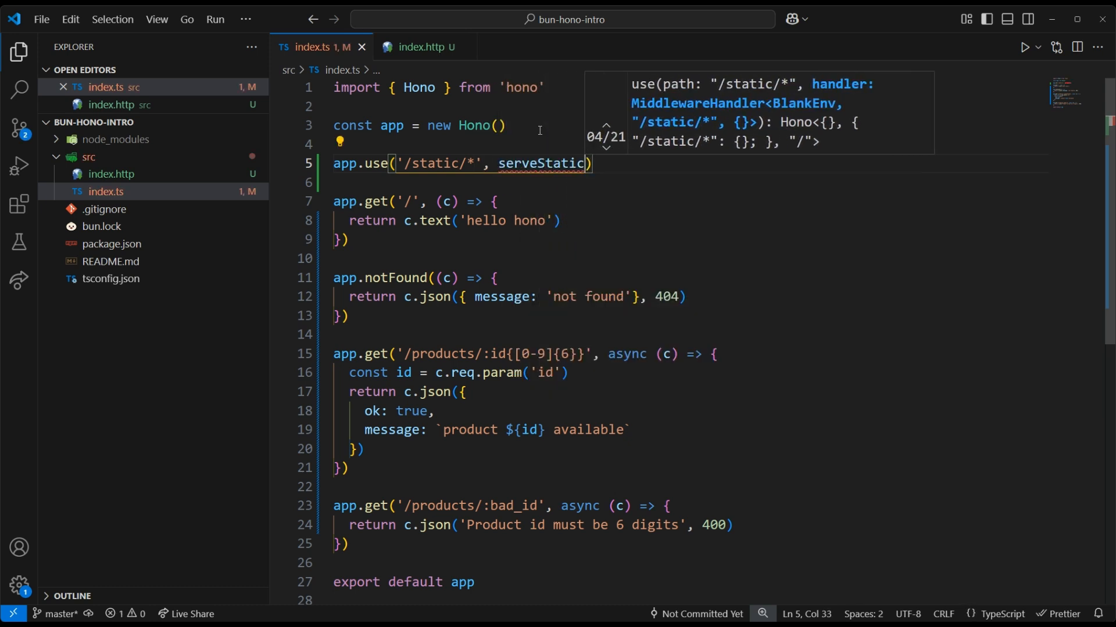
pyautogui.write('({ r')
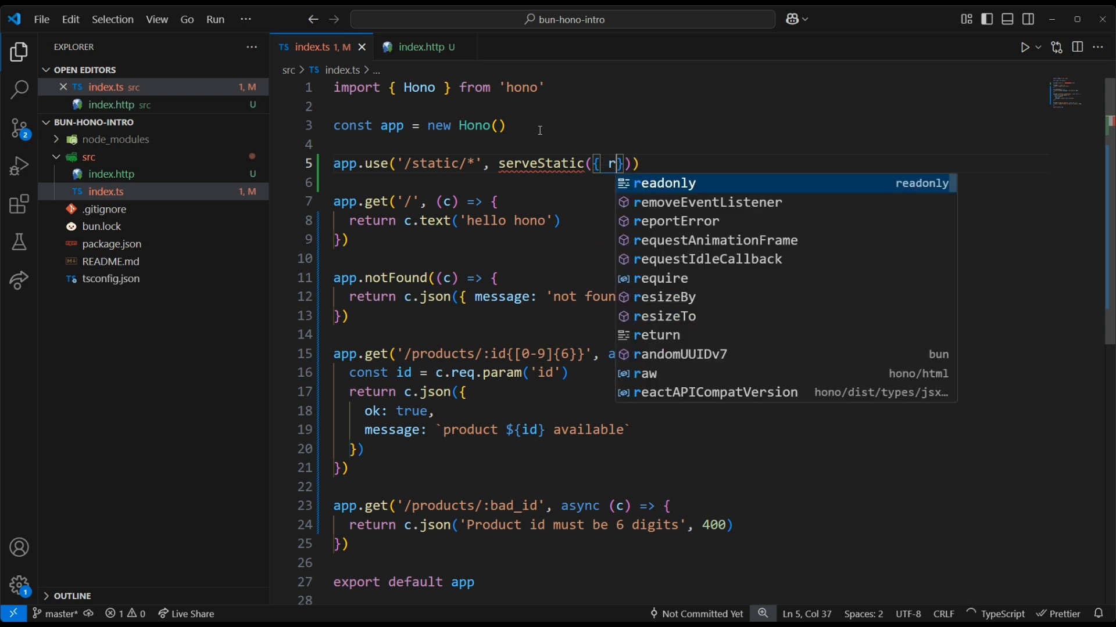
pyautogui.write("oot: ''")
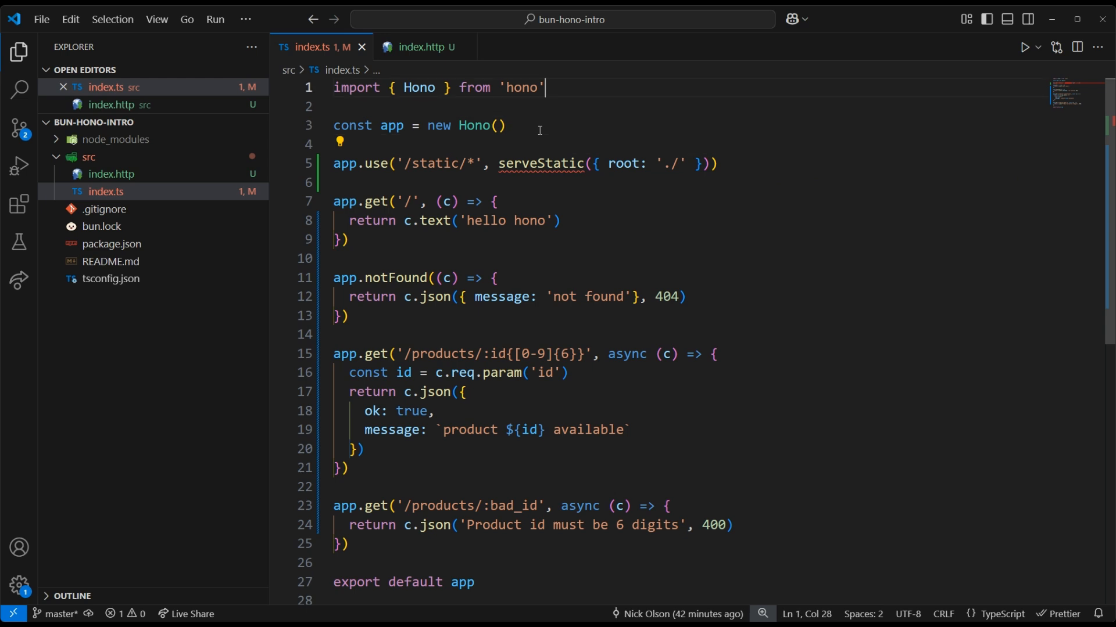
# Step: Import serveStatic from 'hono/bun' at the top of index.ts
pyautogui.write('imp')
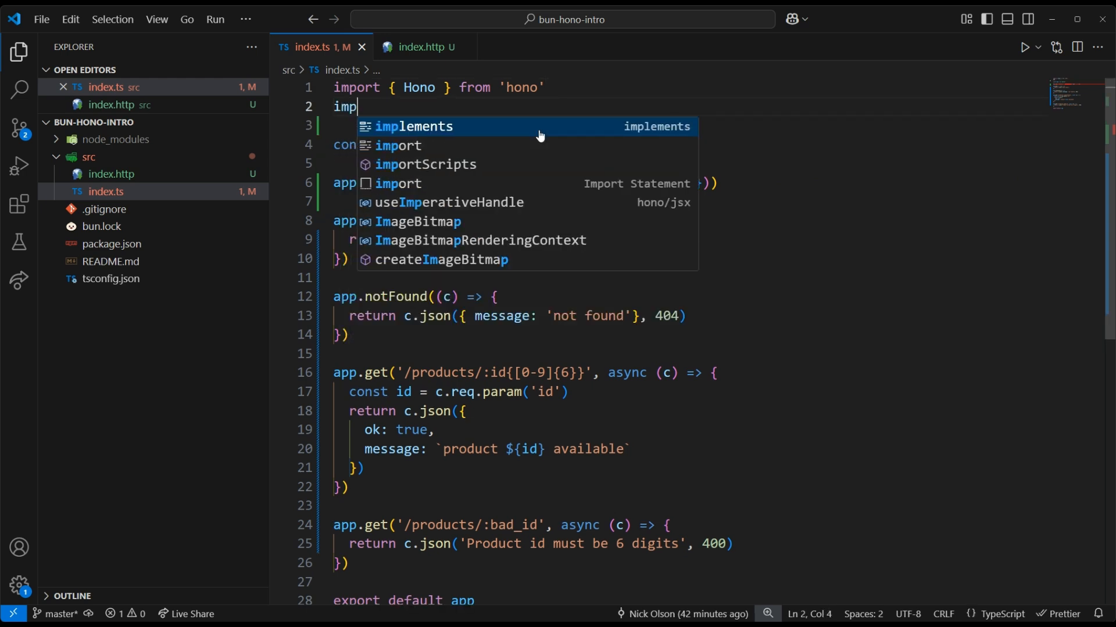
pyautogui.write('ort { serveStatic } from')
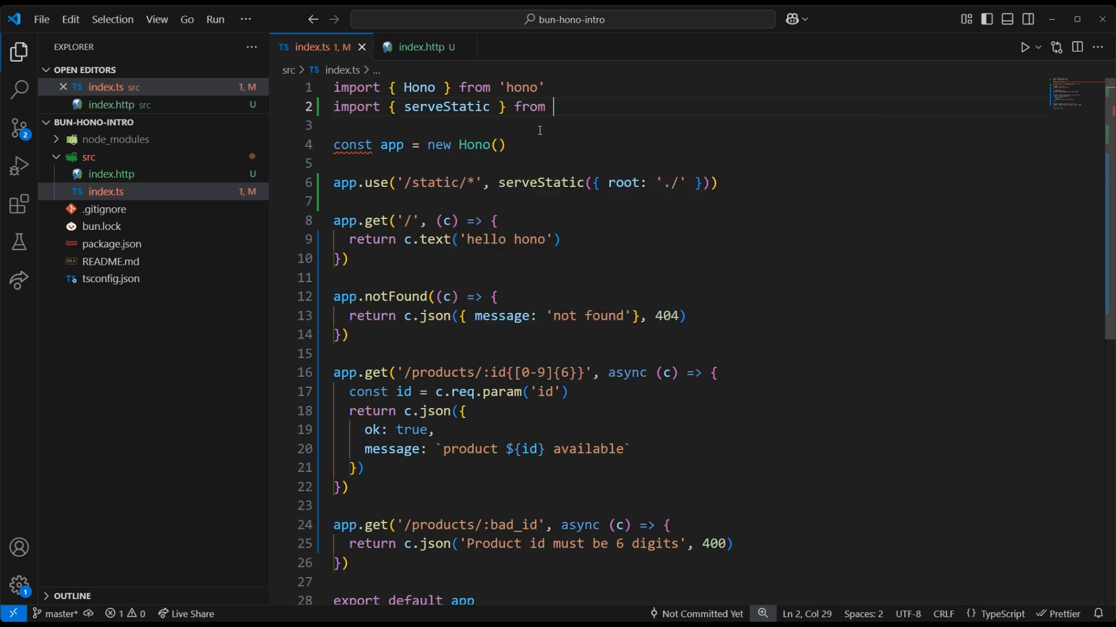
pyautogui.write("'hono/bun'")
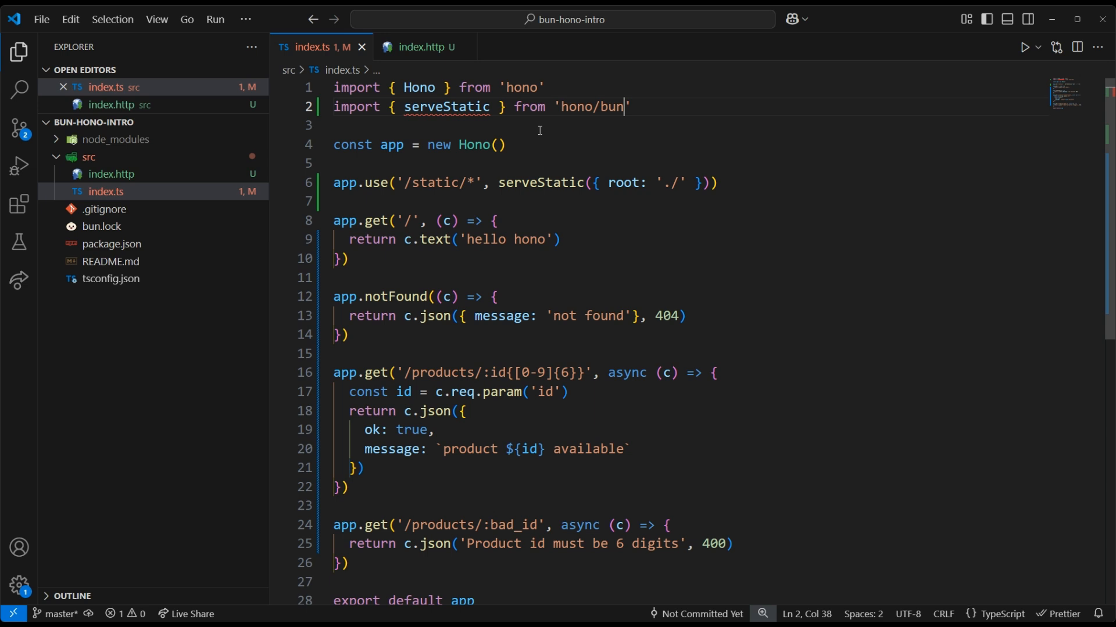
# Step: Create a static folder with an index.html holding the Counter page markup
pyautogui.click(212, 122)
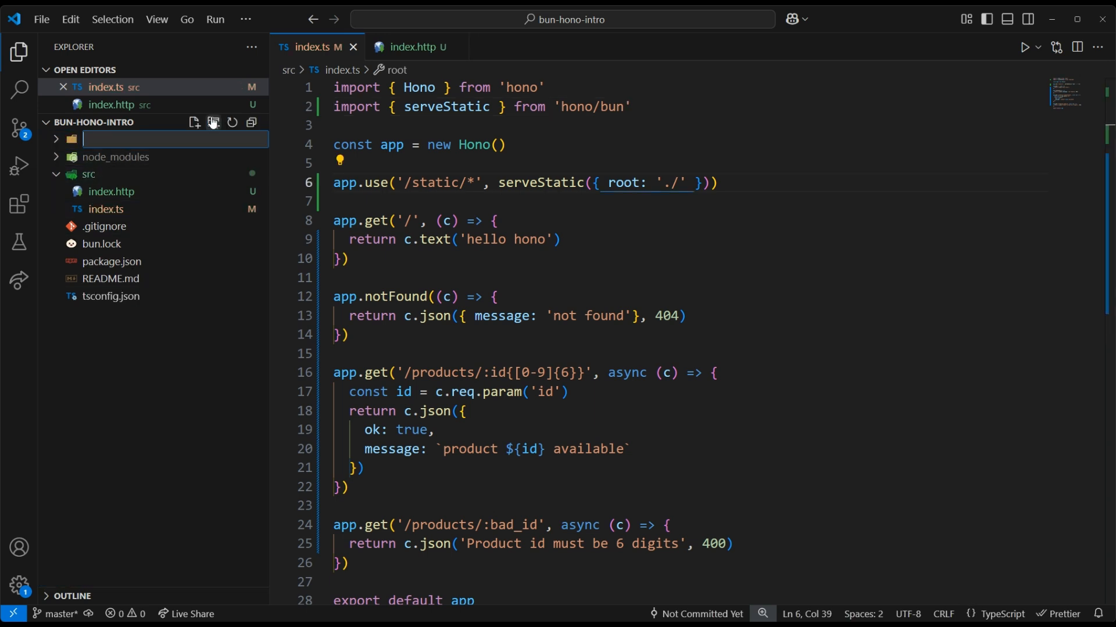
pyautogui.write('static')
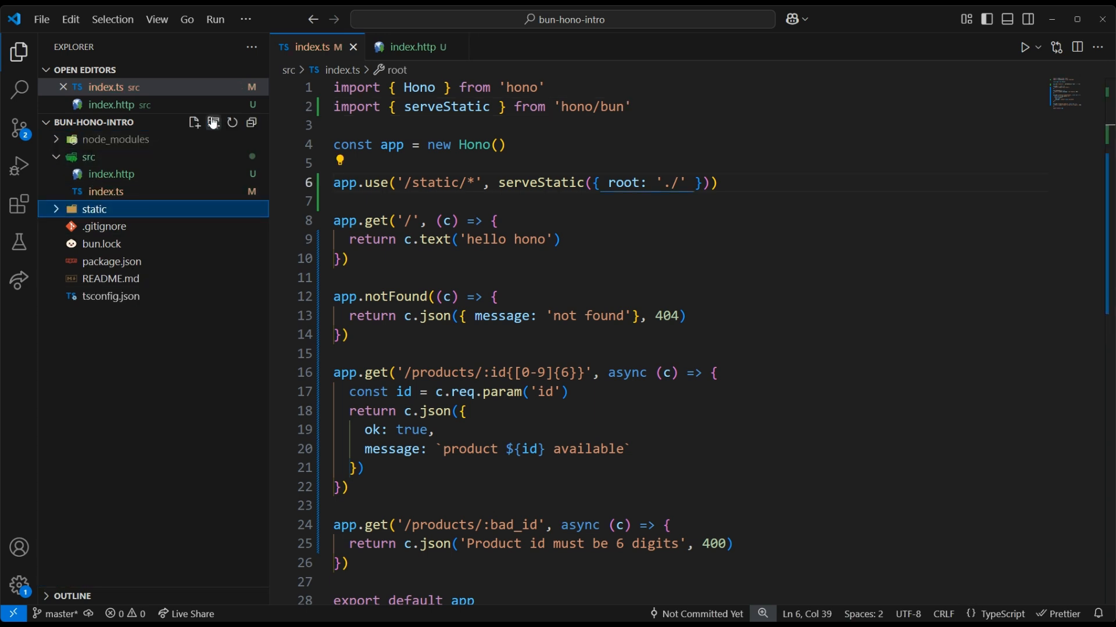
pyautogui.click(193, 122)
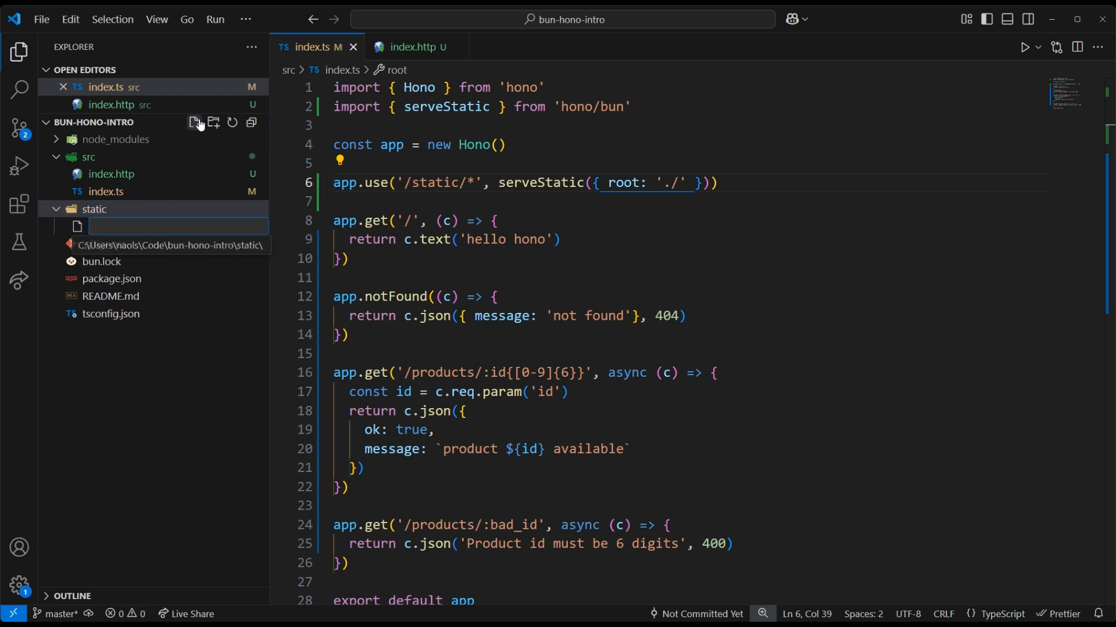
pyautogui.write('index.ht')
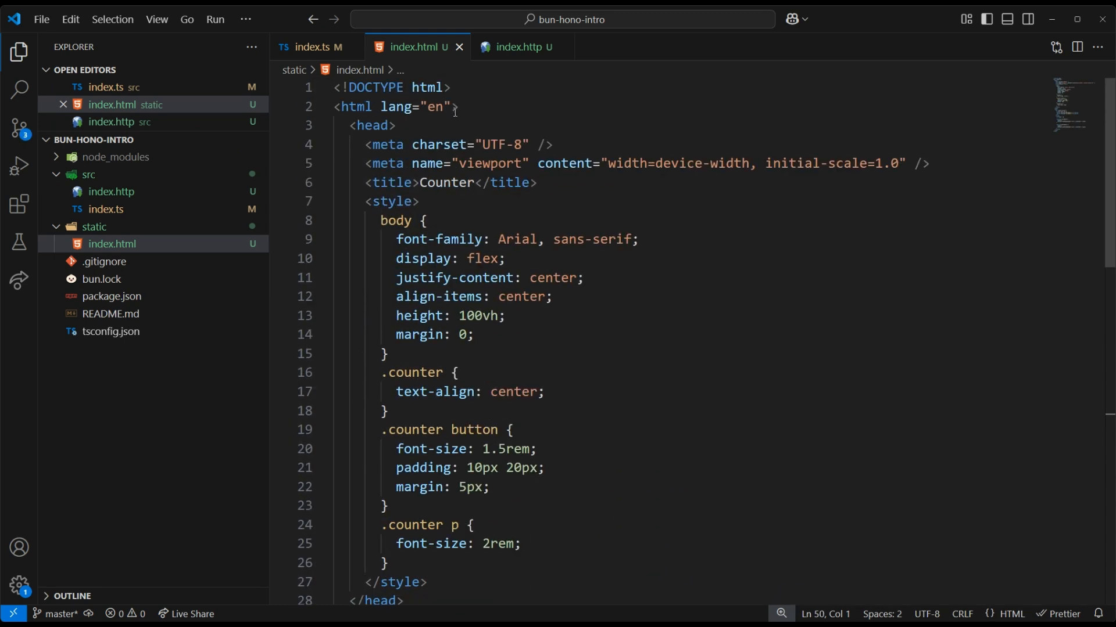
pyautogui.scroll(-3)
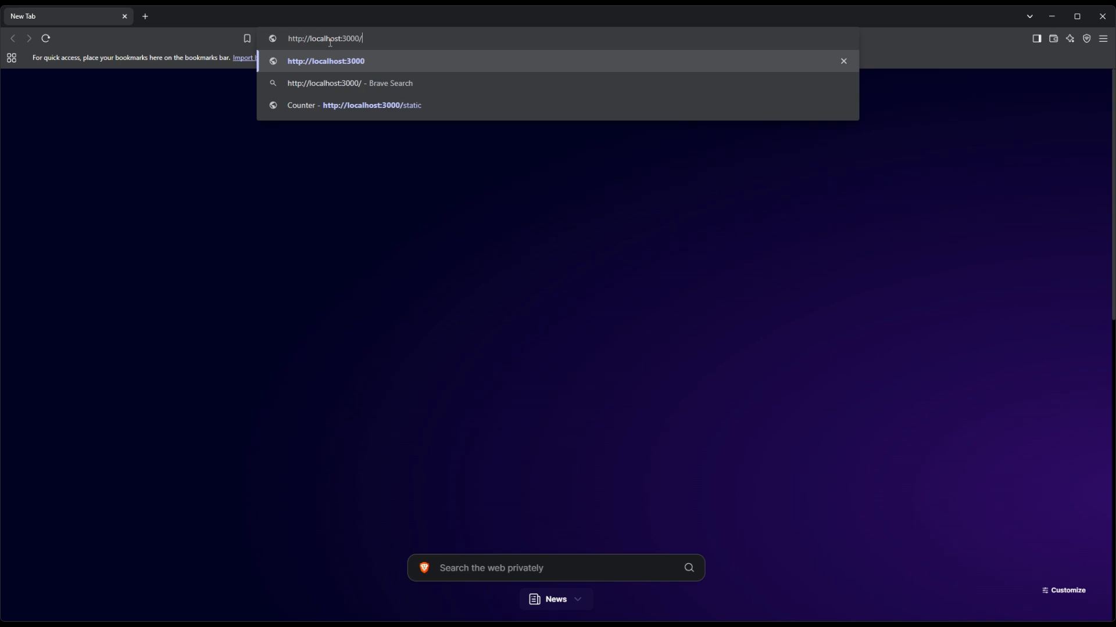
pyautogui.write('static')
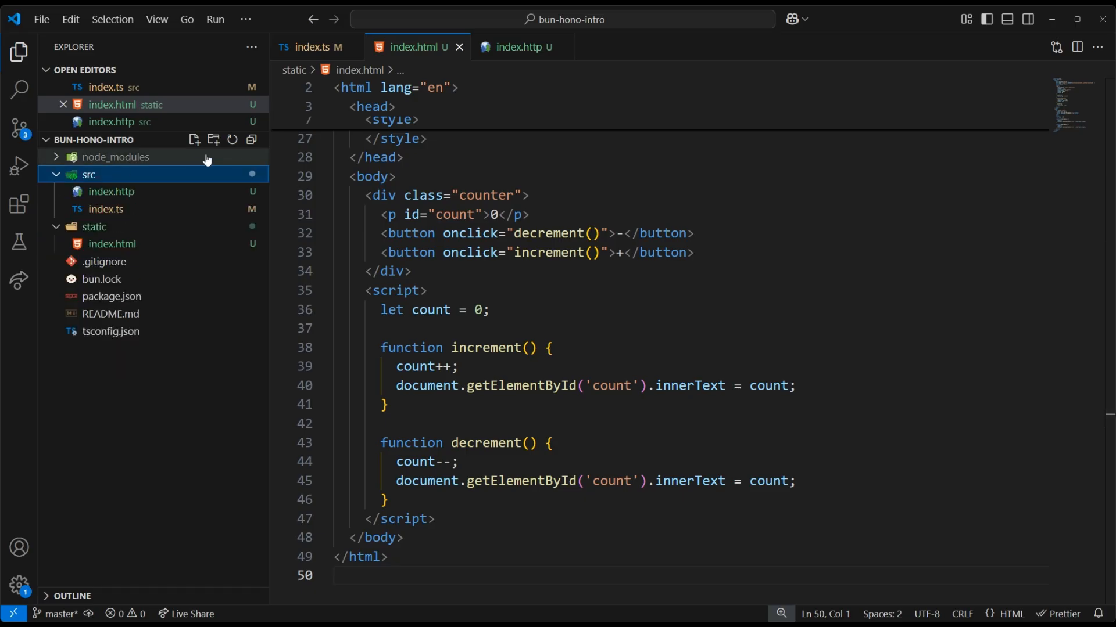
# Step: Create src/index.test.ts importing describe, expect, it from 'bun:test' and the app
pyautogui.click(193, 139)
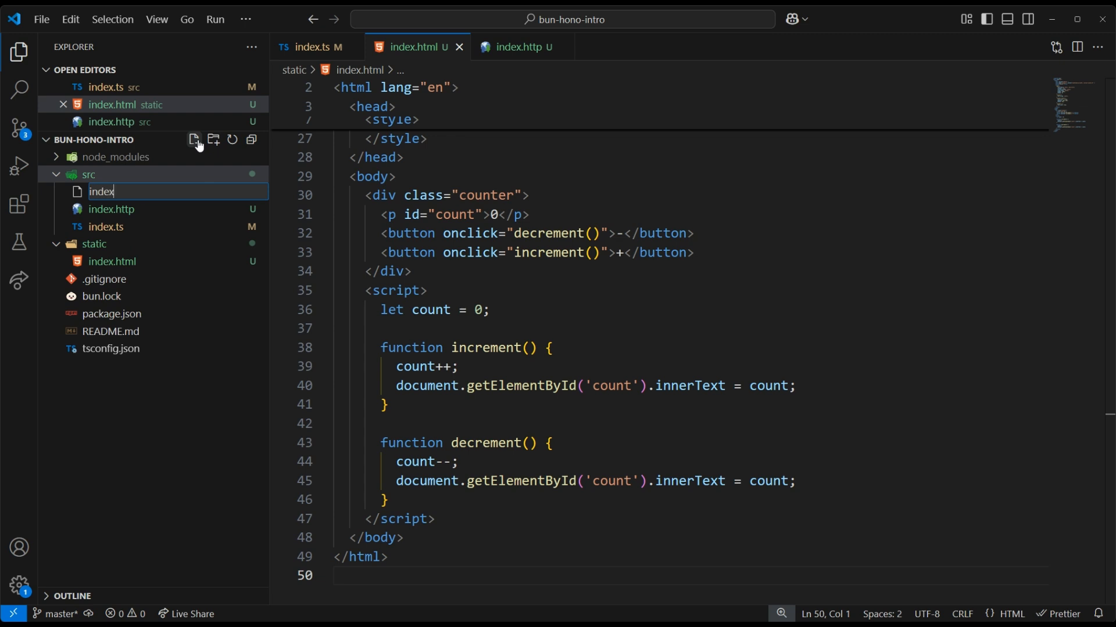
pyautogui.write('.test.t')
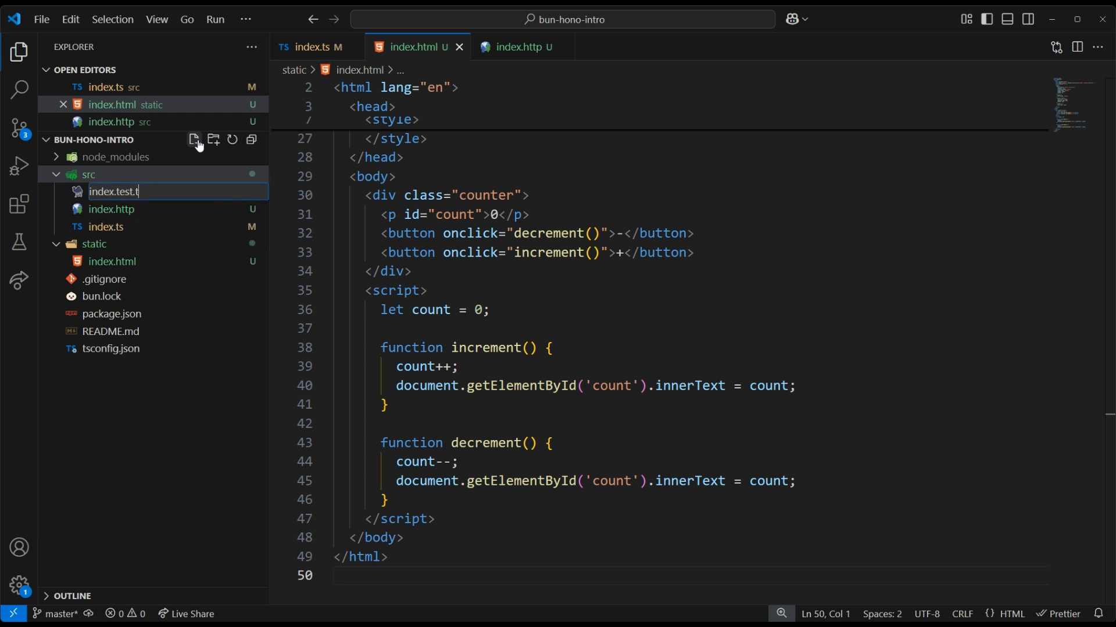
pyautogui.press('Enter')
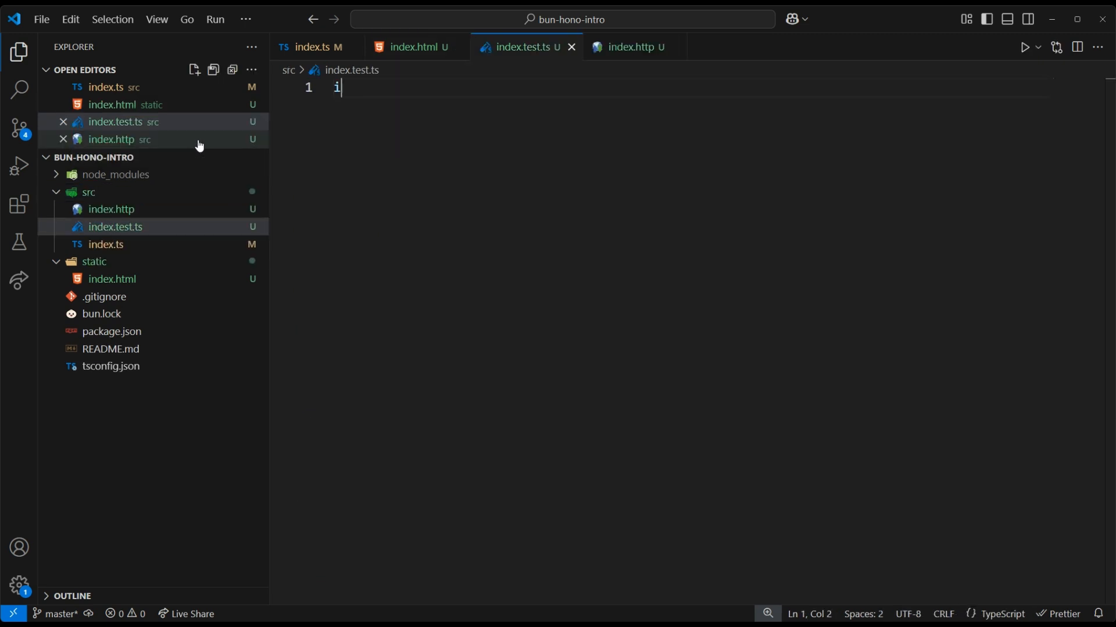
pyautogui.write('mport { describe,')
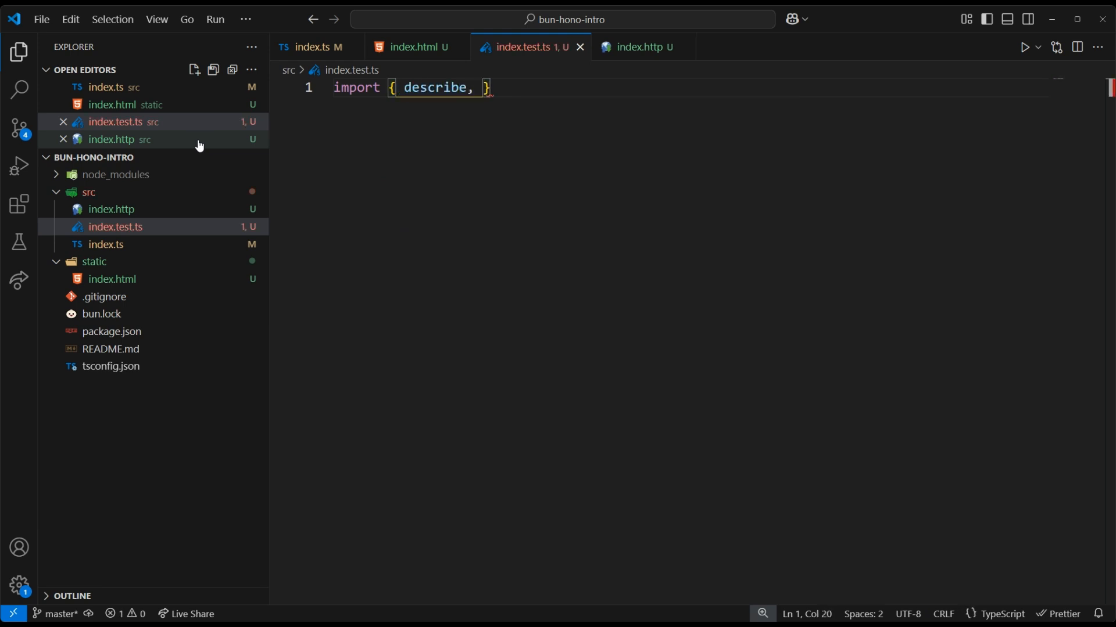
pyautogui.write('expect, it')
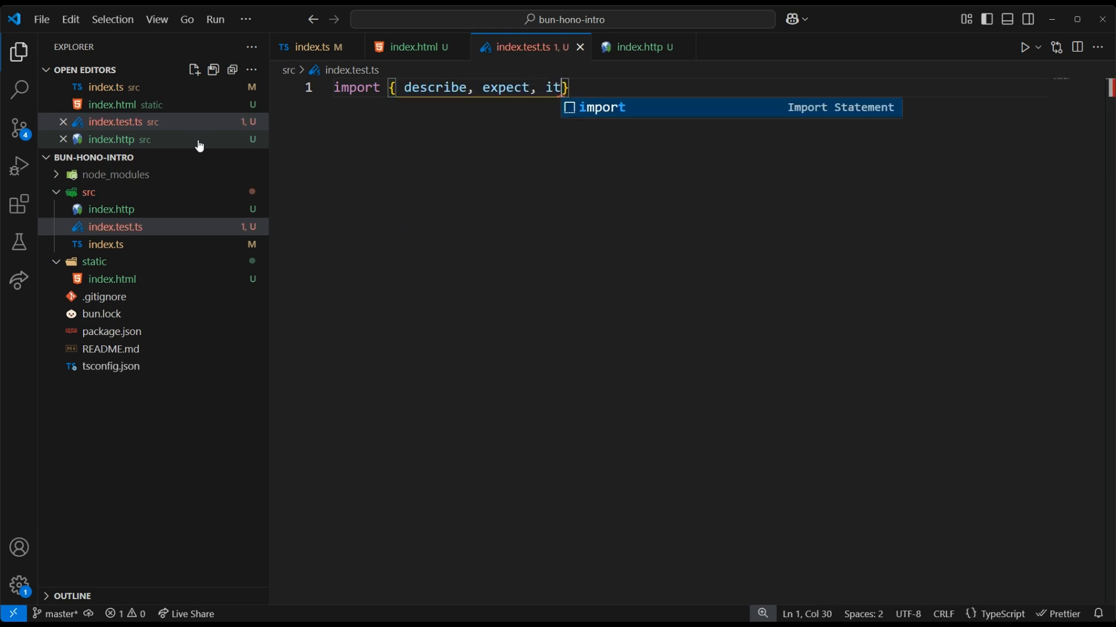
pyautogui.write('} fro')
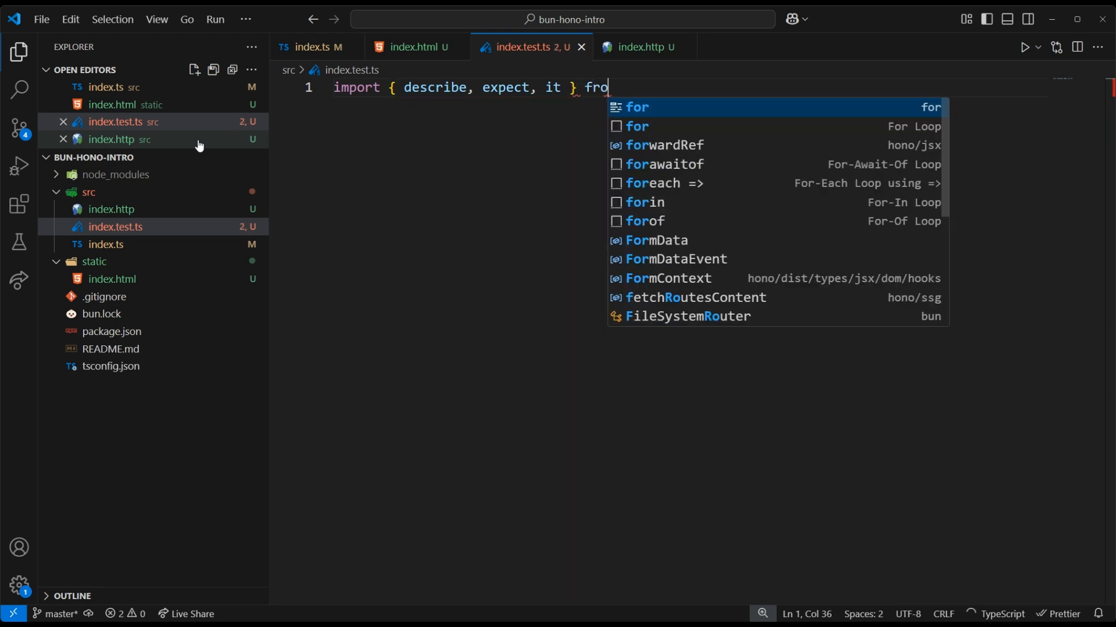
pyautogui.write("'bun:test")
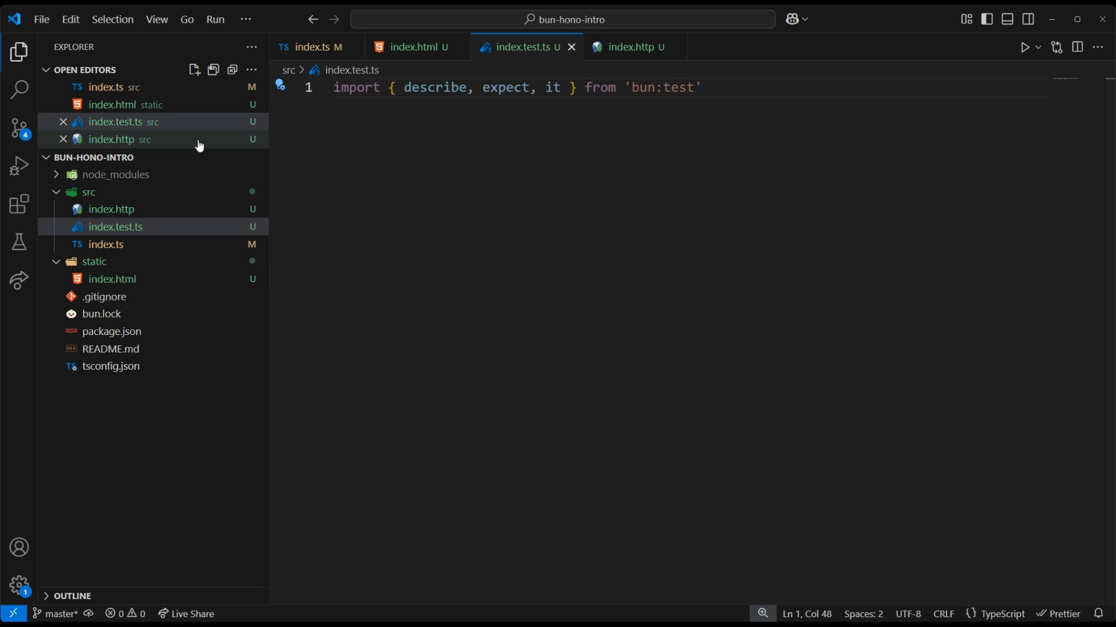
pyautogui.write("import app from '.'")
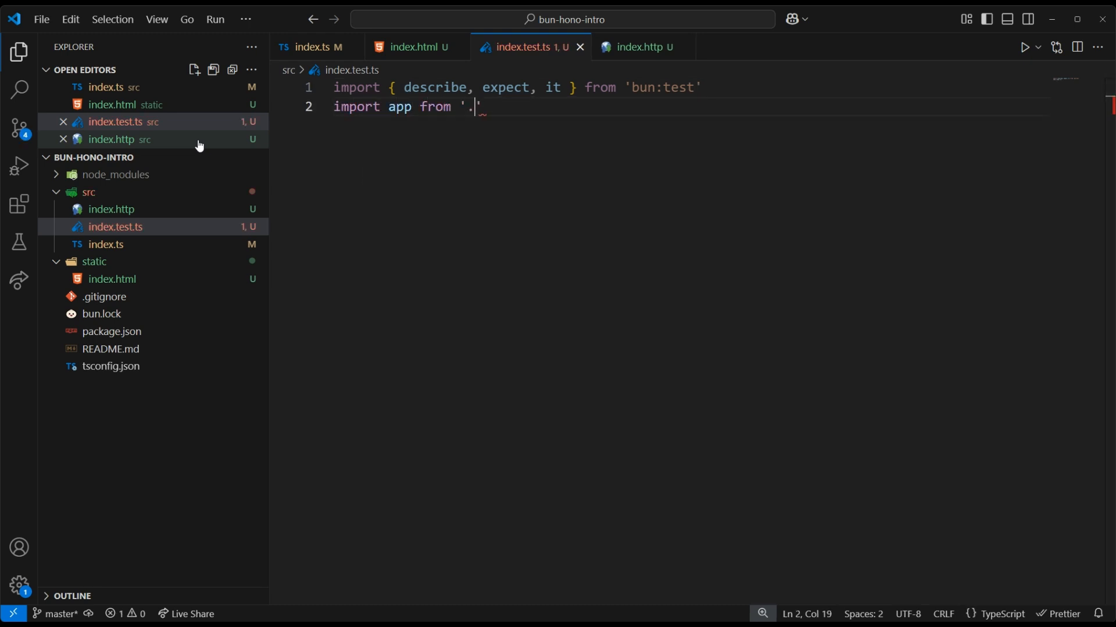
# Step: Start an it('should return 400 for invalid product id') test with an empty async callback
pyautogui.write('it')
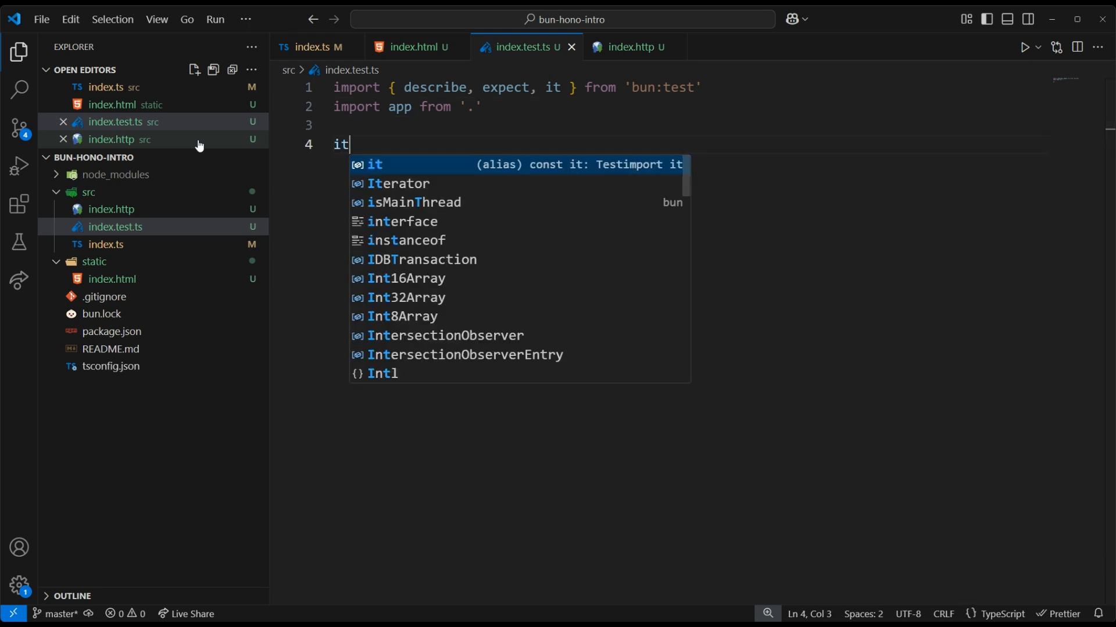
pyautogui.write("('sh'")
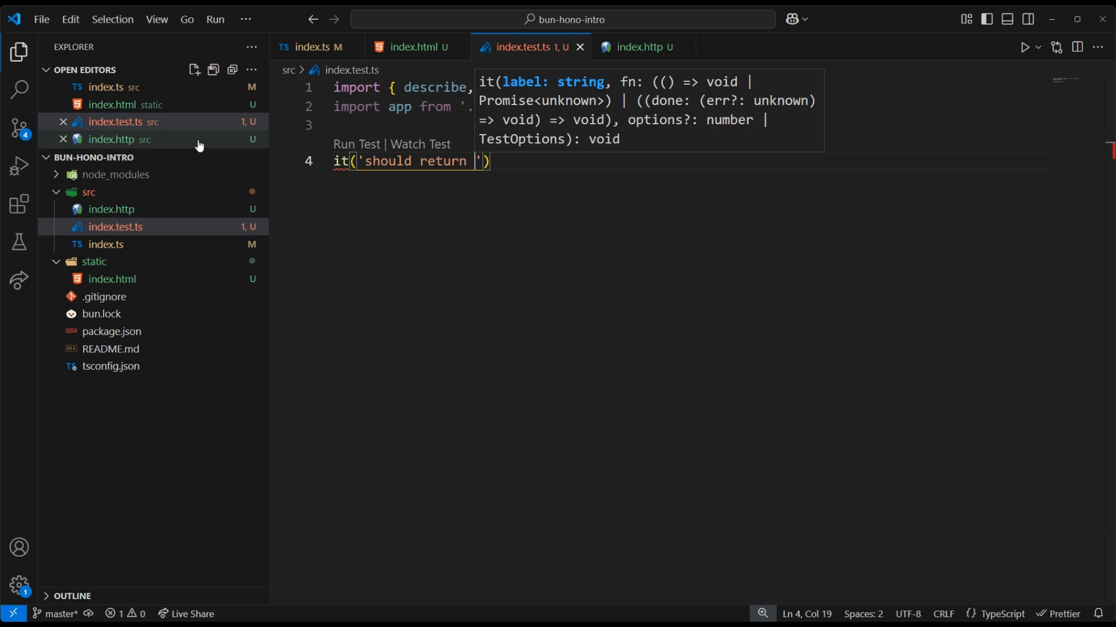
pyautogui.write('400 for')
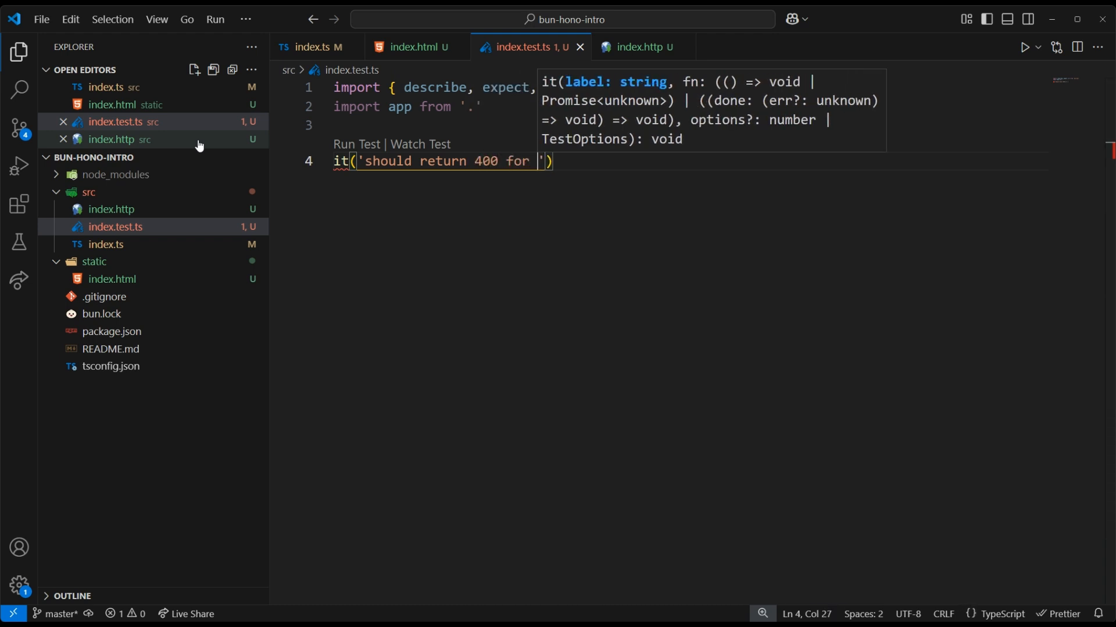
pyautogui.write('invalid product id')
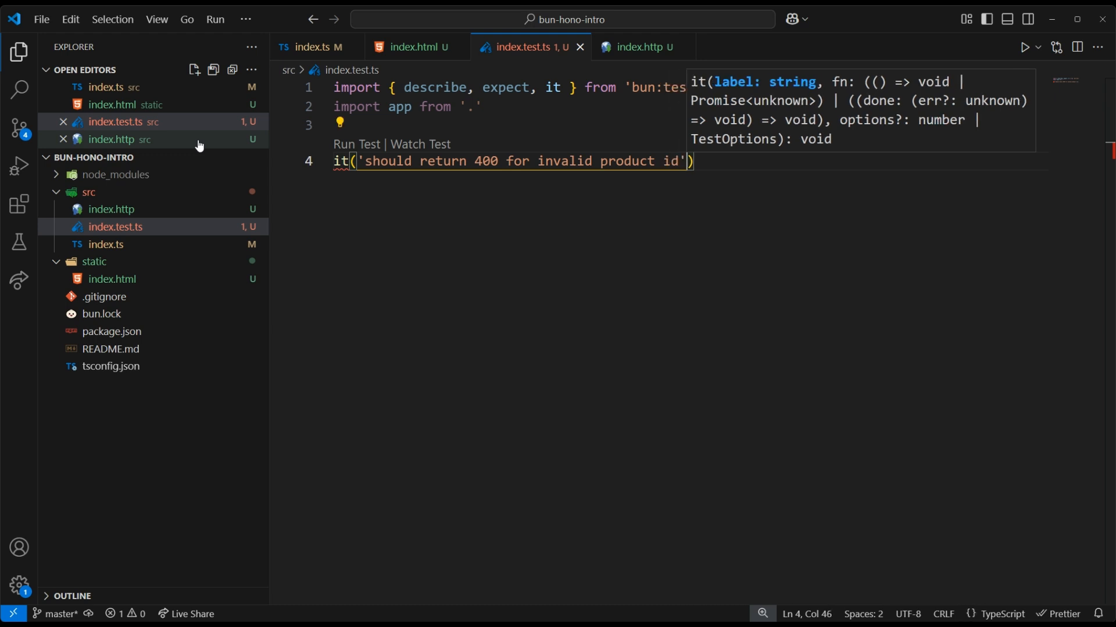
pyautogui.write(', async')
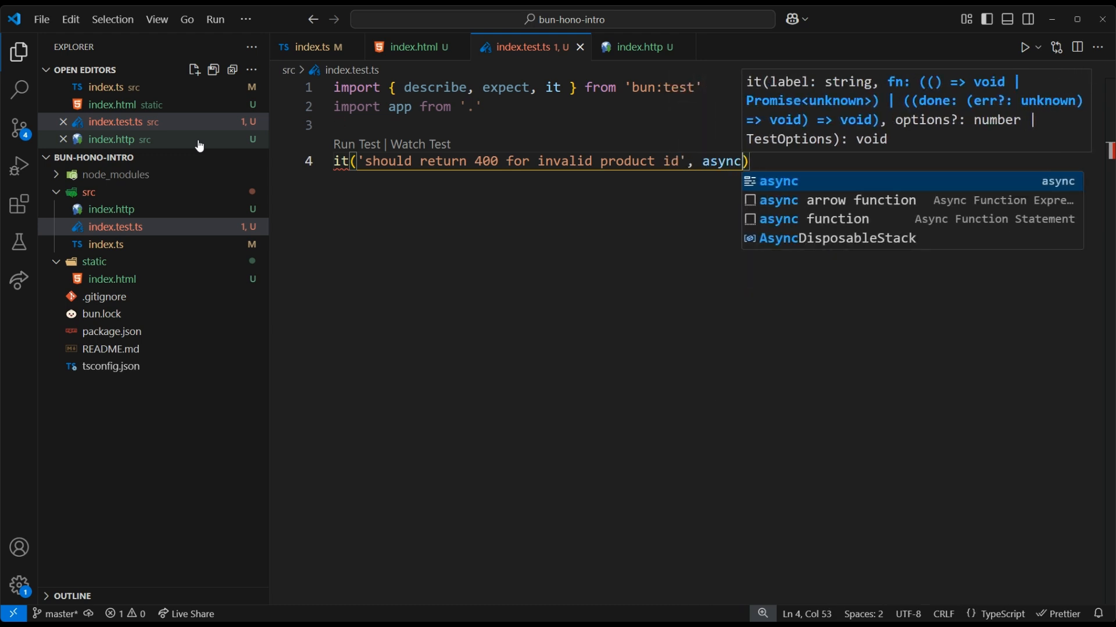
pyautogui.write('()')
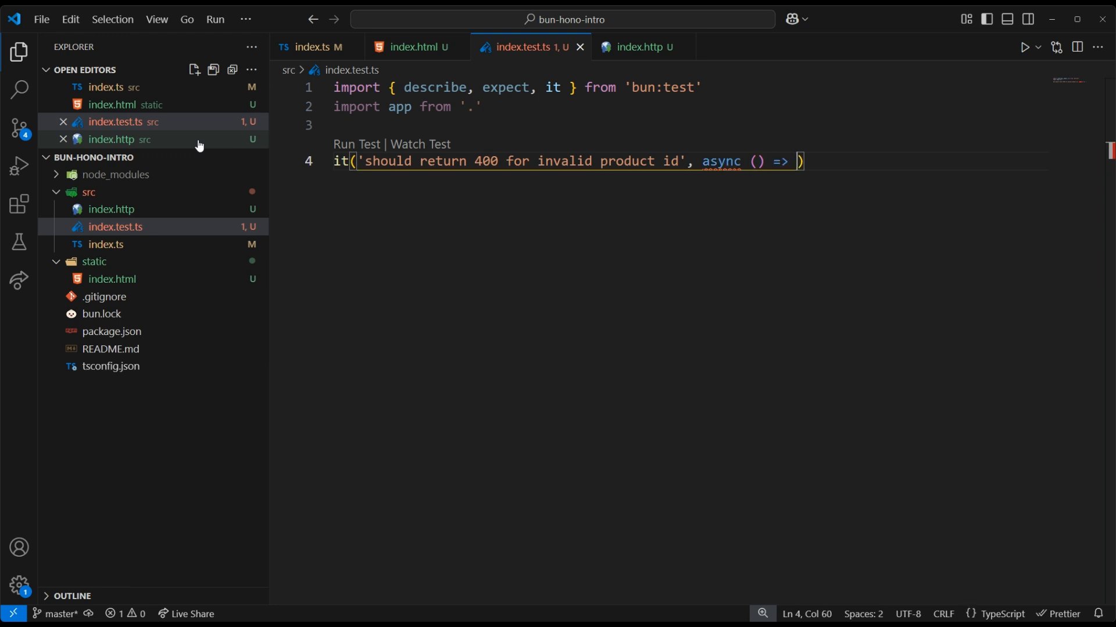
pyautogui.write('const')
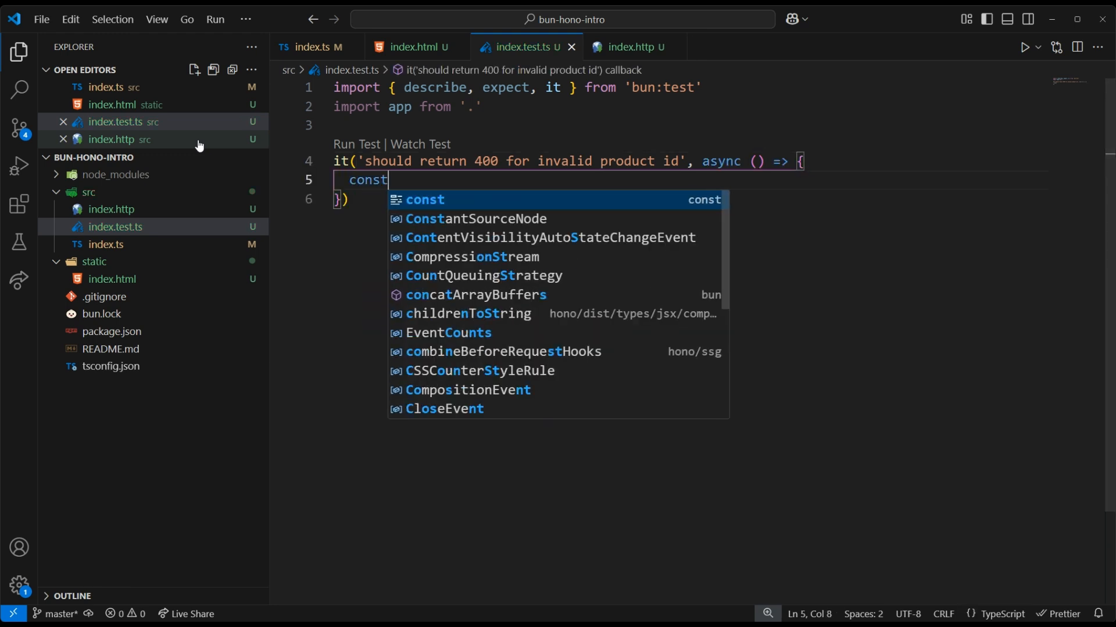
pyautogui.write("req = new Request('http:'")
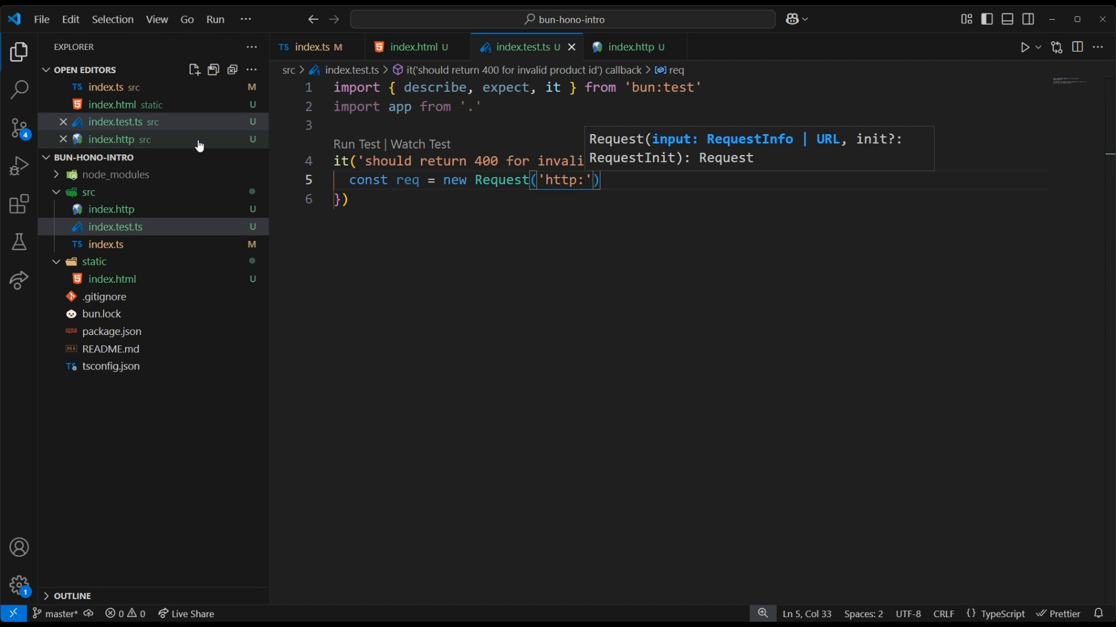
pyautogui.write('//localhost')
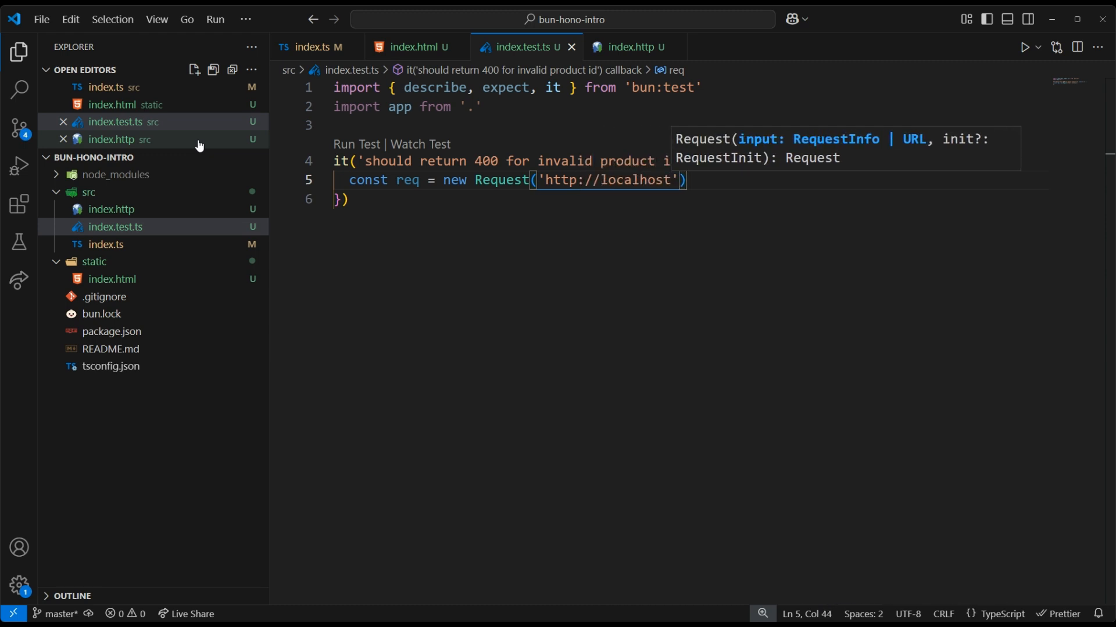
pyautogui.write('/products')
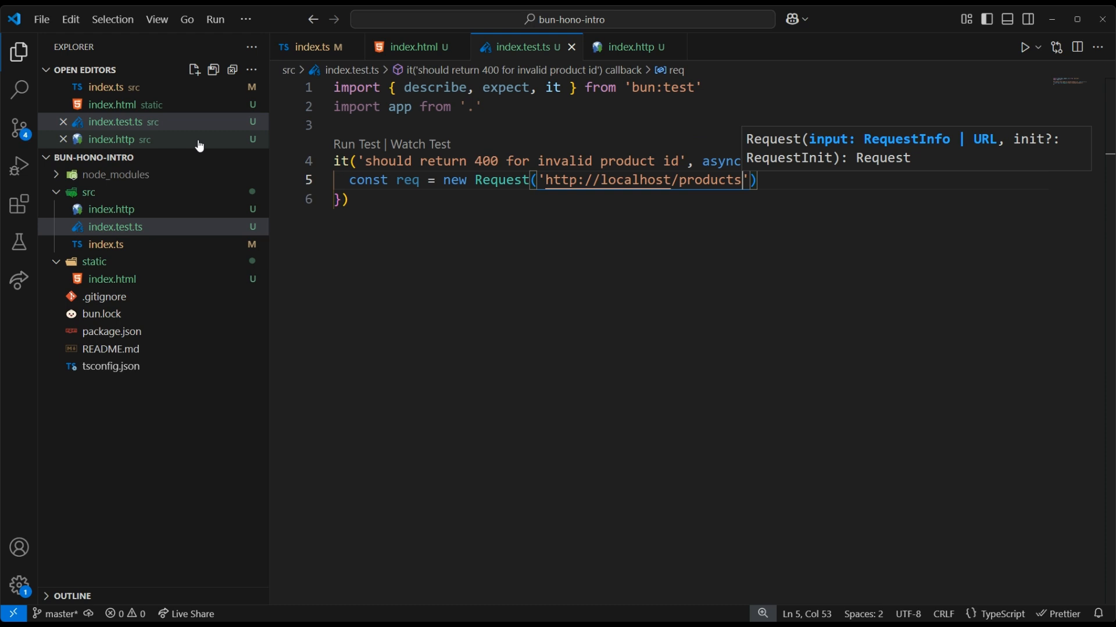
pyautogui.write('/123')
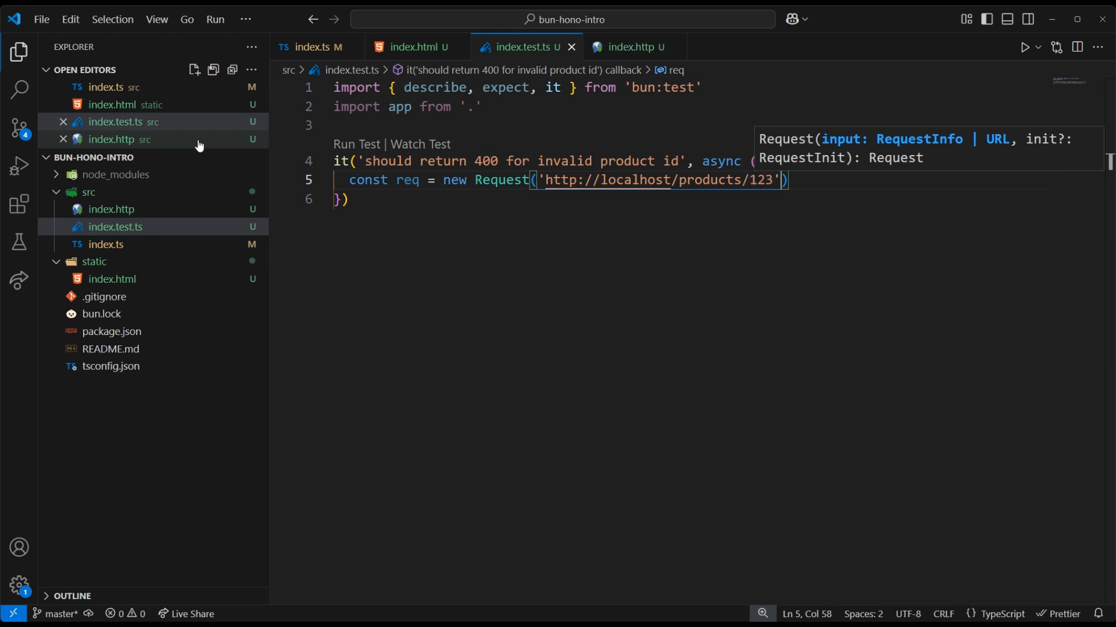
# Step: Await app.fetch(req) into res and parse it with const json = await res.json()
pyautogui.write('const n')
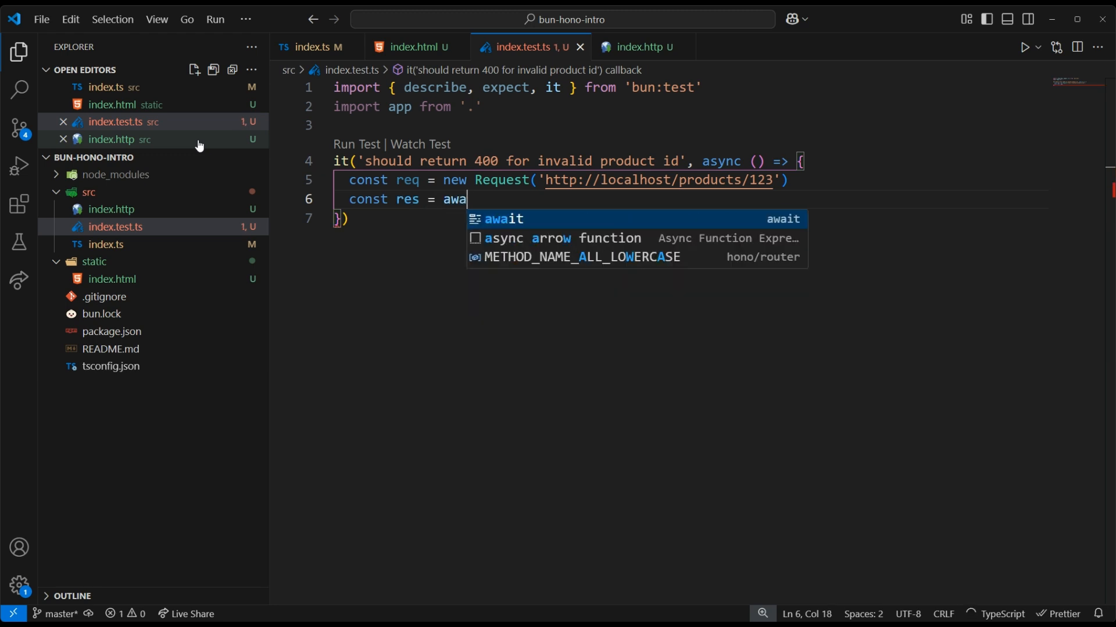
pyautogui.write('it app')
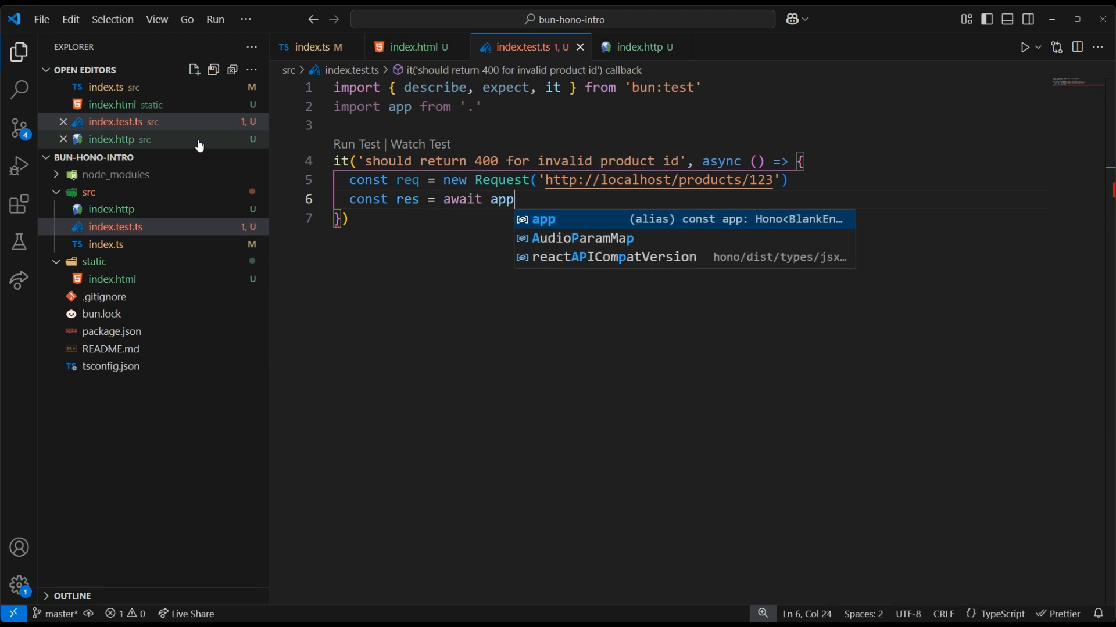
pyautogui.write('.fetch(req')
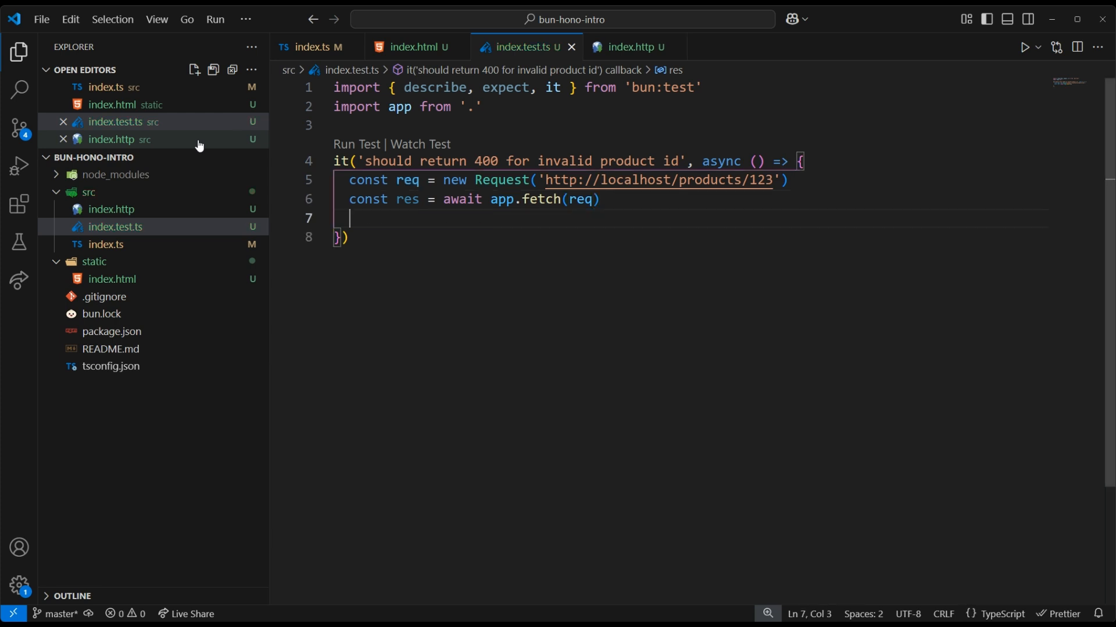
pyautogui.write('const json =')
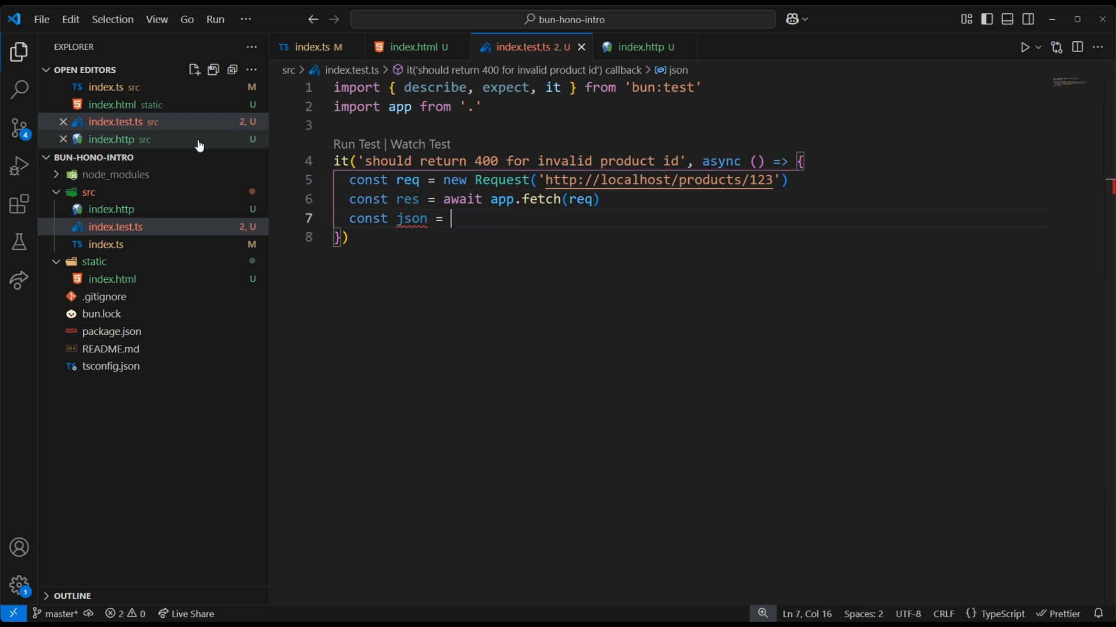
pyautogui.write('await r')
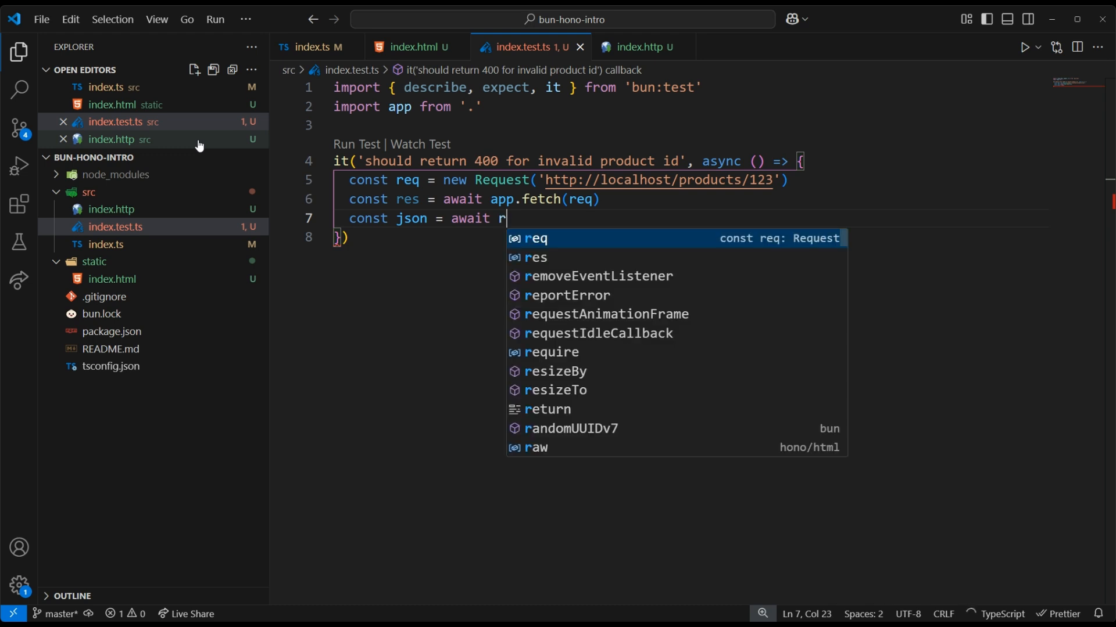
pyautogui.write('es.json')
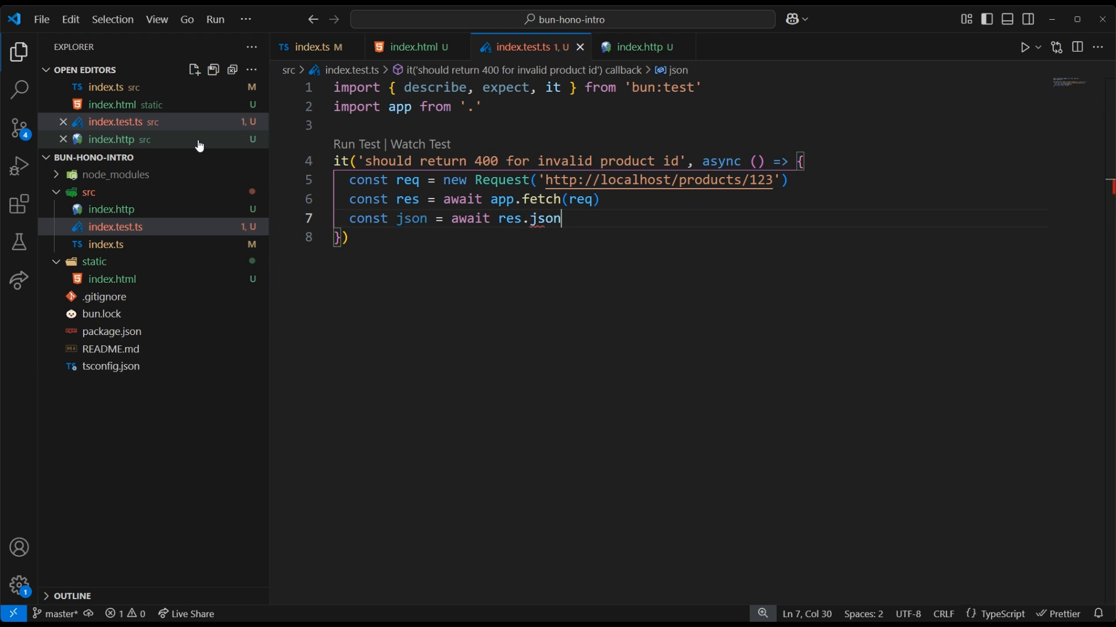
pyautogui.write('()')
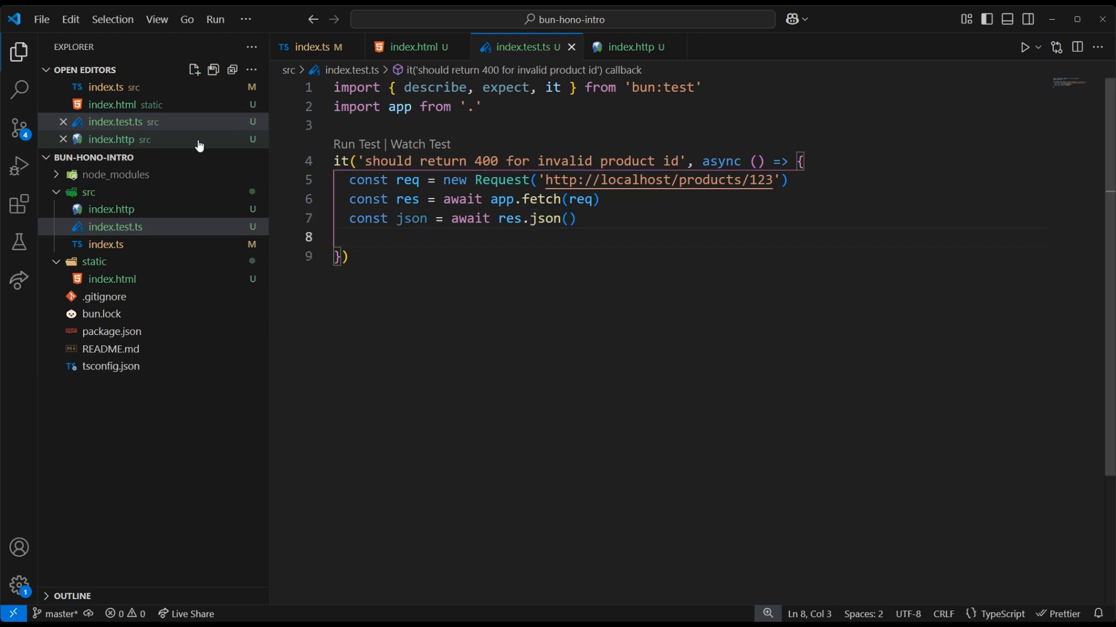
# Step: Assert expect(res.status).toBe(400) and begin a toEqual check on the JSON starting with 'Pro…'
pyautogui.write('expect')
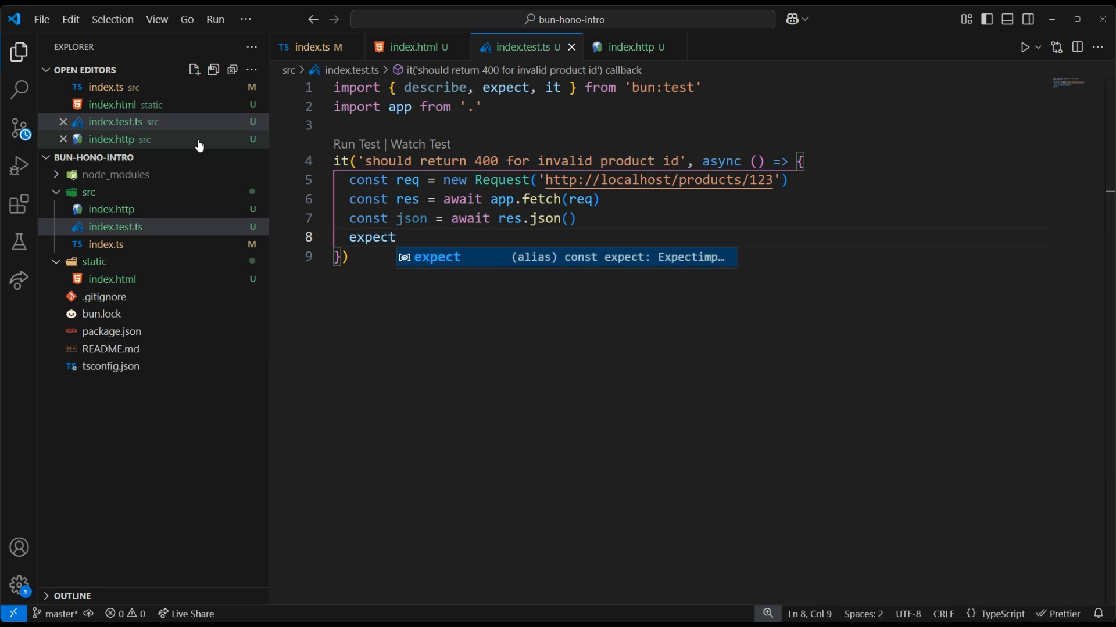
pyautogui.write('(res.statu')
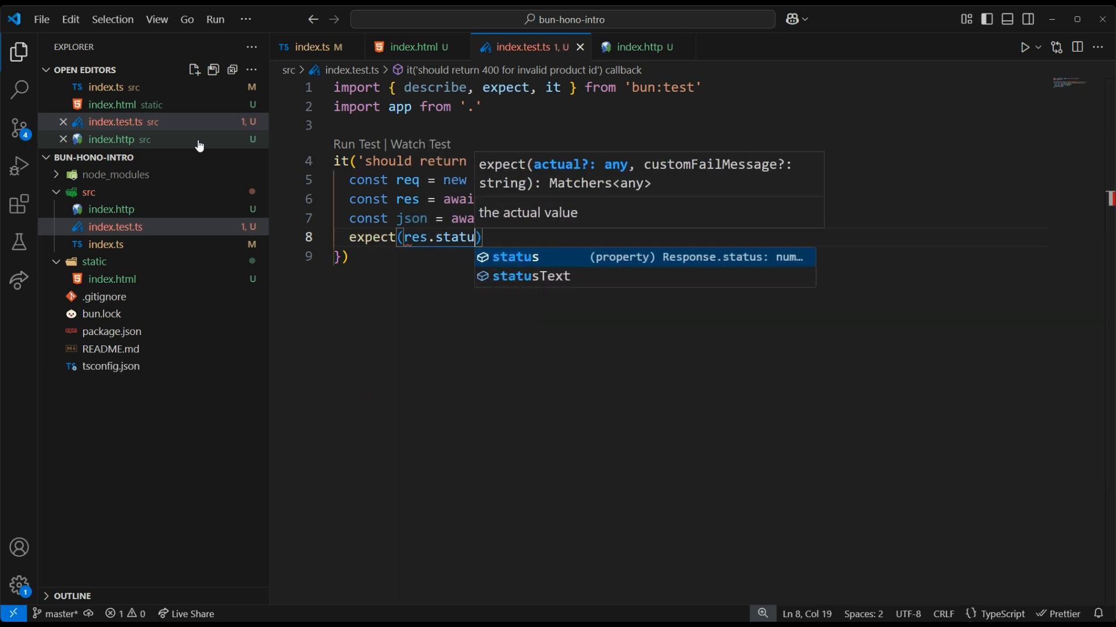
pyautogui.write(').to')
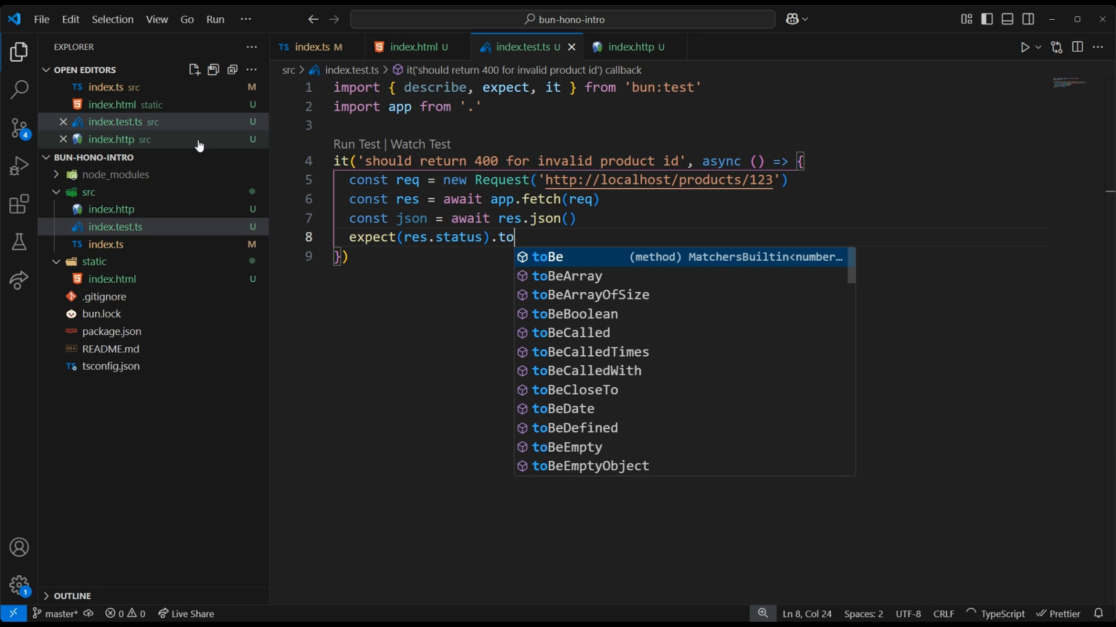
pyautogui.write('Be(4')
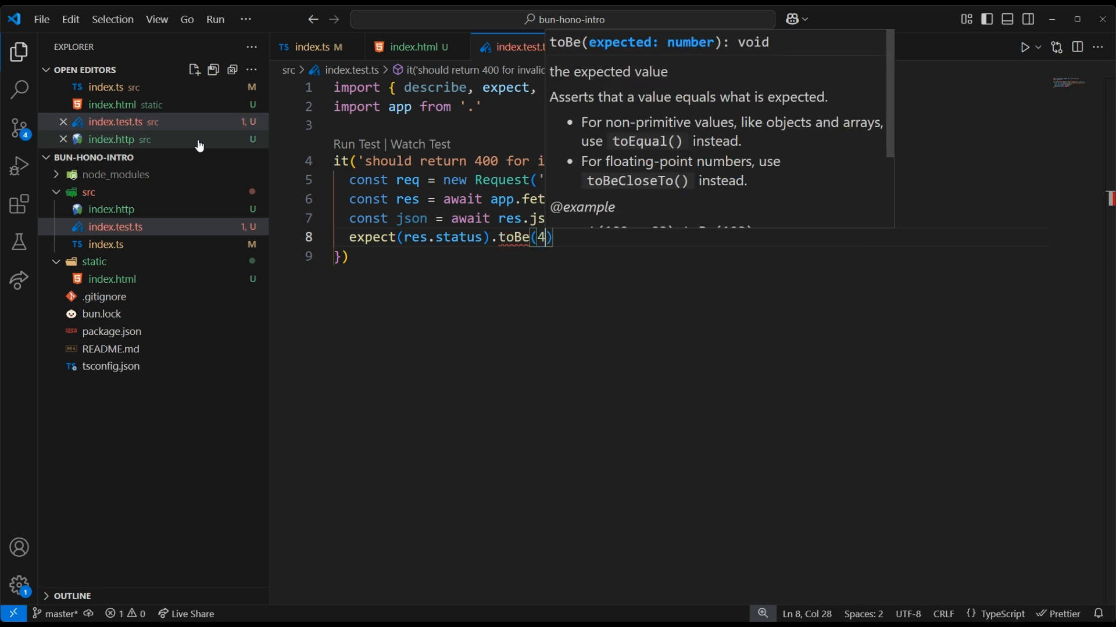
pyautogui.write('e')
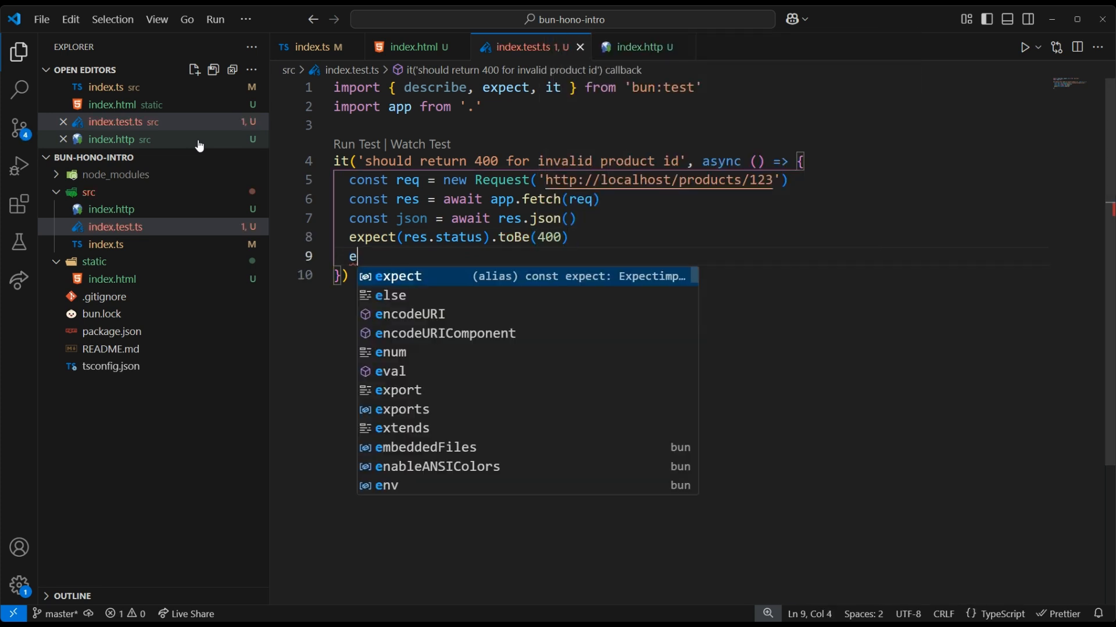
pyautogui.write('xpect(res')
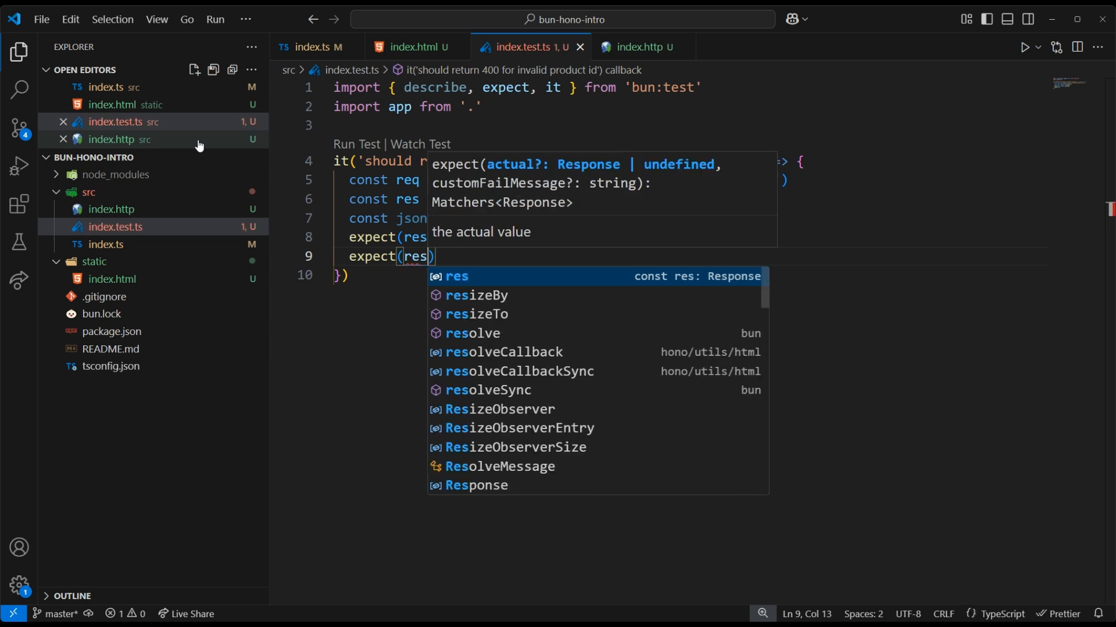
pyautogui.write('.toEqual(')
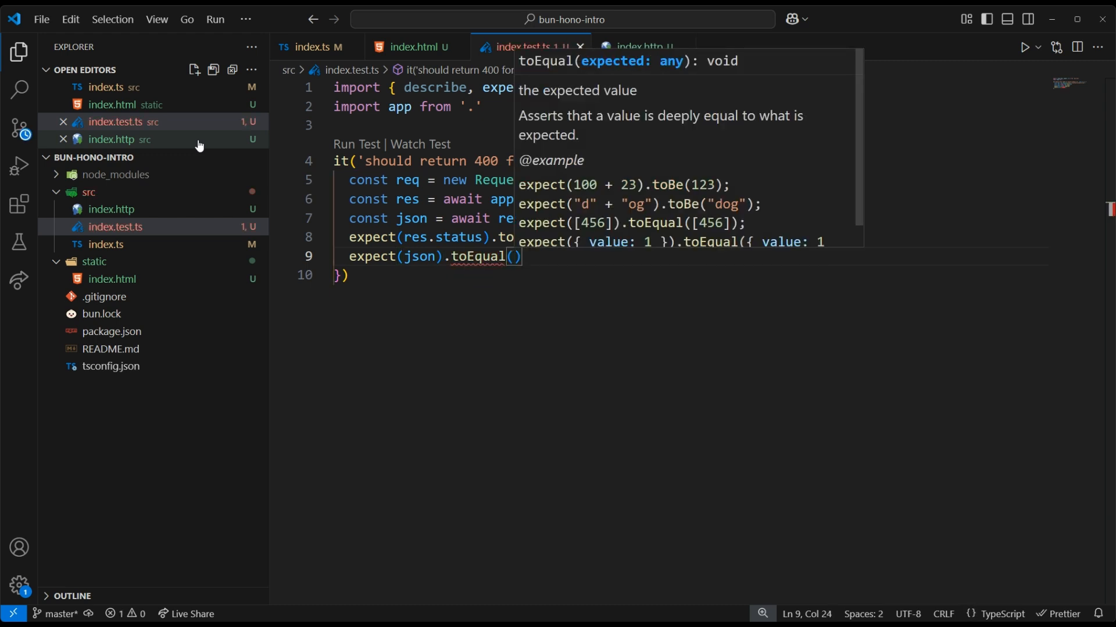
pyautogui.write("'Pro")
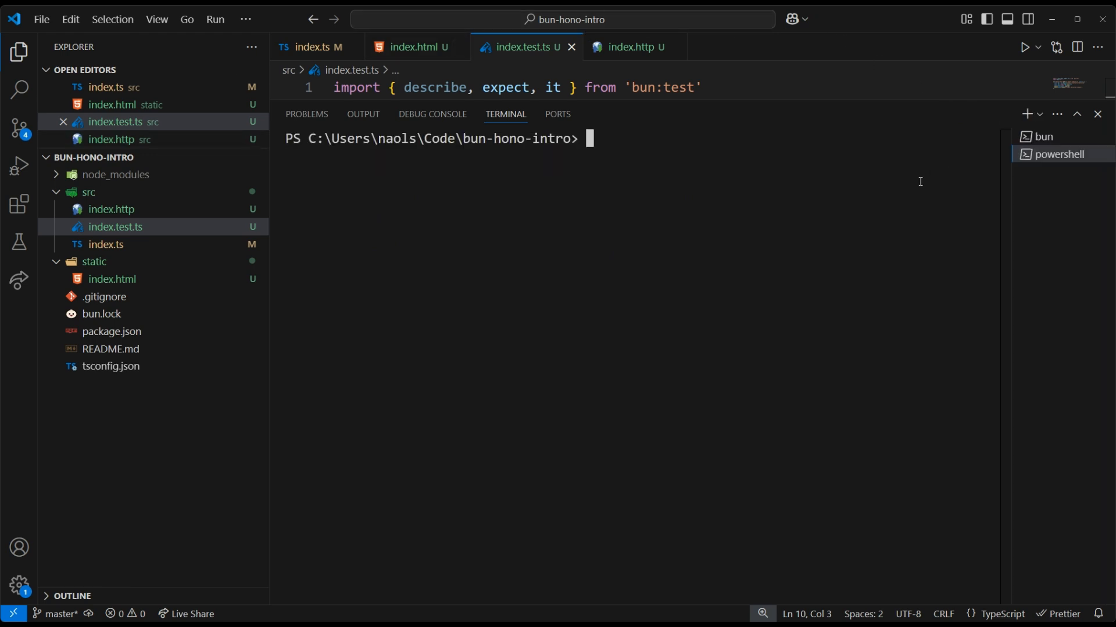
# Step: Run bun test in the PowerShell terminal of the bun-hono-intro project
pyautogui.write('bun test')
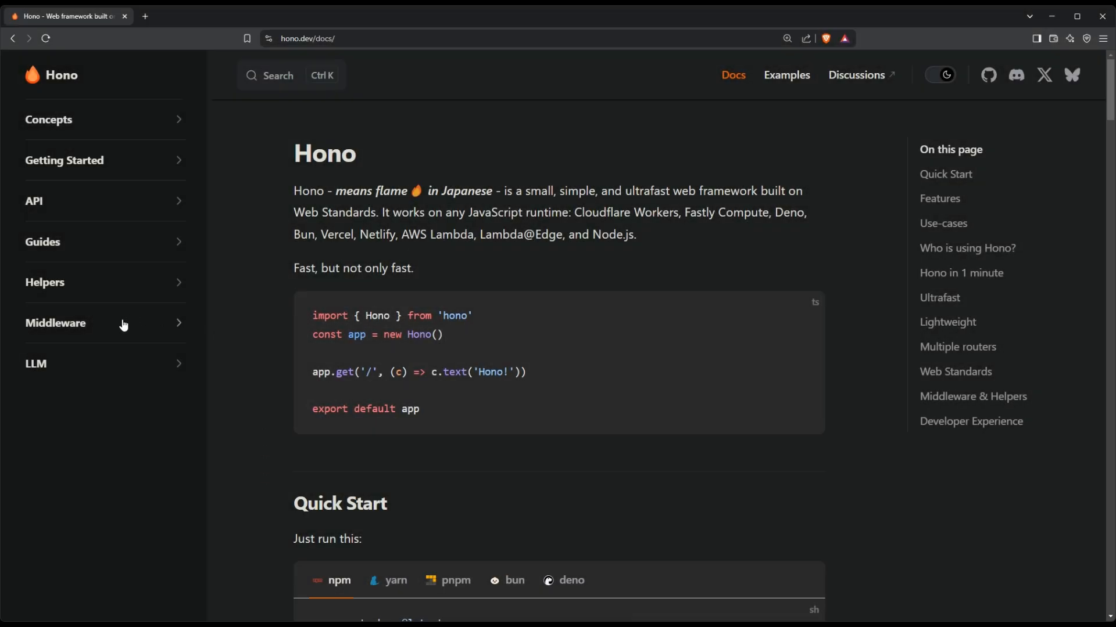
# Step: Expand the Middleware section of the Hono docs sidebar and scroll its list
pyautogui.click(56, 323)
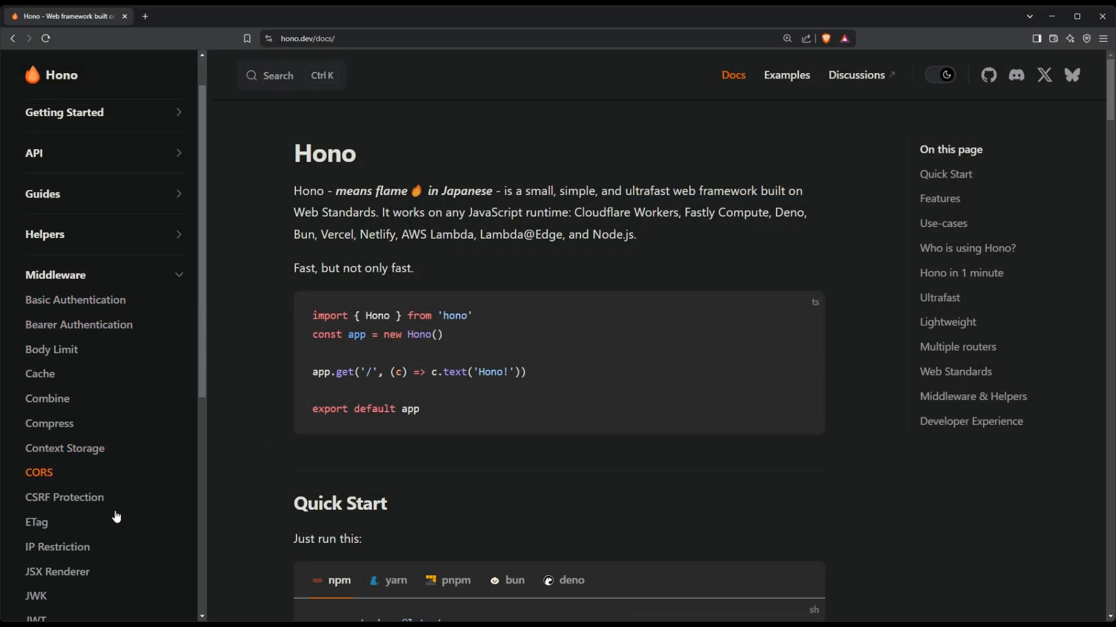
pyautogui.scroll(-3)
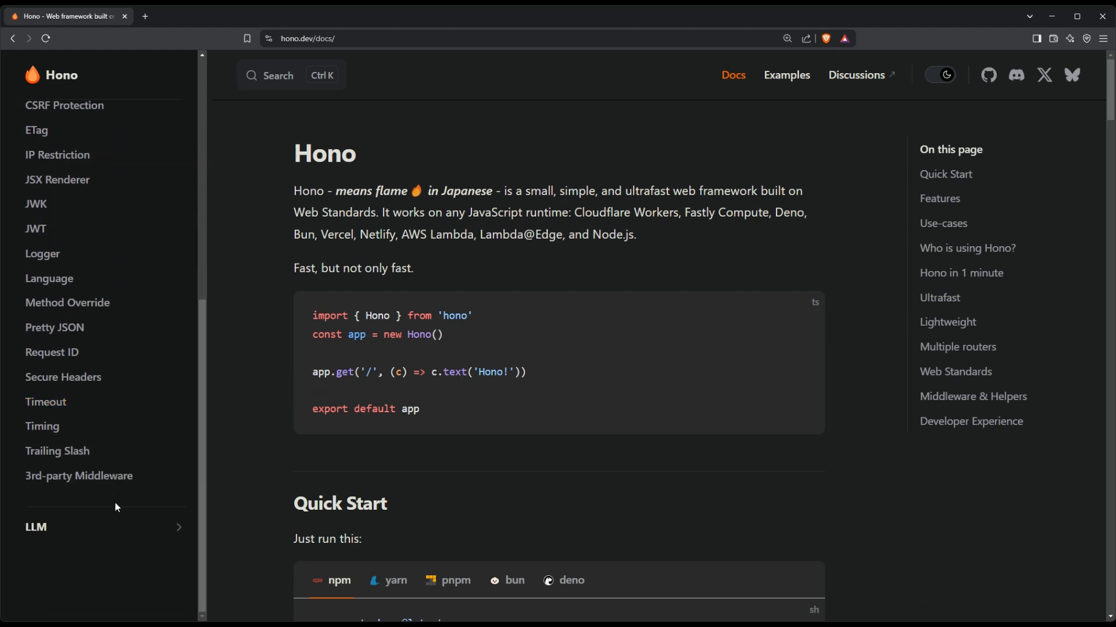
pyautogui.moveTo(111, 502)
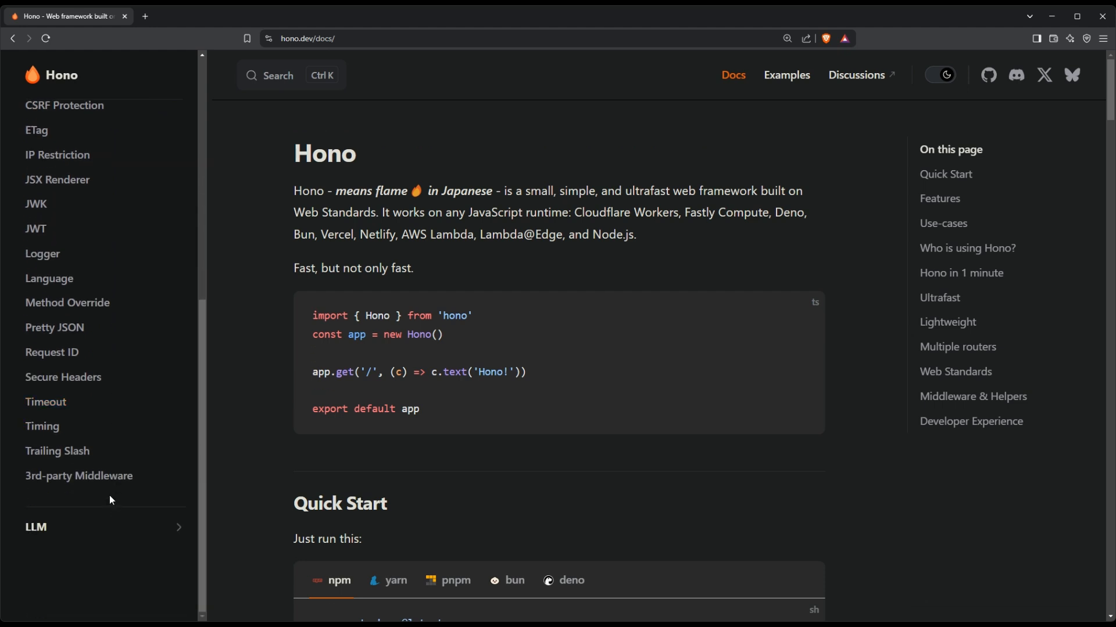